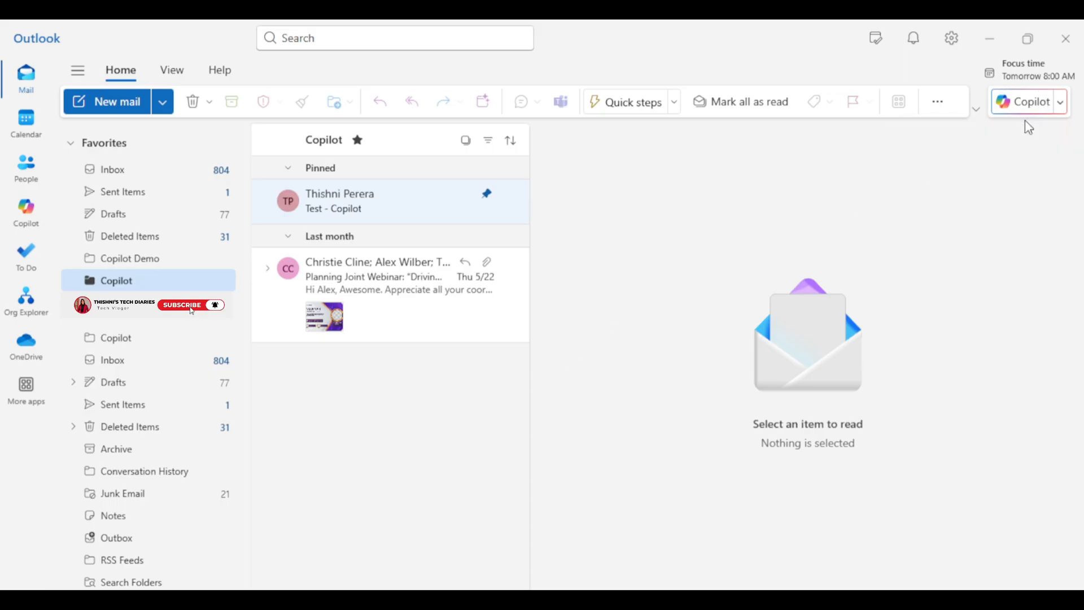
pyautogui.click(1028, 102)
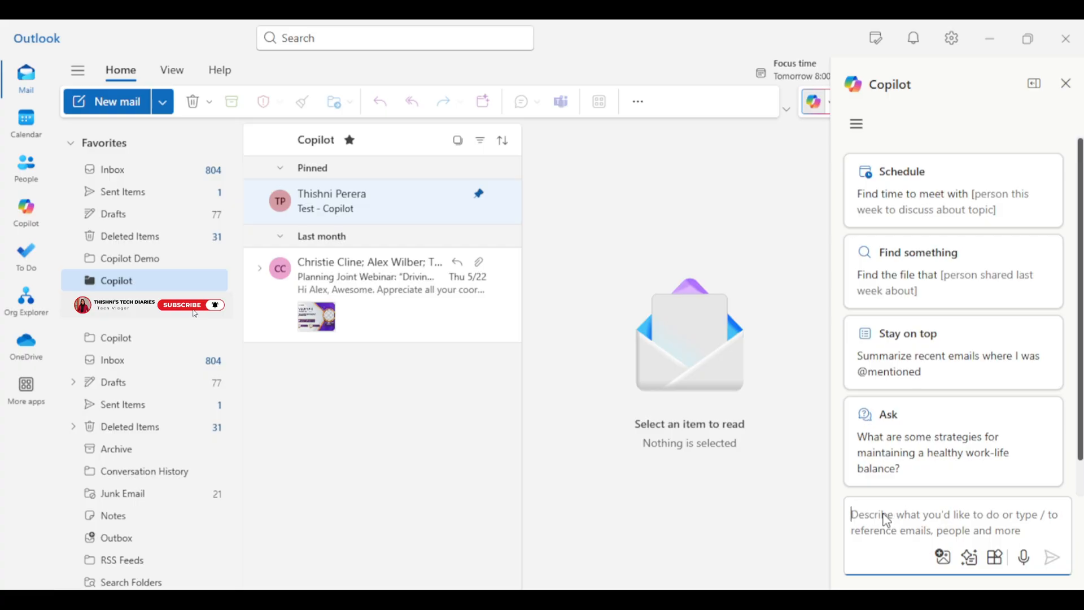
pyautogui.write('create an inbox rule to send all')
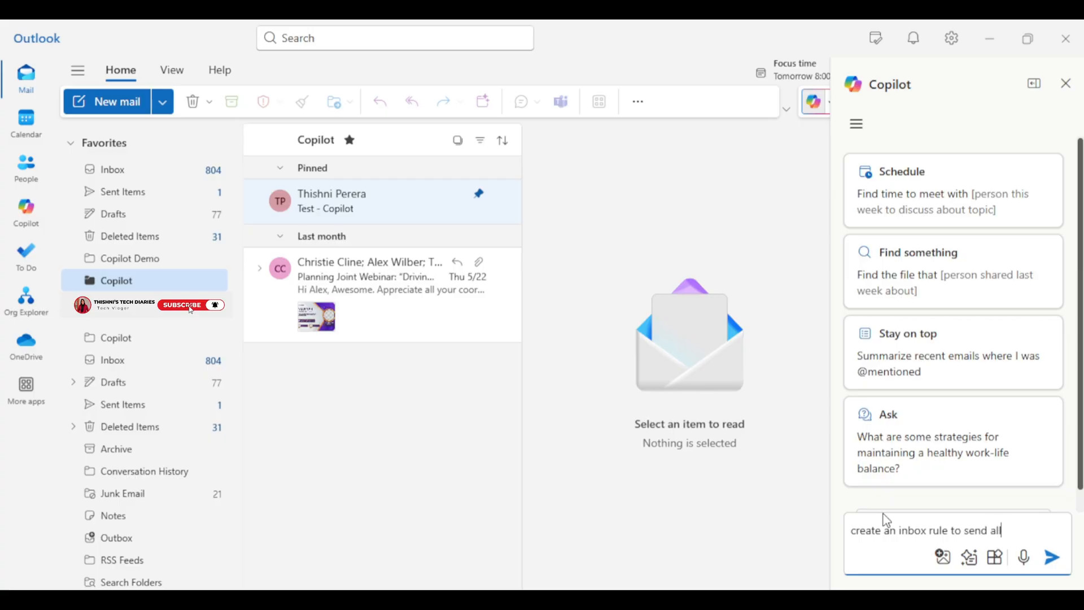
pyautogui.write('the emails')
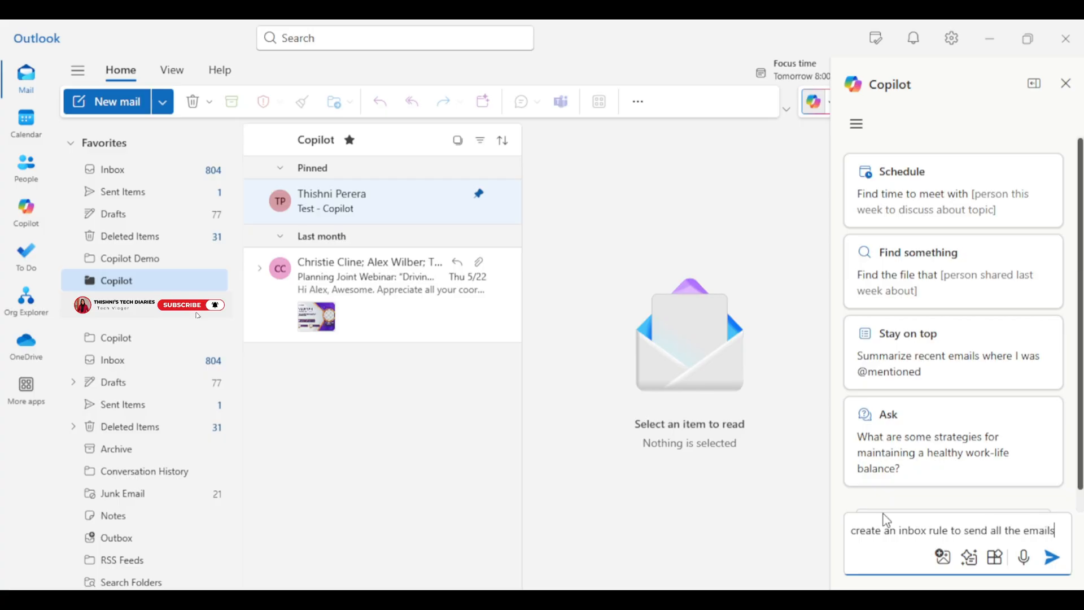
pyautogui.write('from')
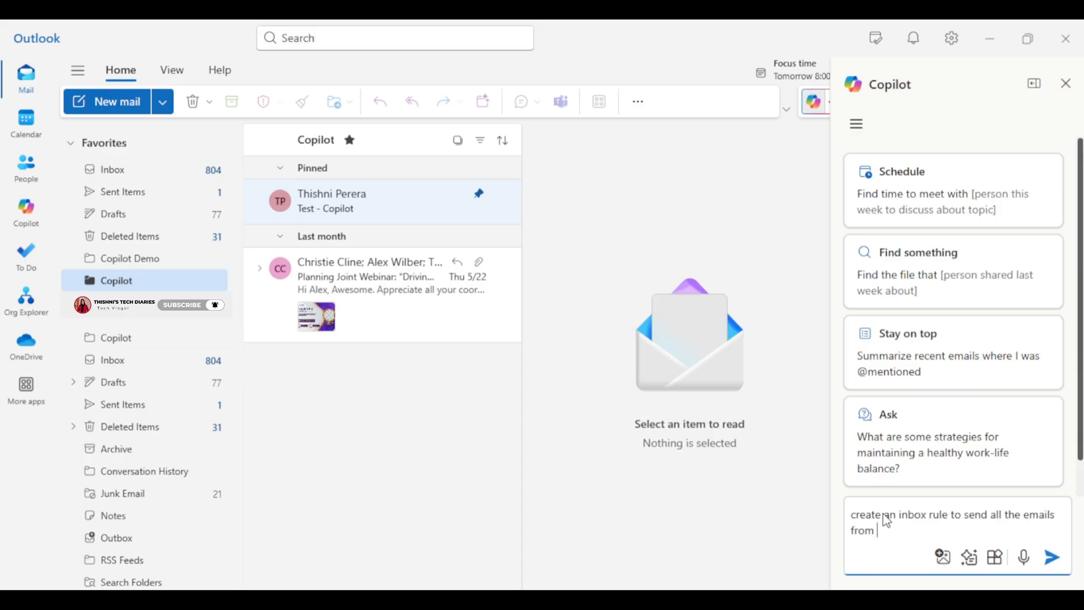
pyautogui.write('Yasithrk99')
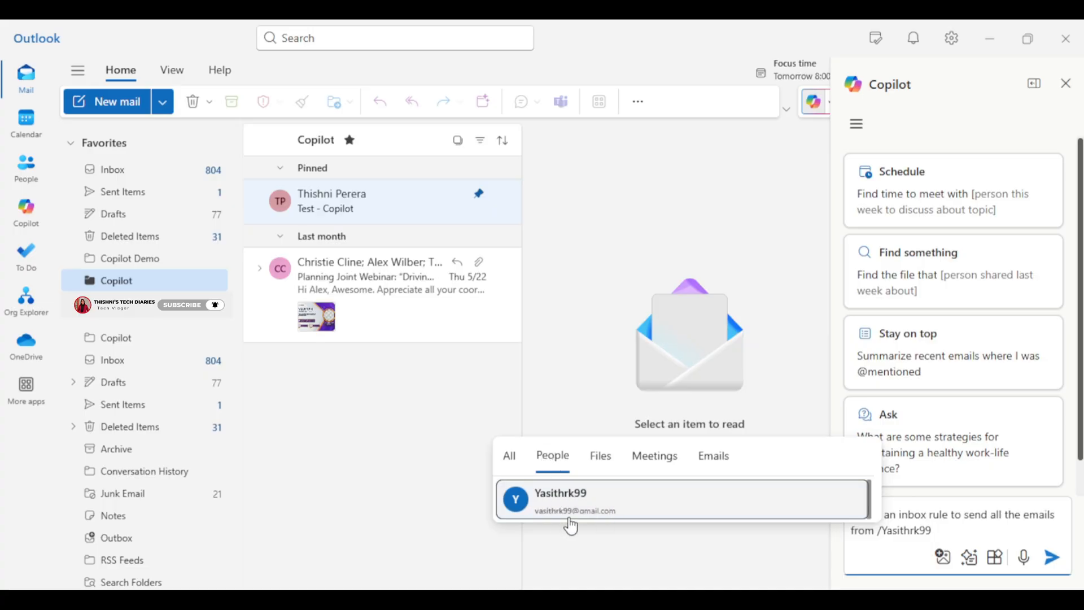
pyautogui.click(572, 497)
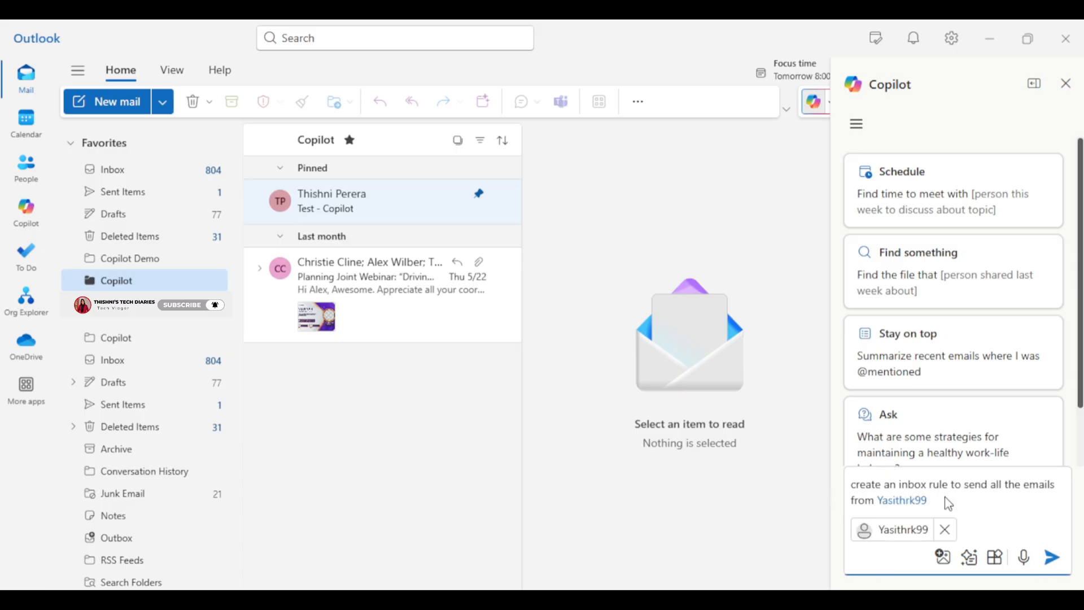
pyautogui.write('to folder test')
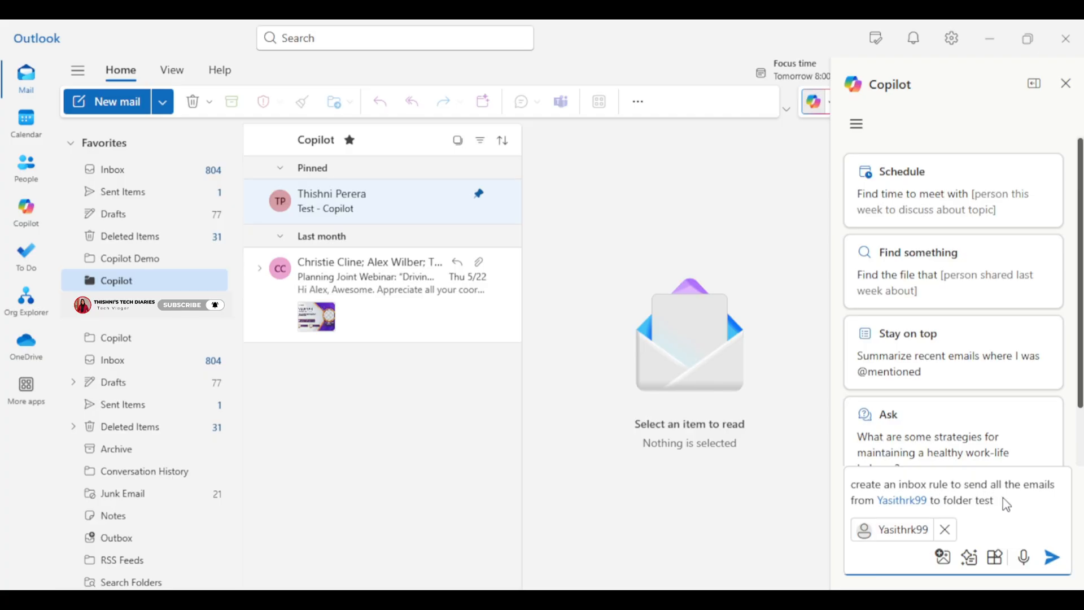
pyautogui.moveTo(985, 507)
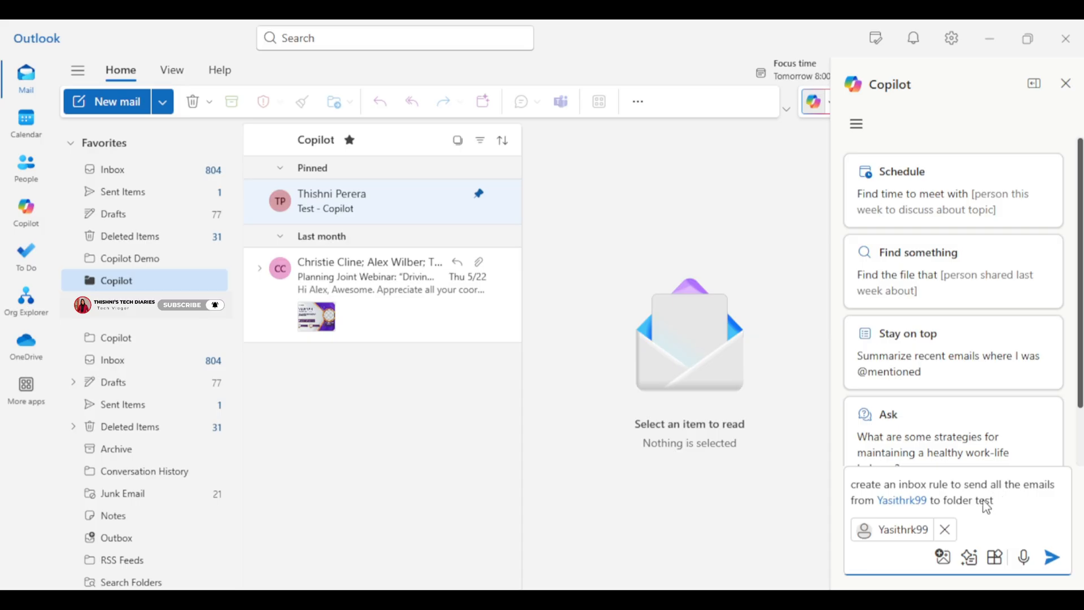
pyautogui.moveTo(985, 505)
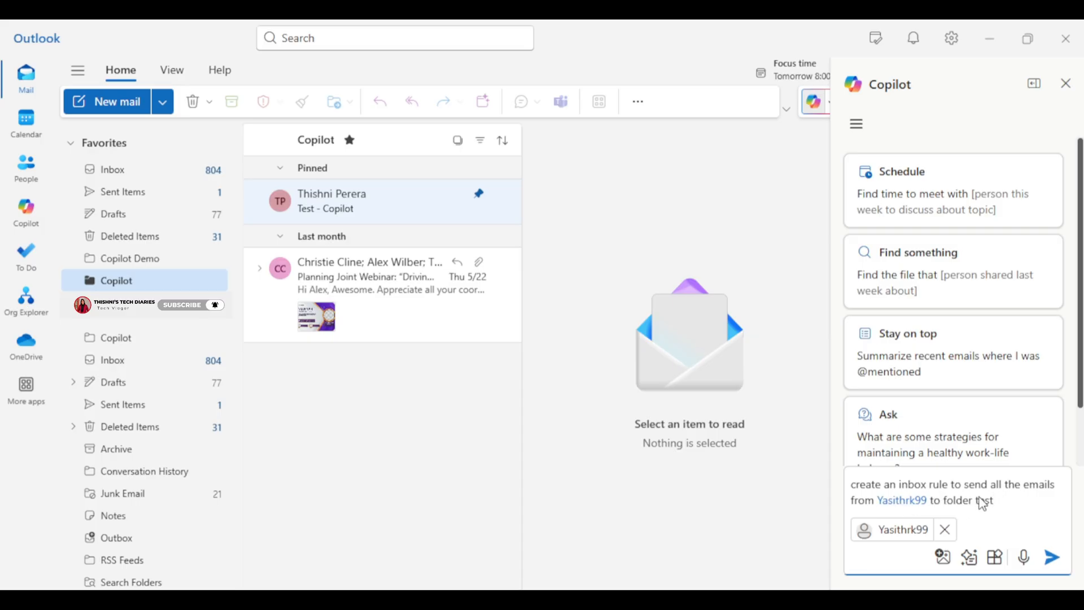
pyautogui.moveTo(1068, 573)
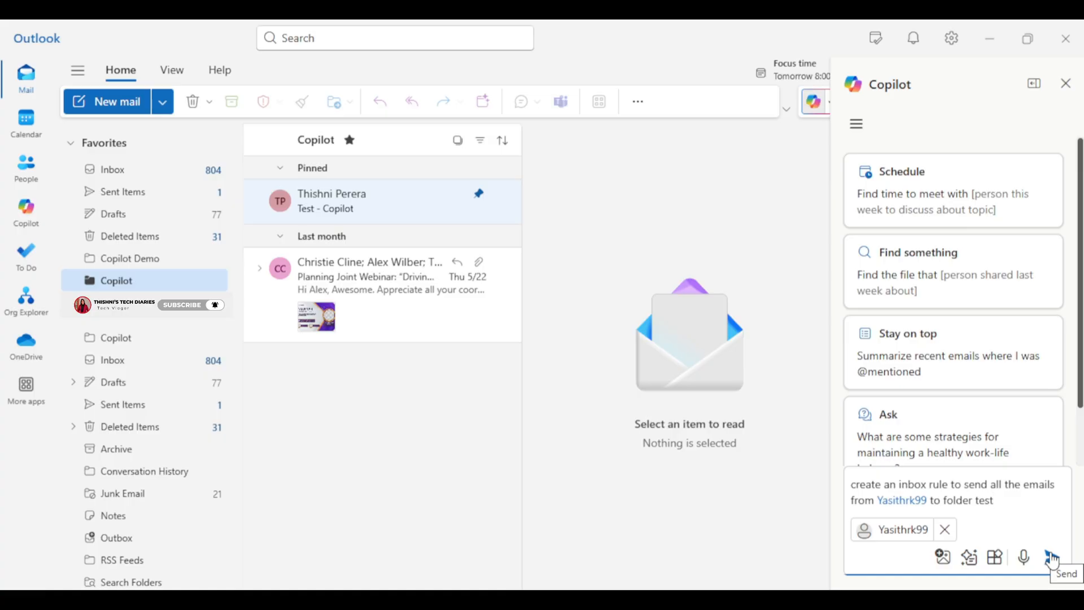
# Step: Send the rule request so Copilot drafts the move-to-test rule
pyautogui.click(1057, 557)
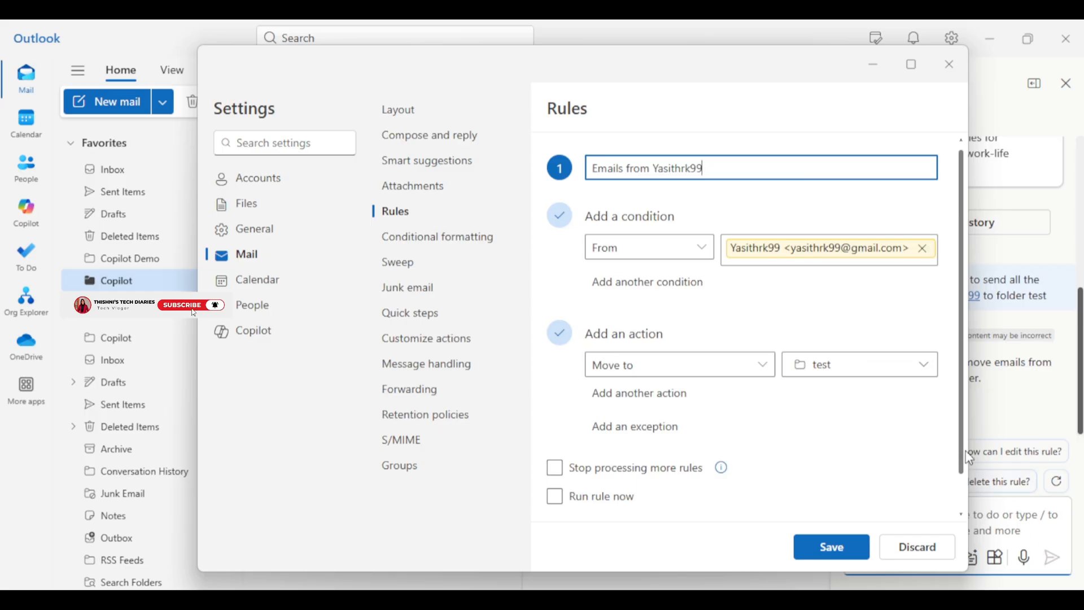
pyautogui.moveTo(777, 307)
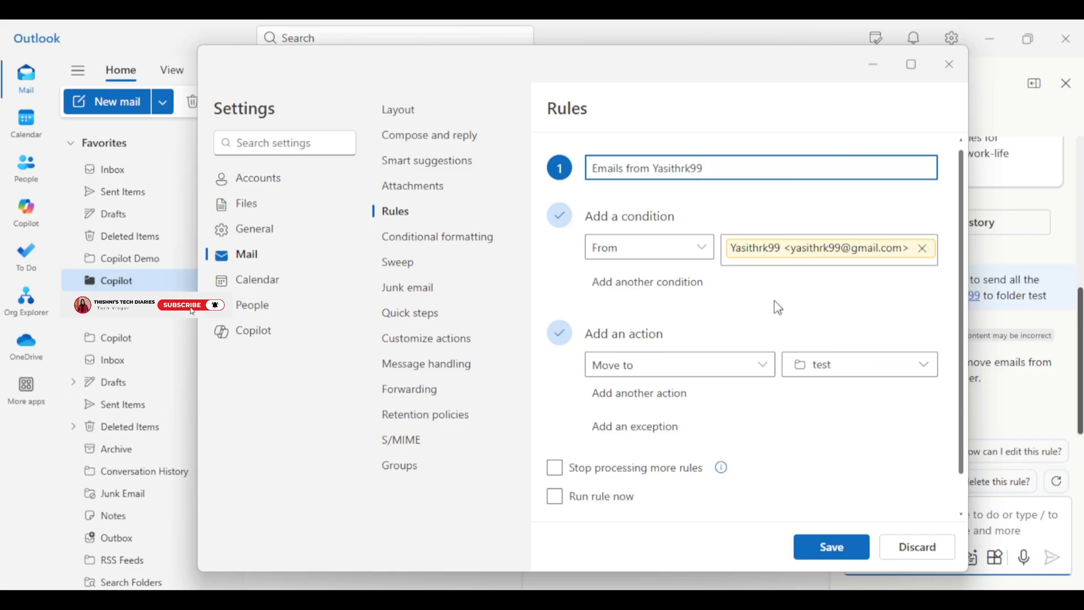
pyautogui.moveTo(194, 314)
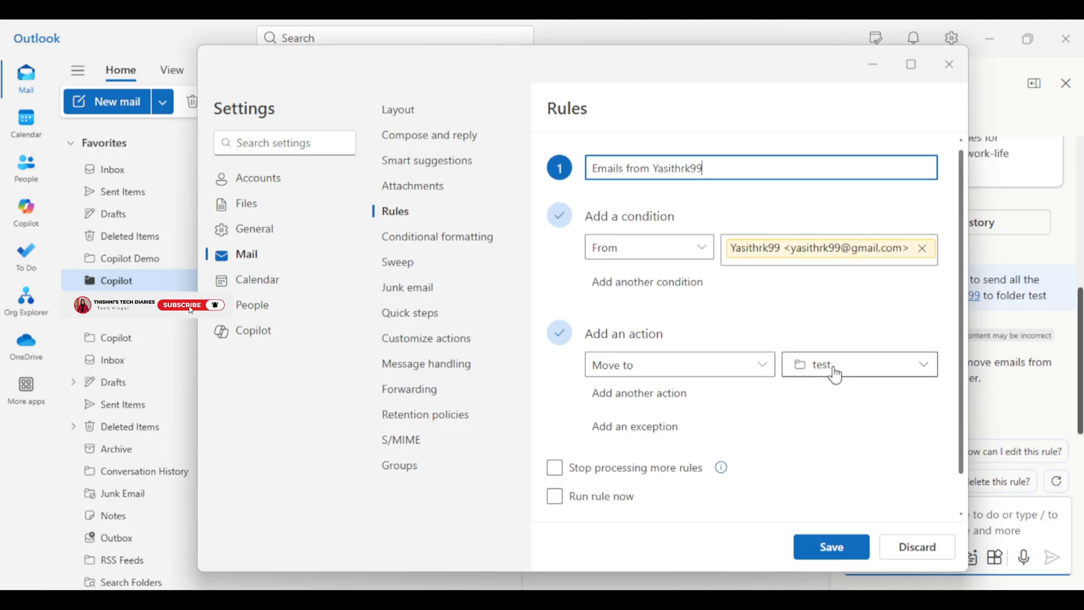
pyautogui.moveTo(847, 367)
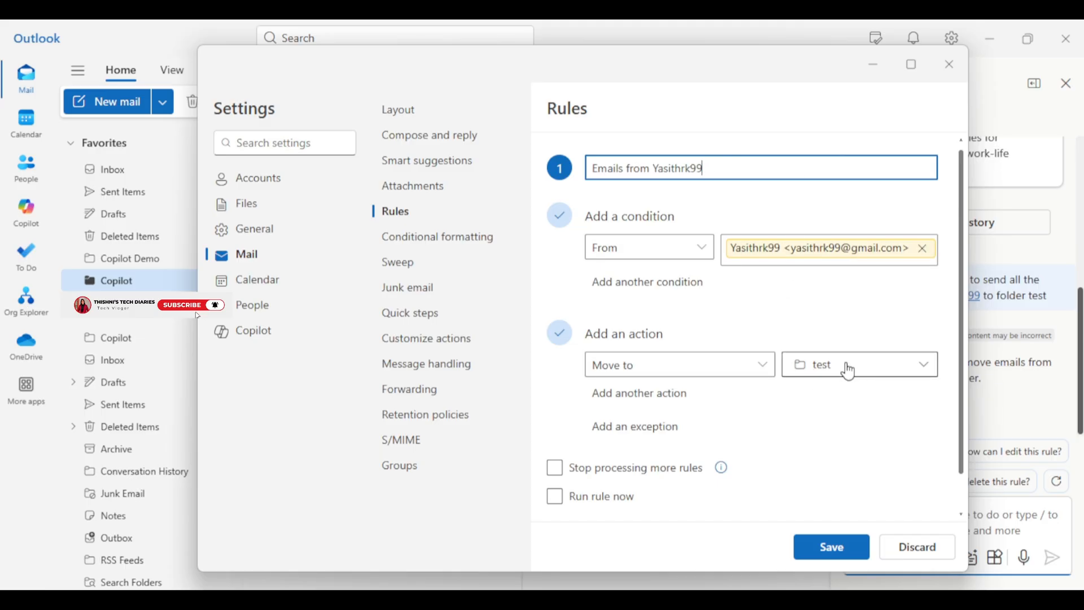
pyautogui.moveTo(840, 384)
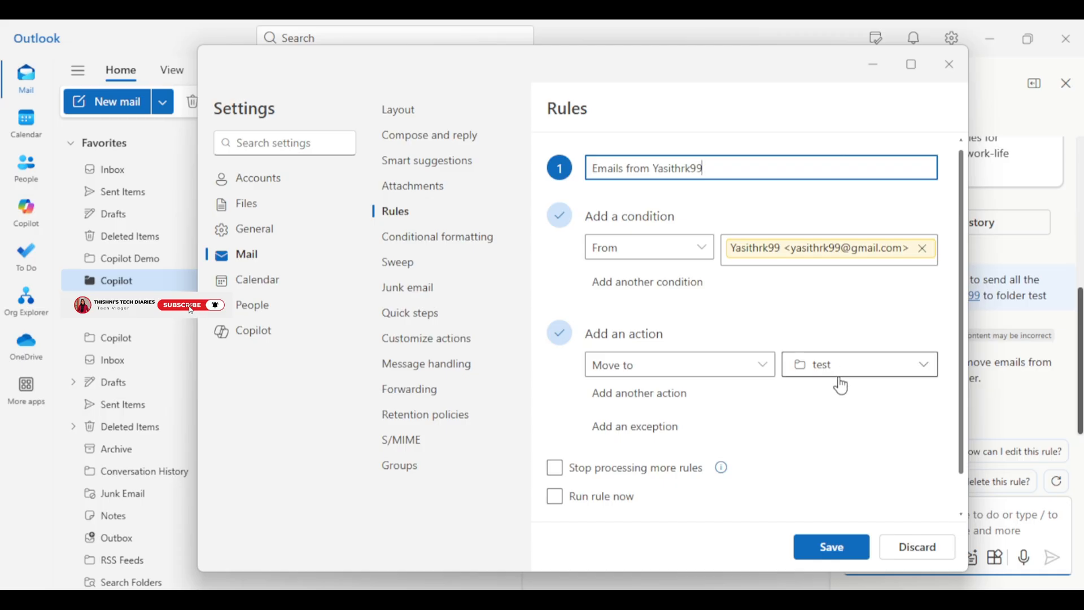
pyautogui.moveTo(833, 401)
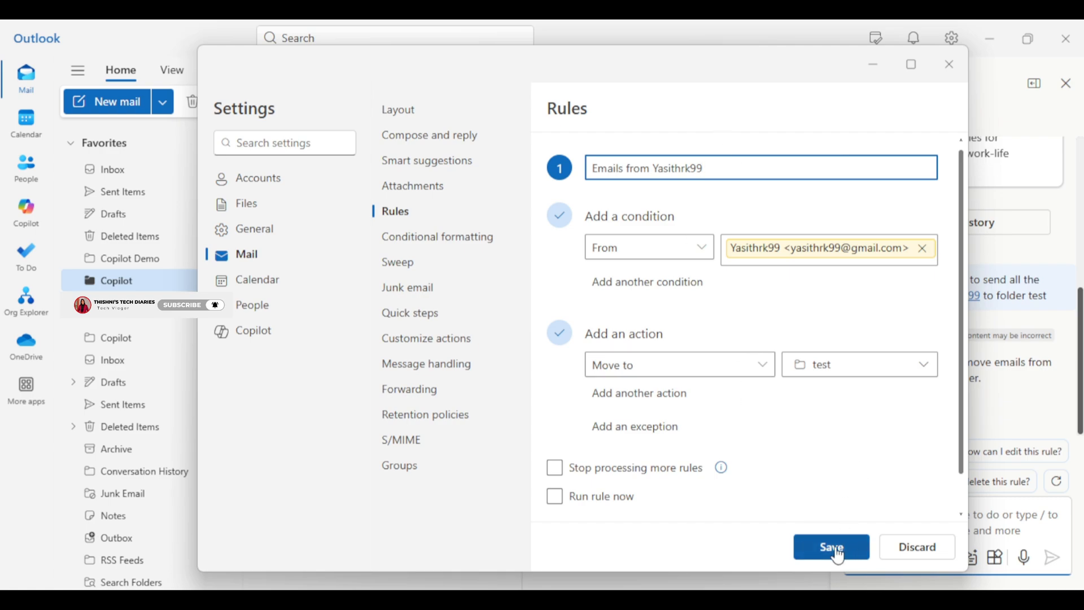
# Step: Save the new inbox rule and leave Settings for the mailbox
pyautogui.click(831, 547)
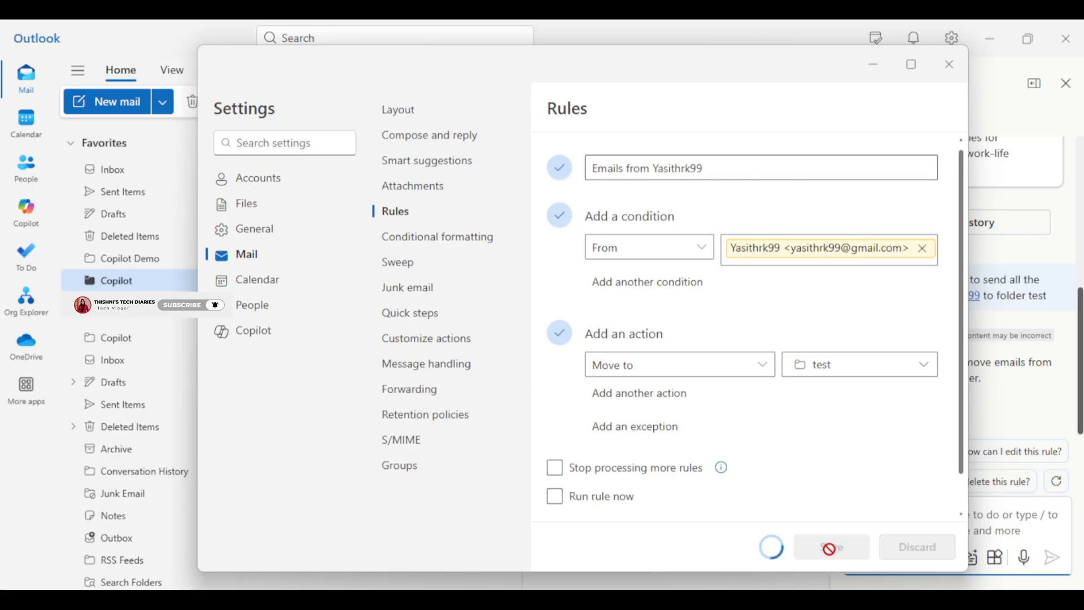
pyautogui.click(832, 547)
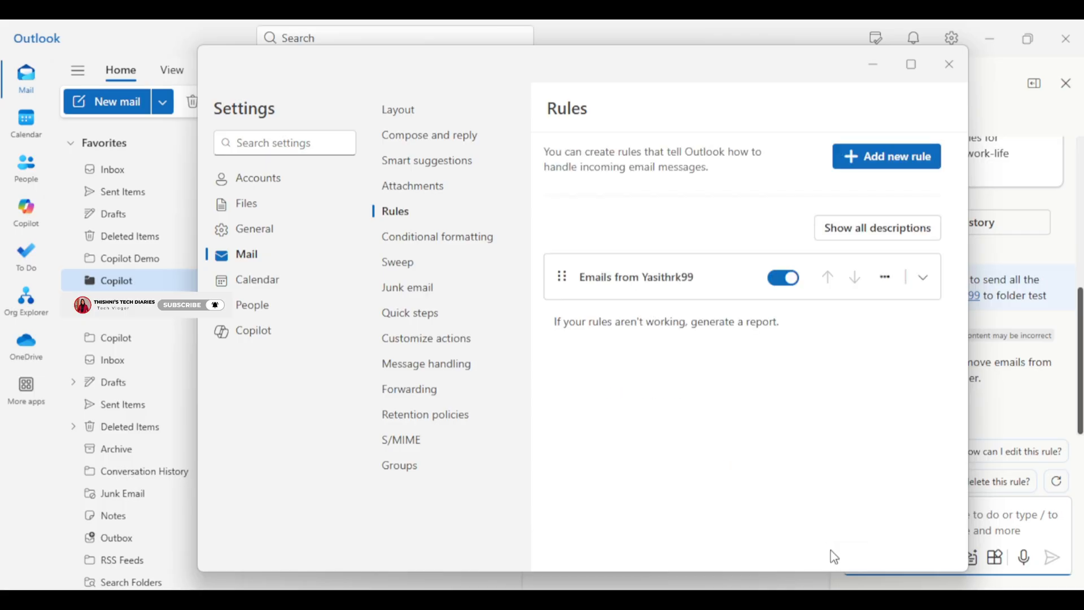
pyautogui.moveTo(834, 538)
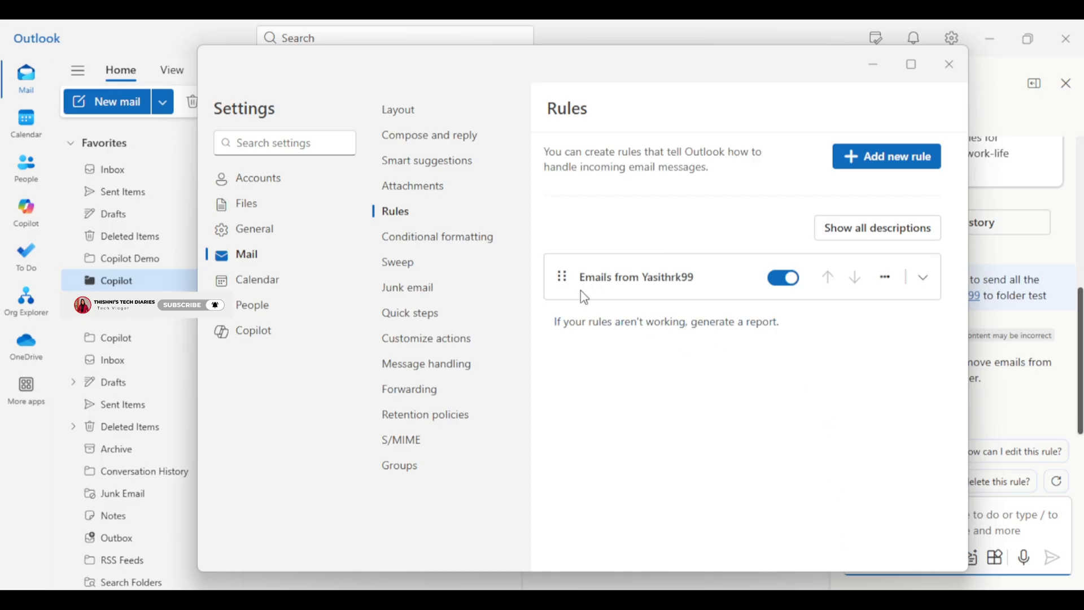
pyautogui.moveTo(599, 311)
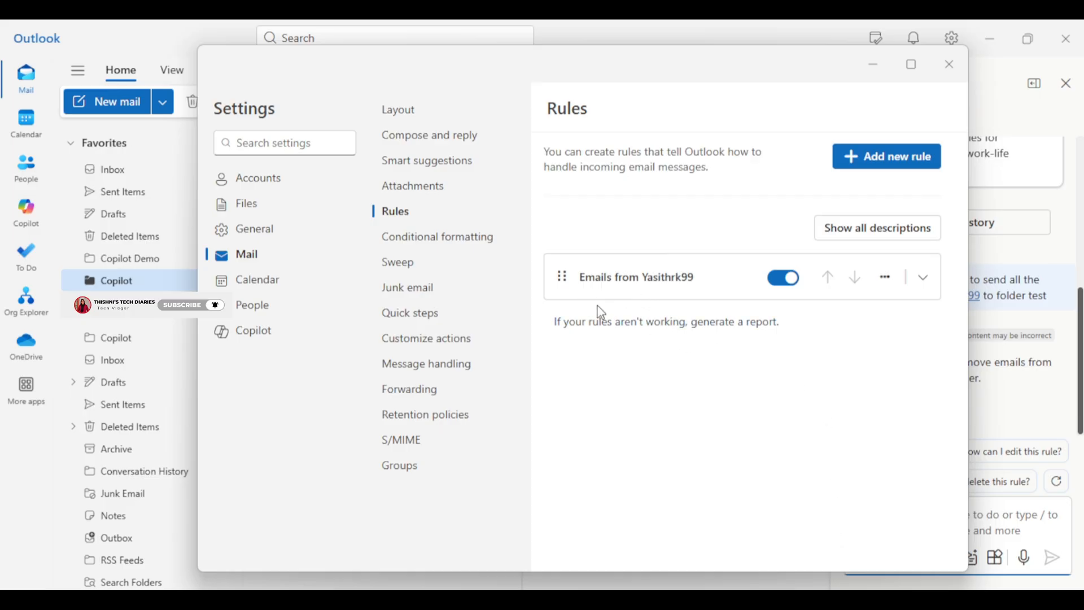
pyautogui.moveTo(723, 301)
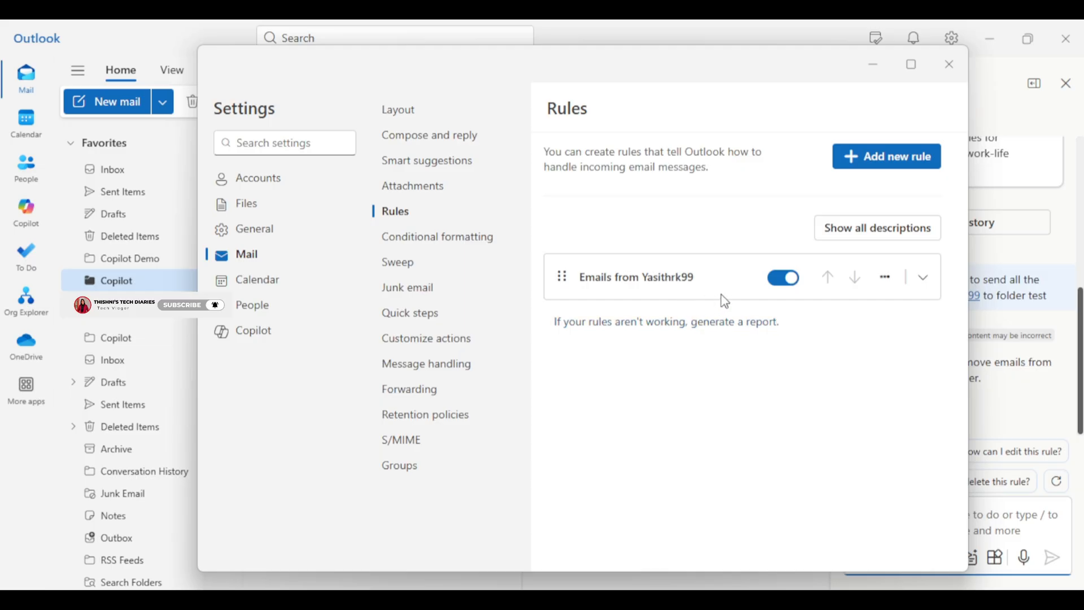
pyautogui.moveTo(723, 364)
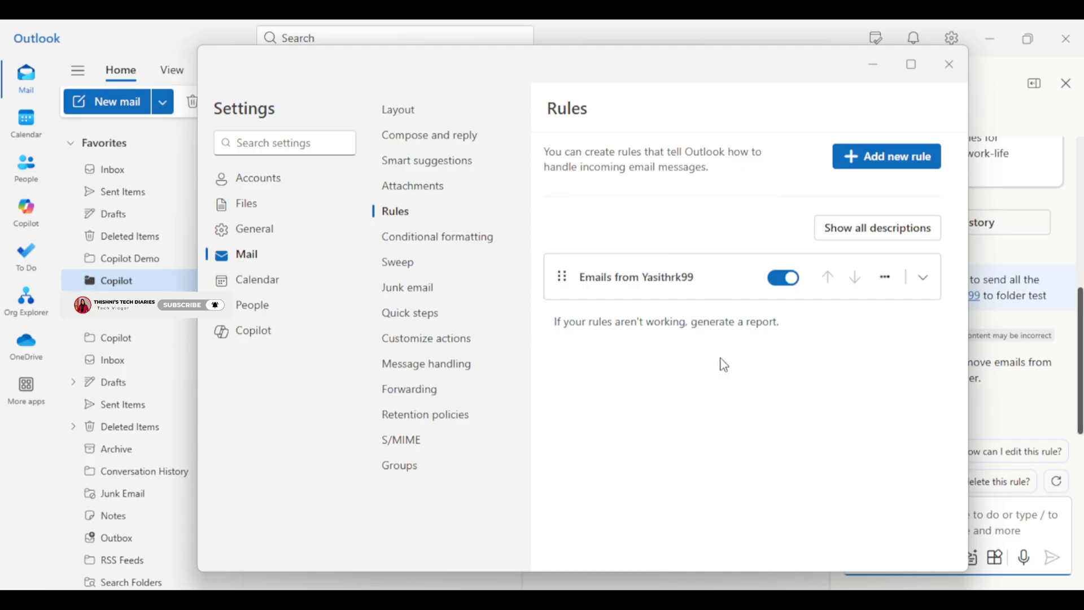
pyautogui.click(949, 64)
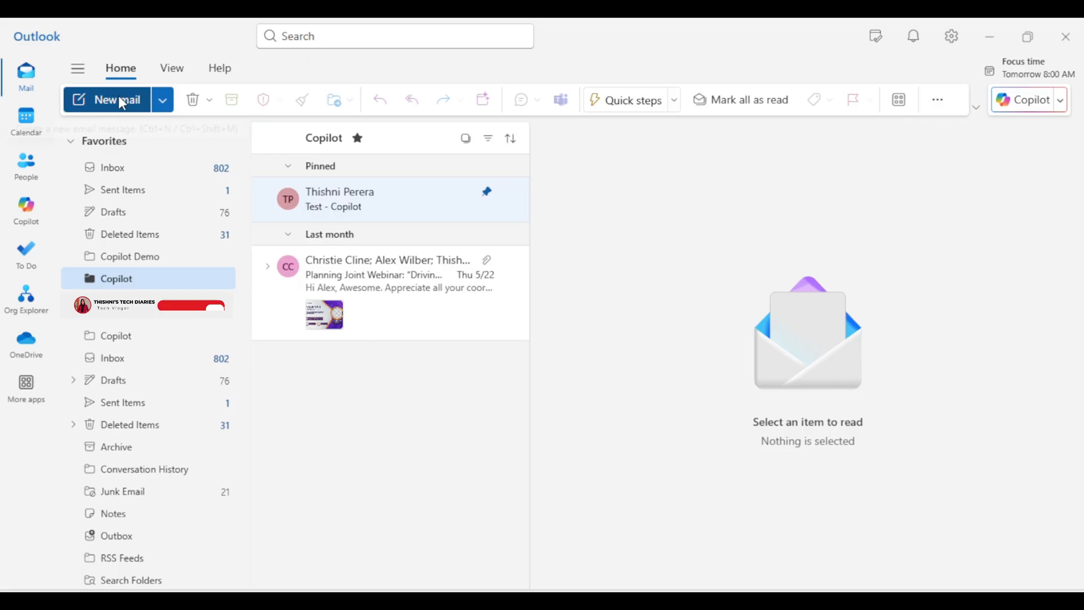
pyautogui.moveTo(110, 104)
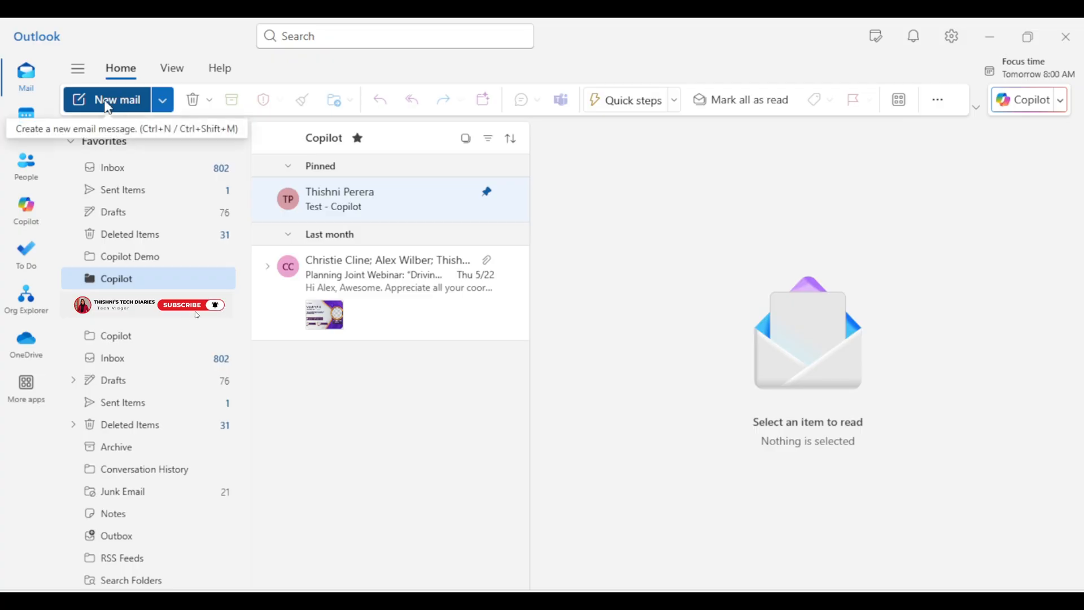
# Step: Start a new email with a Copilot prompt introducing a retail inventory management solution
pyautogui.click(106, 100)
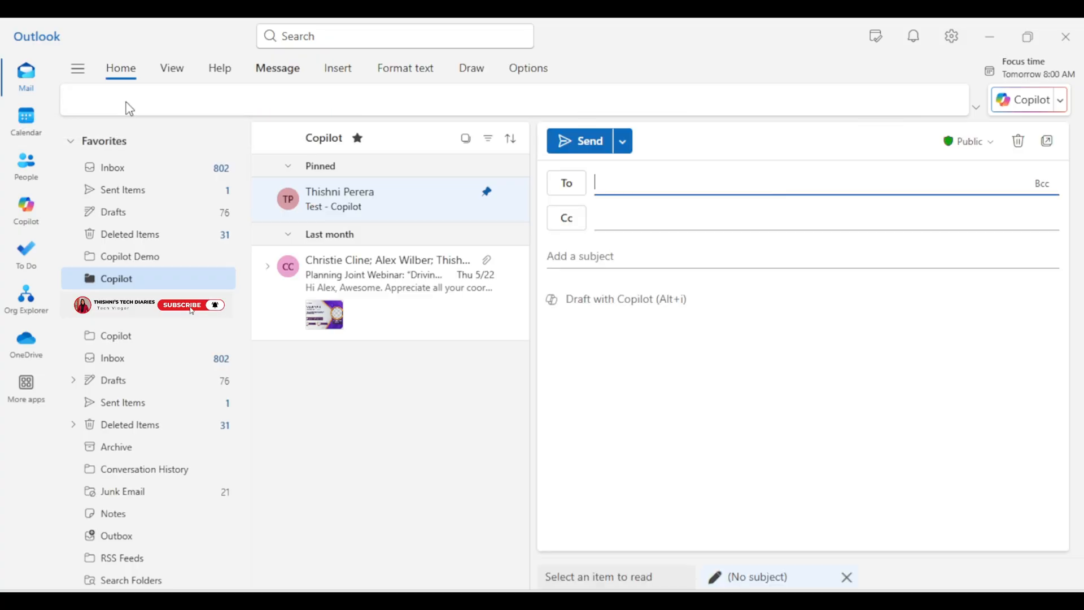
pyautogui.click(277, 68)
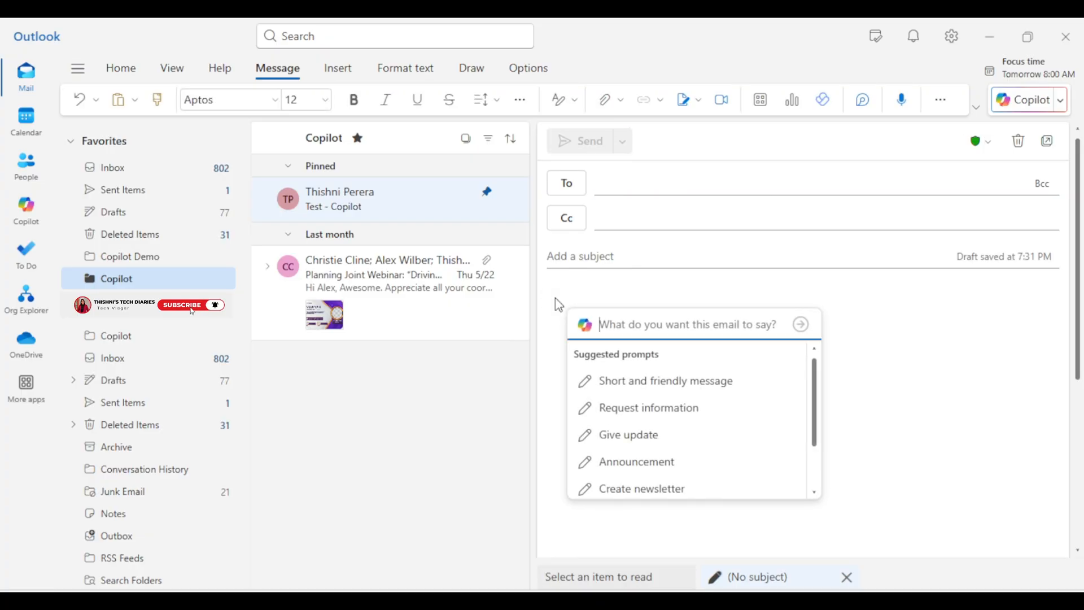
pyautogui.moveTo(588, 317)
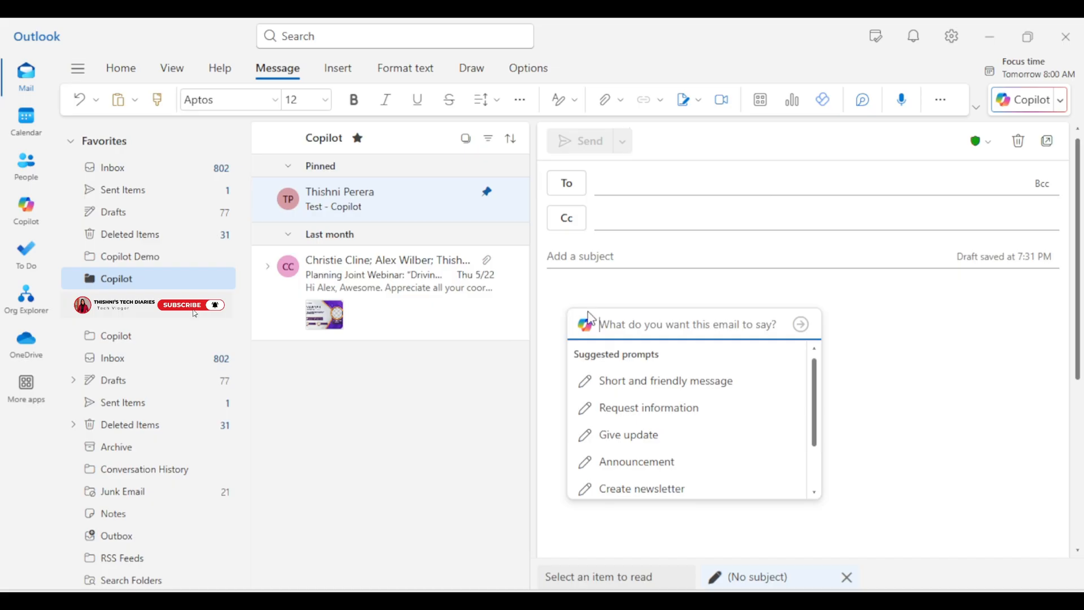
pyautogui.moveTo(611, 324)
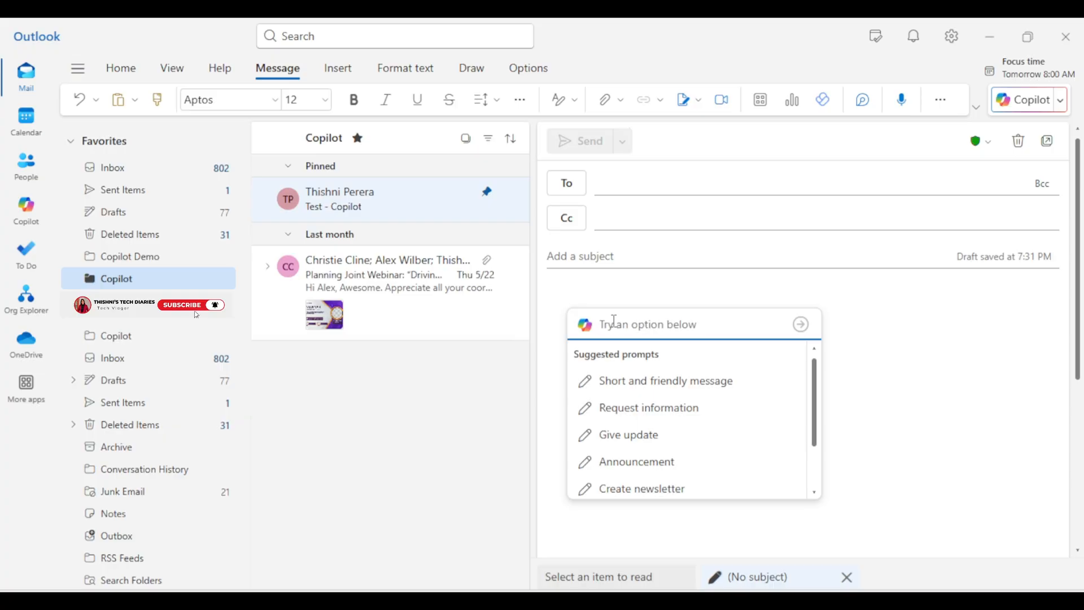
pyautogui.write('Introducing our solution to help retail businesses solve inventory management challenges across multiple channels')
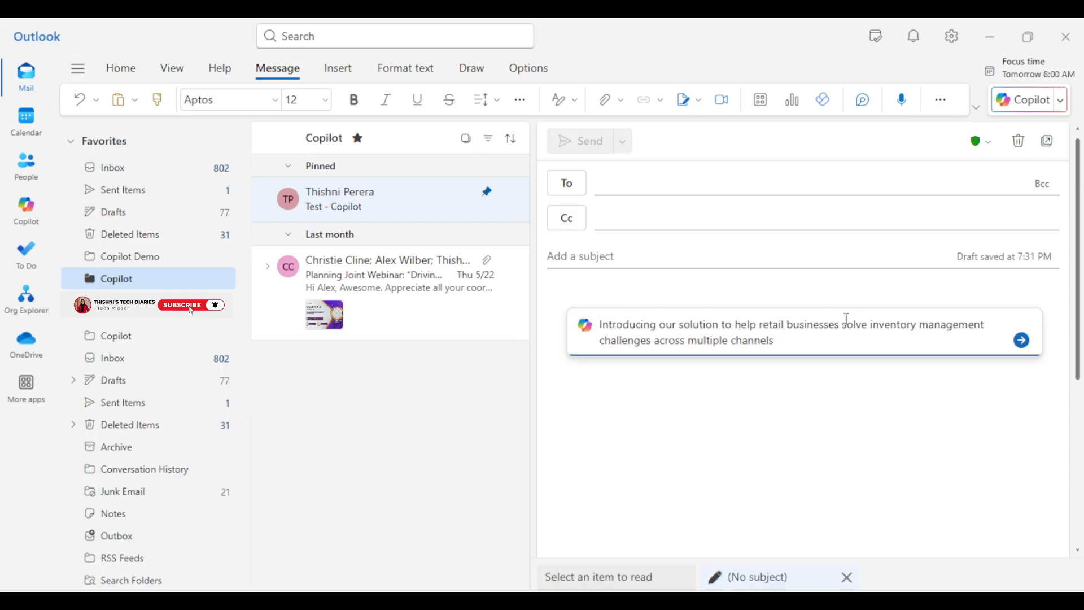
pyautogui.moveTo(197, 316)
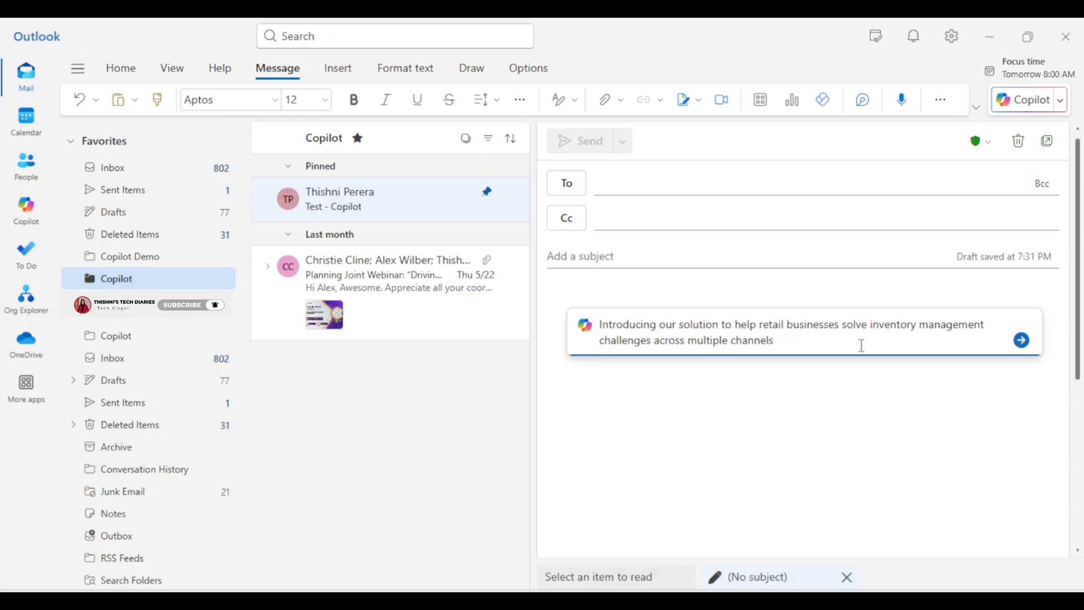
pyautogui.moveTo(1021, 340)
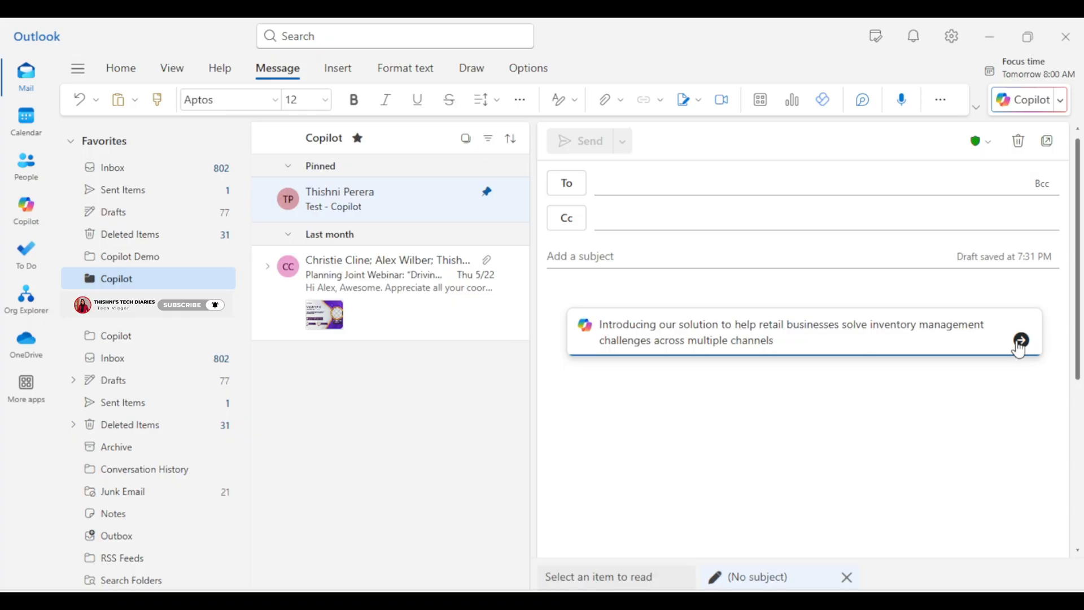
# Step: Generate the Copilot email body introducing the inventory management solution
pyautogui.click(1021, 339)
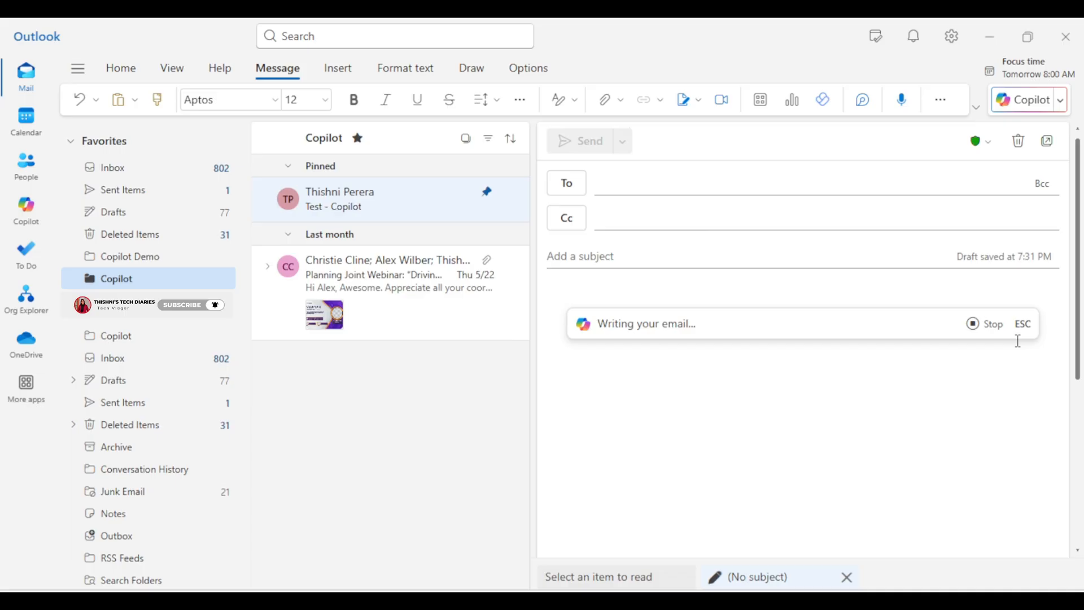
pyautogui.moveTo(960, 374)
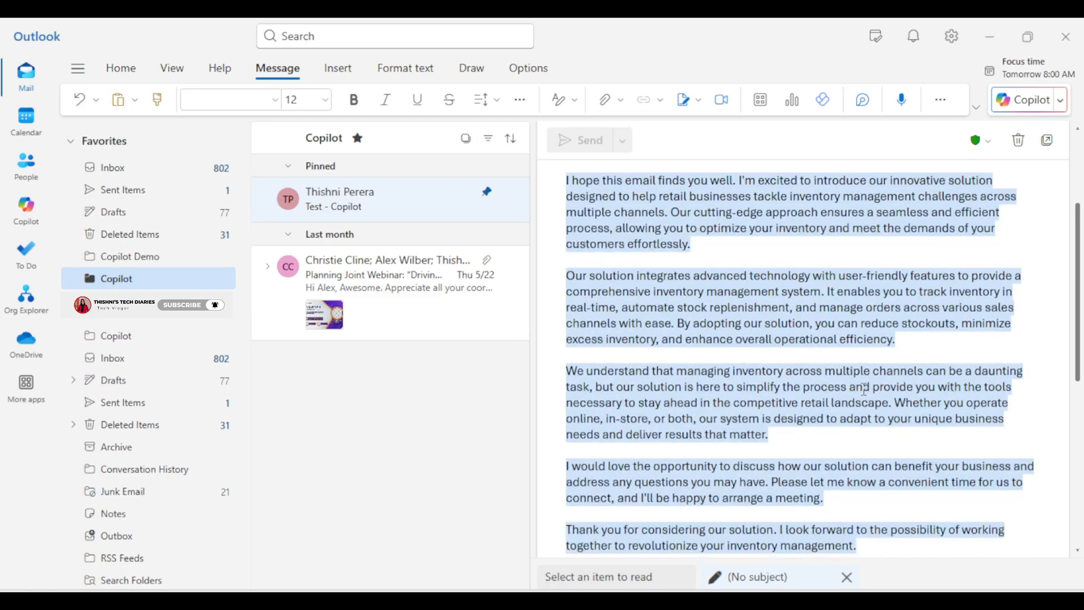
pyautogui.scroll(-3)
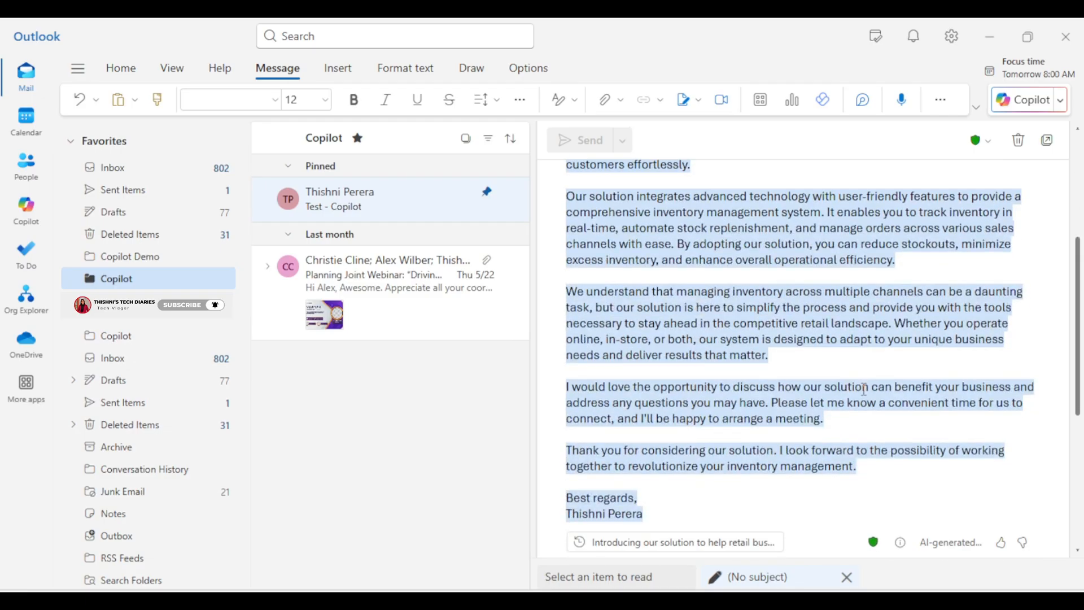
pyautogui.moveTo(867, 403)
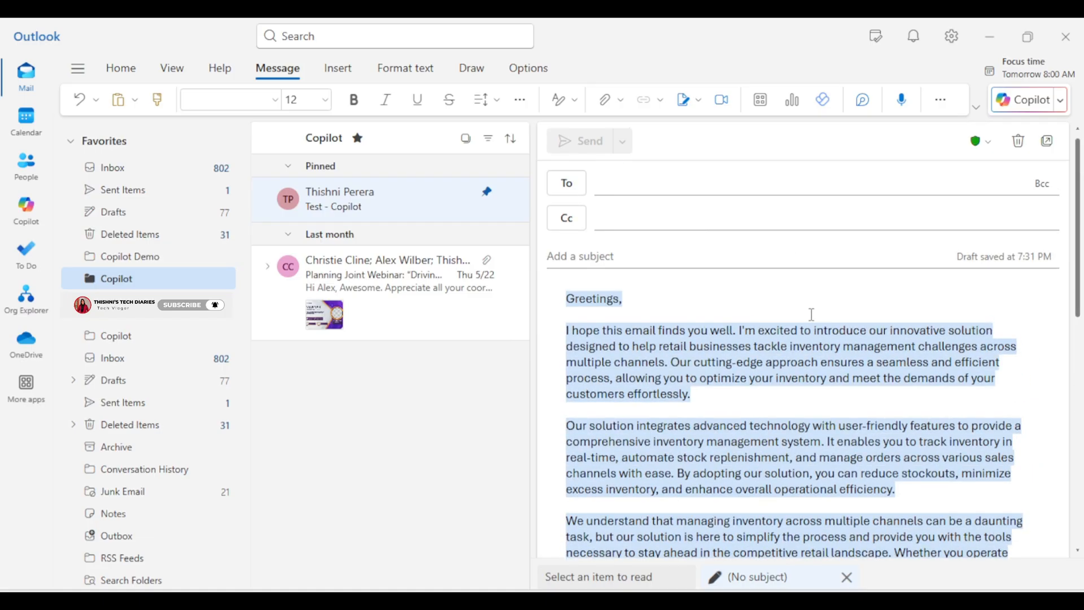
# Step: Have Copilot rewrite the inventory email in a Formal tone and review the new version
pyautogui.scroll(-3)
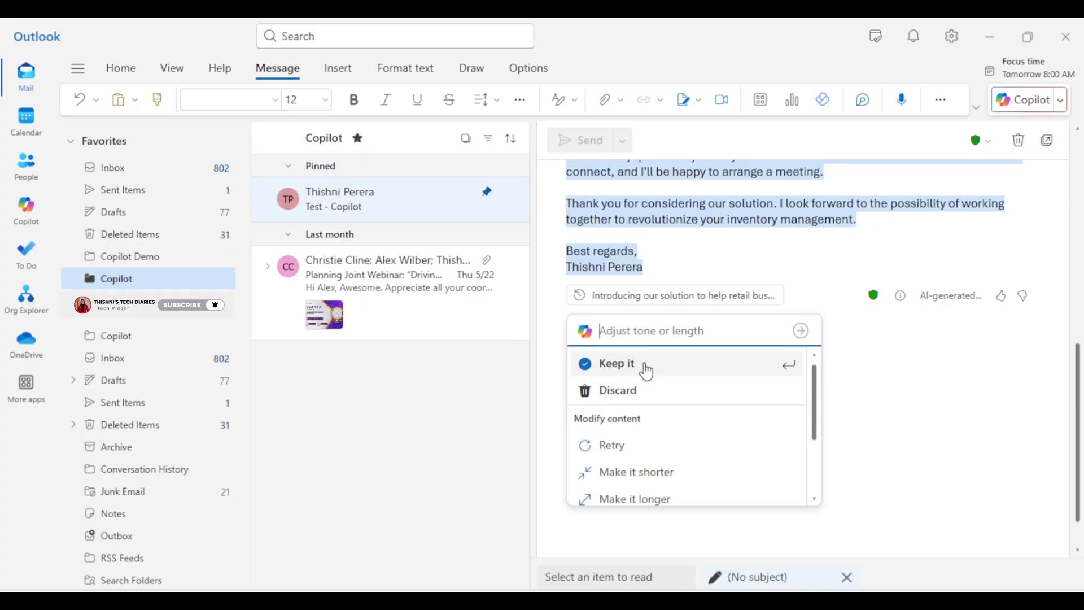
pyautogui.moveTo(651, 368)
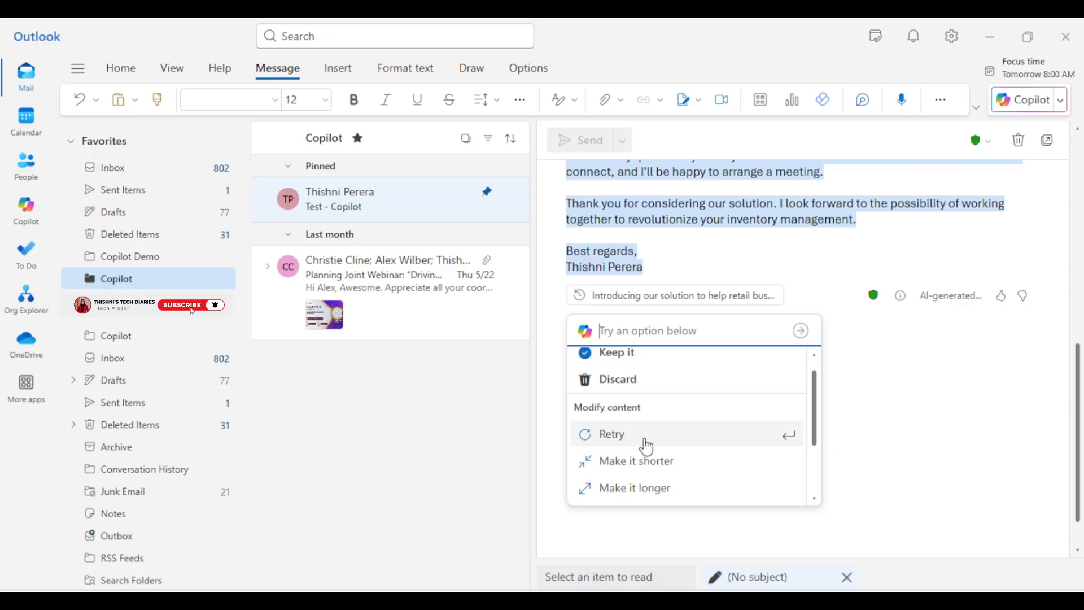
pyautogui.scroll(-3)
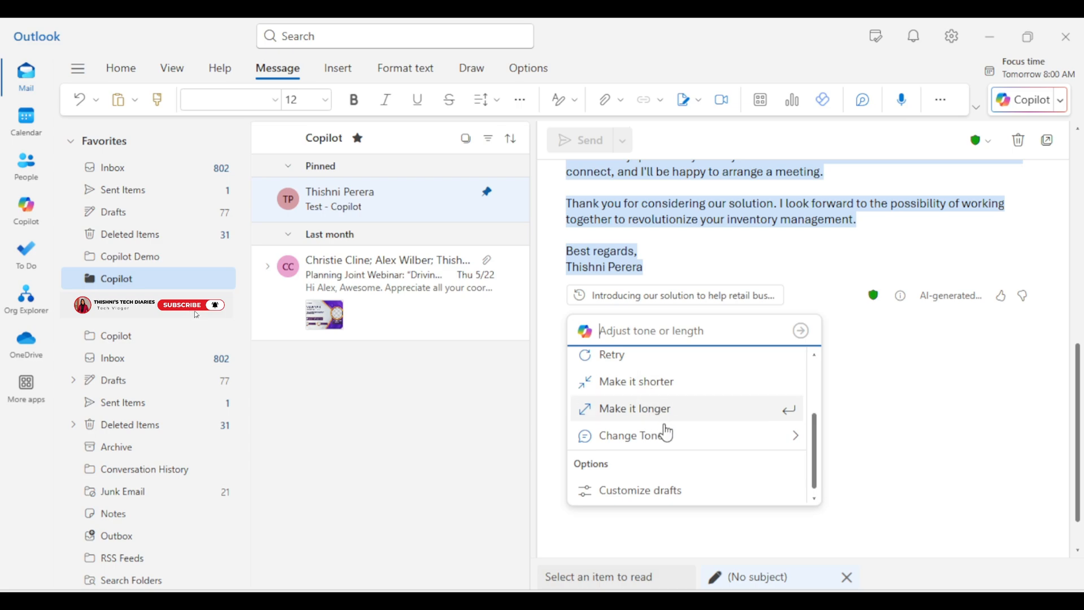
pyautogui.click(630, 436)
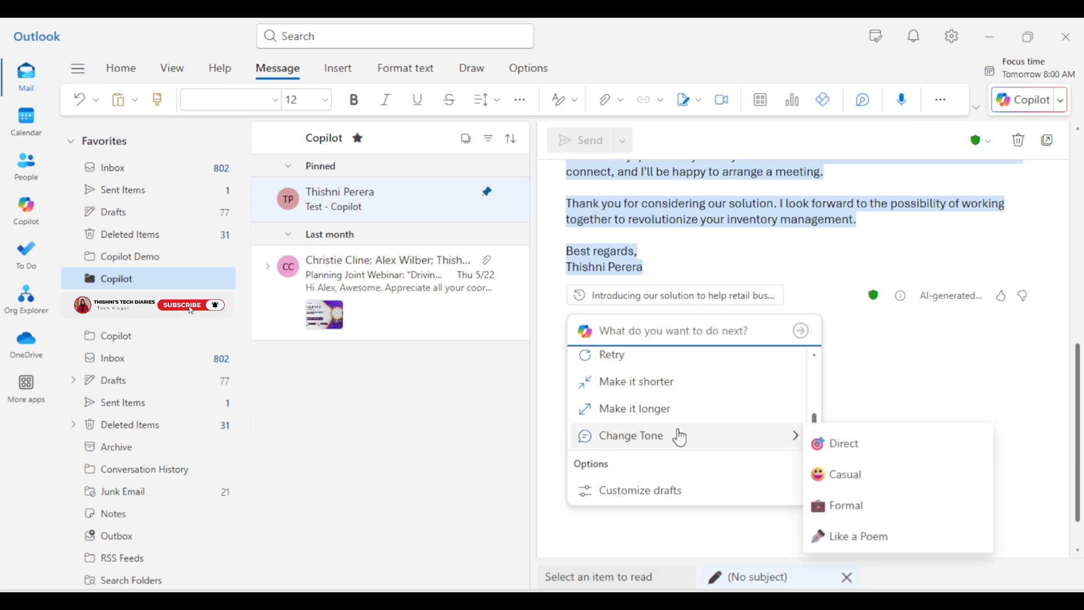
pyautogui.moveTo(829, 444)
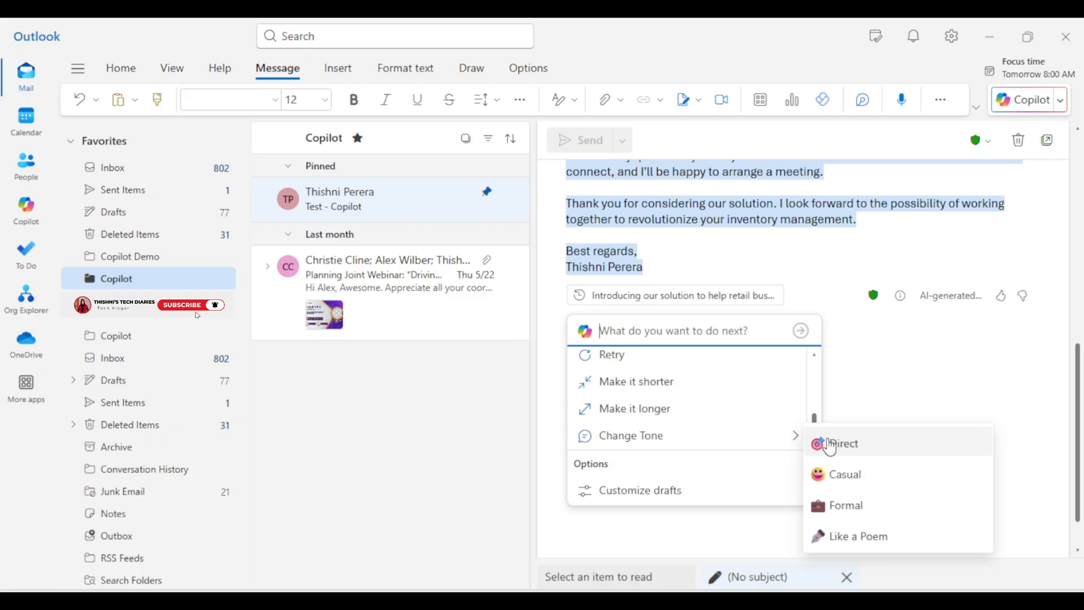
pyautogui.moveTo(856, 470)
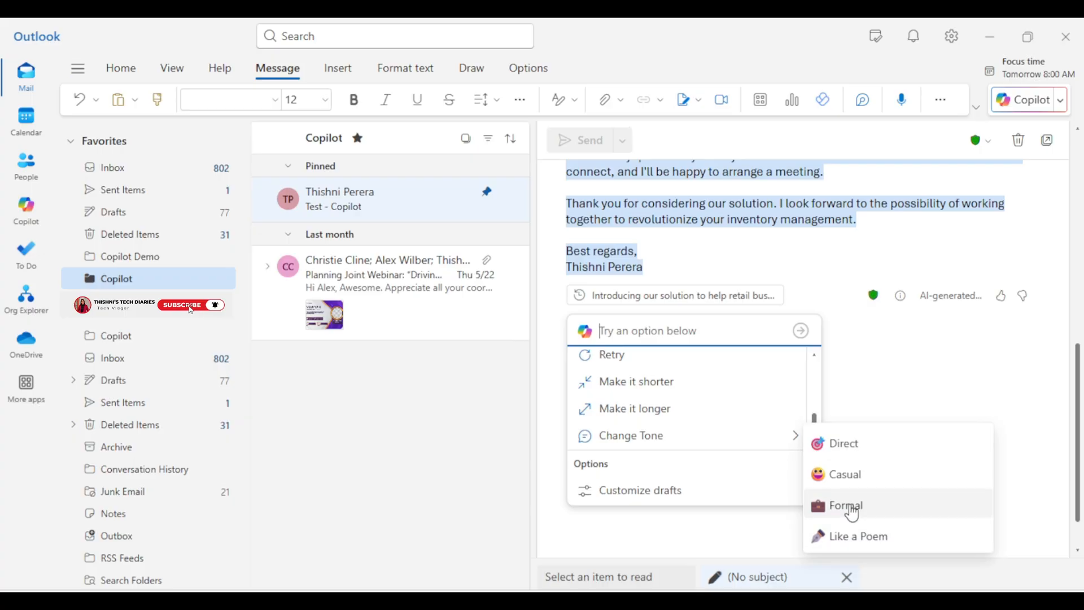
pyautogui.click(846, 505)
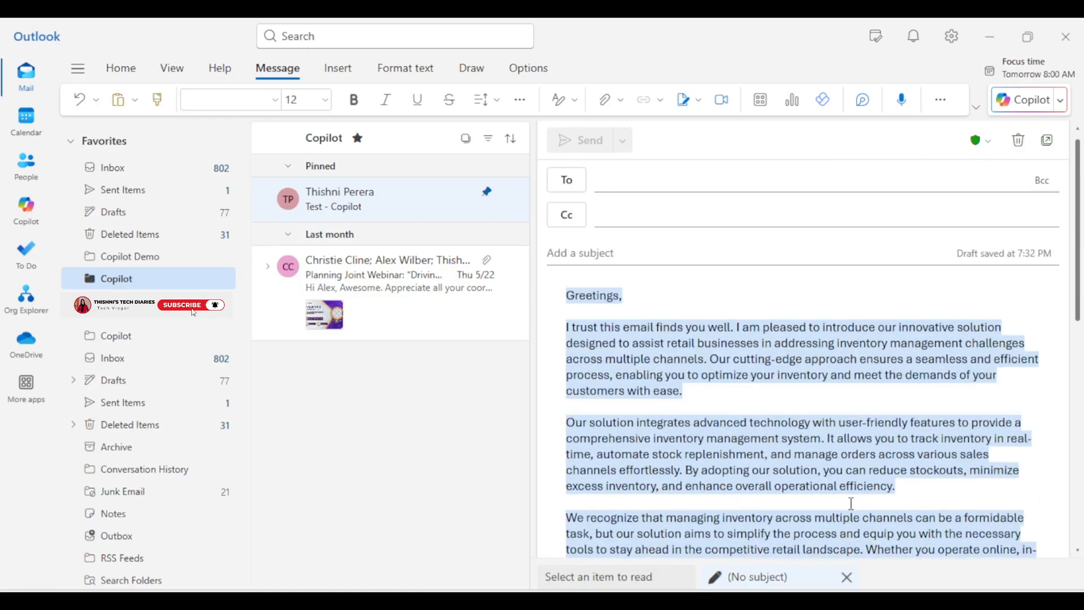
pyautogui.scroll(-3)
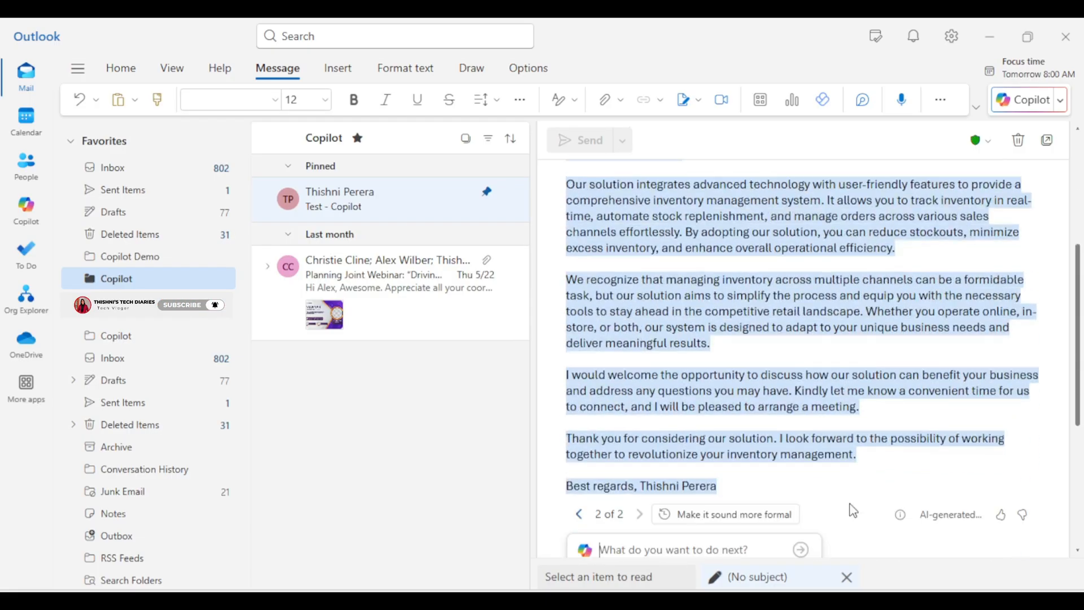
pyautogui.click(672, 549)
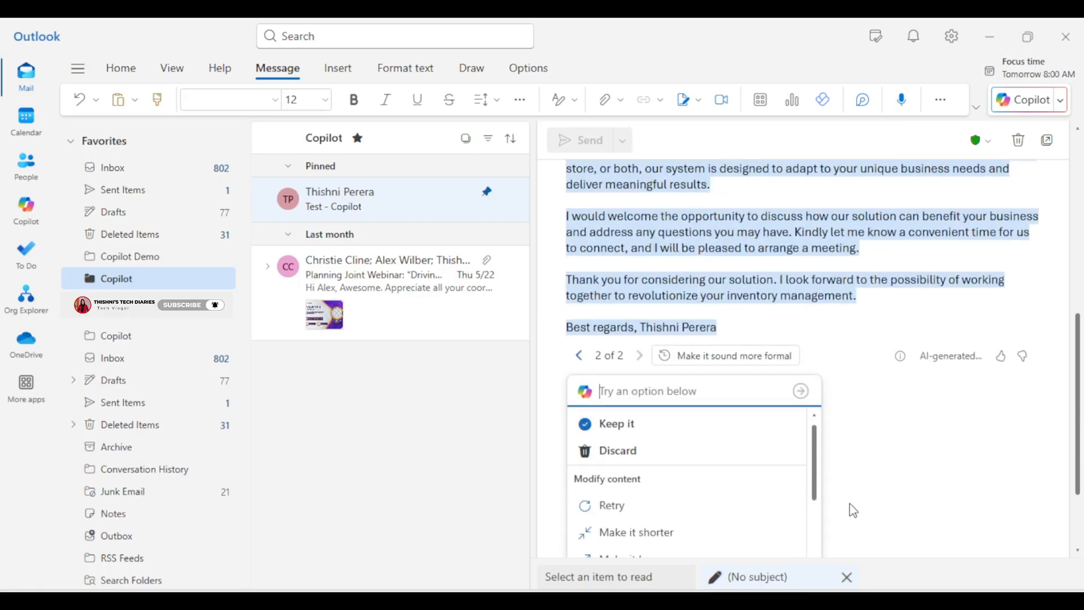
pyautogui.scroll(-3)
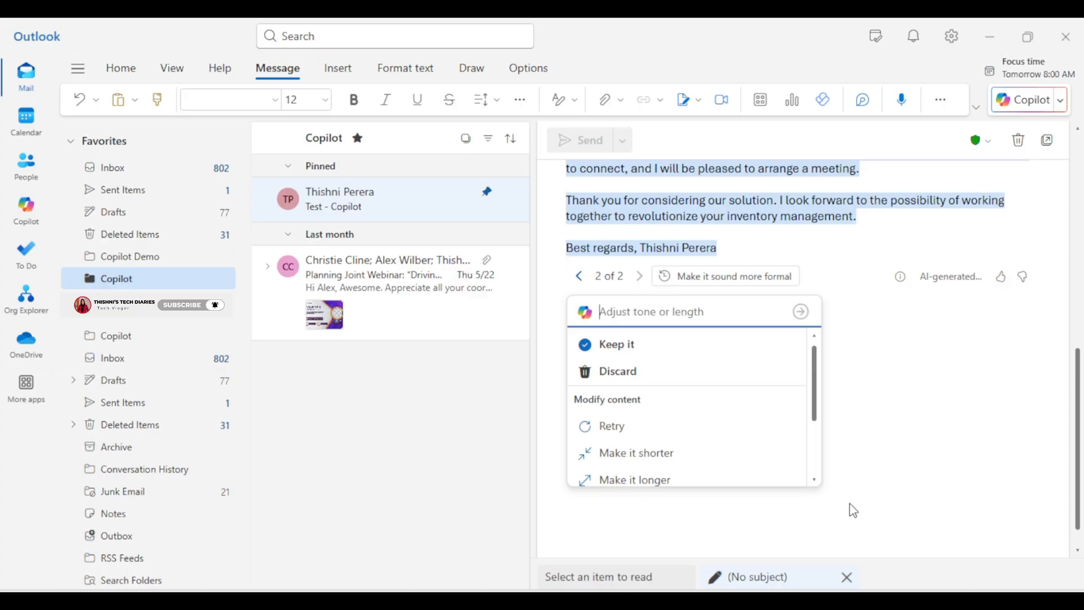
pyautogui.moveTo(863, 474)
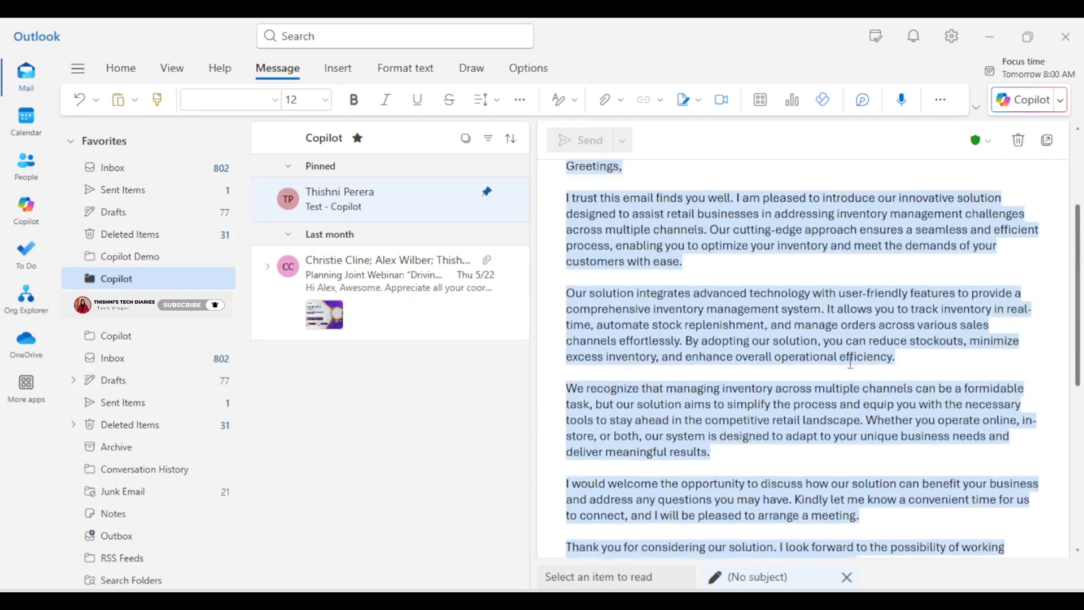
pyautogui.scroll(-3)
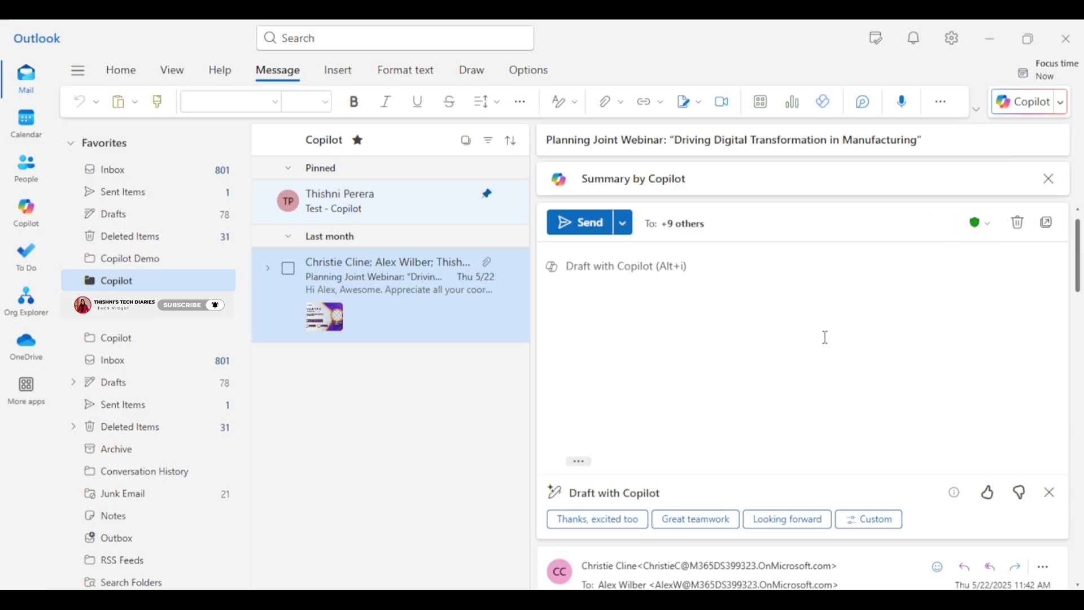
pyautogui.moveTo(821, 341)
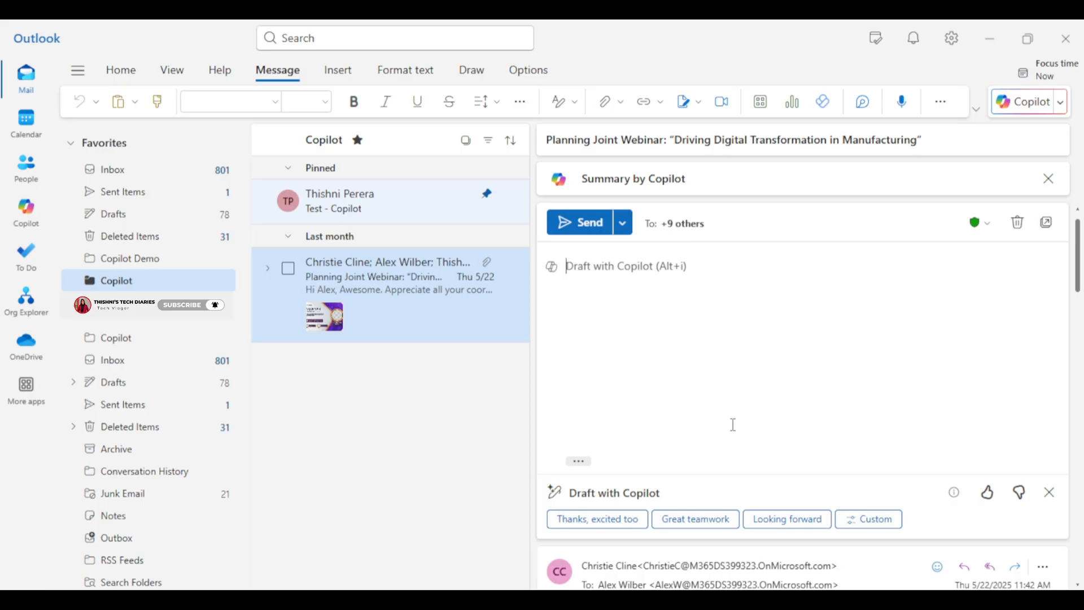
# Step: Start a reply to the webinar thread and choose a Custom Copilot draft prompt
pyautogui.click(596, 519)
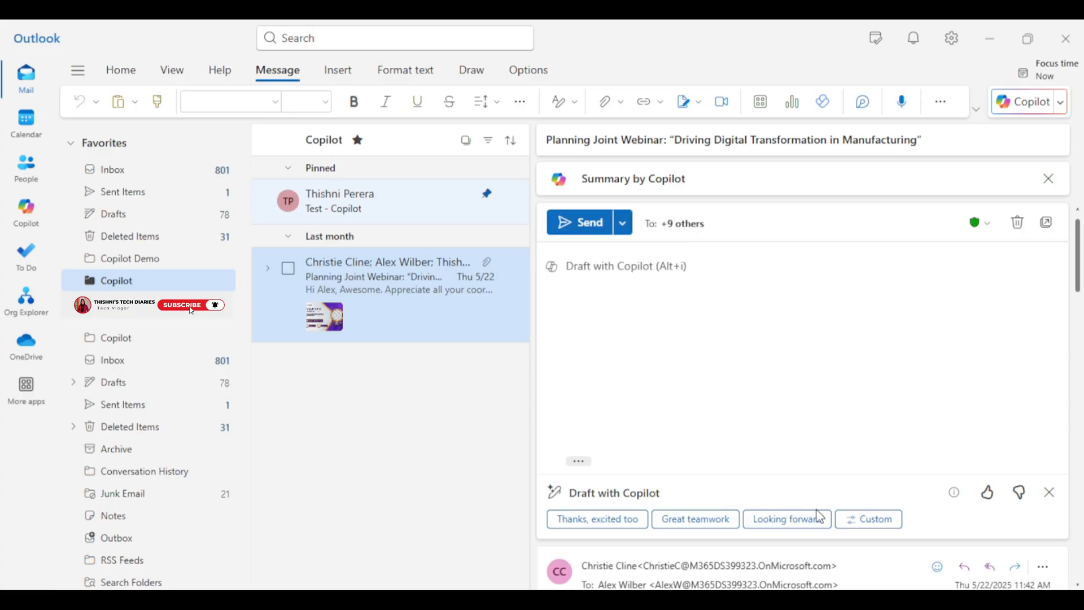
pyautogui.click(869, 518)
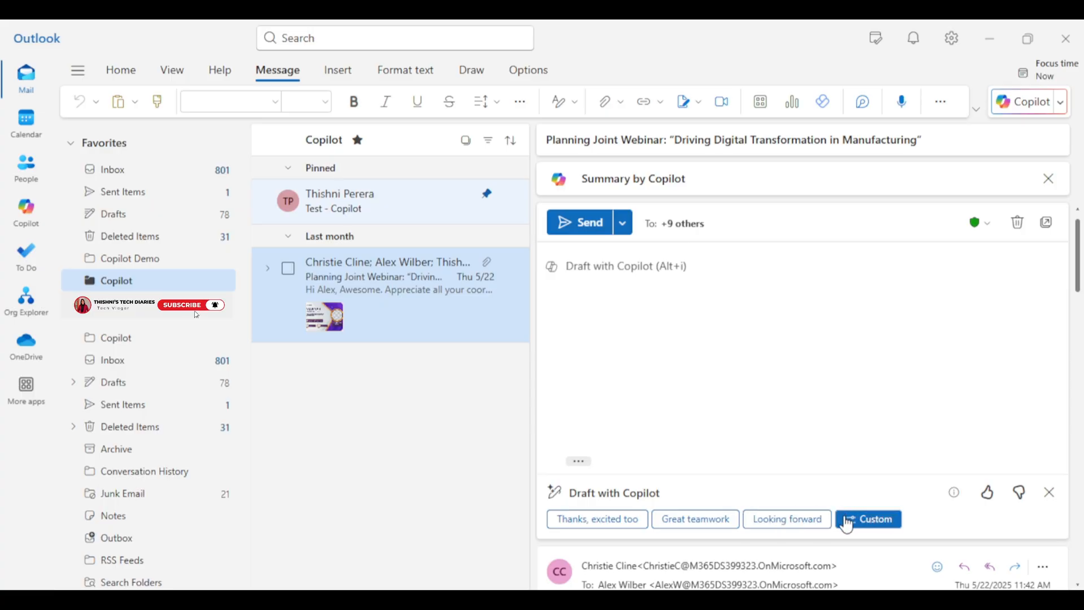
pyautogui.click(876, 518)
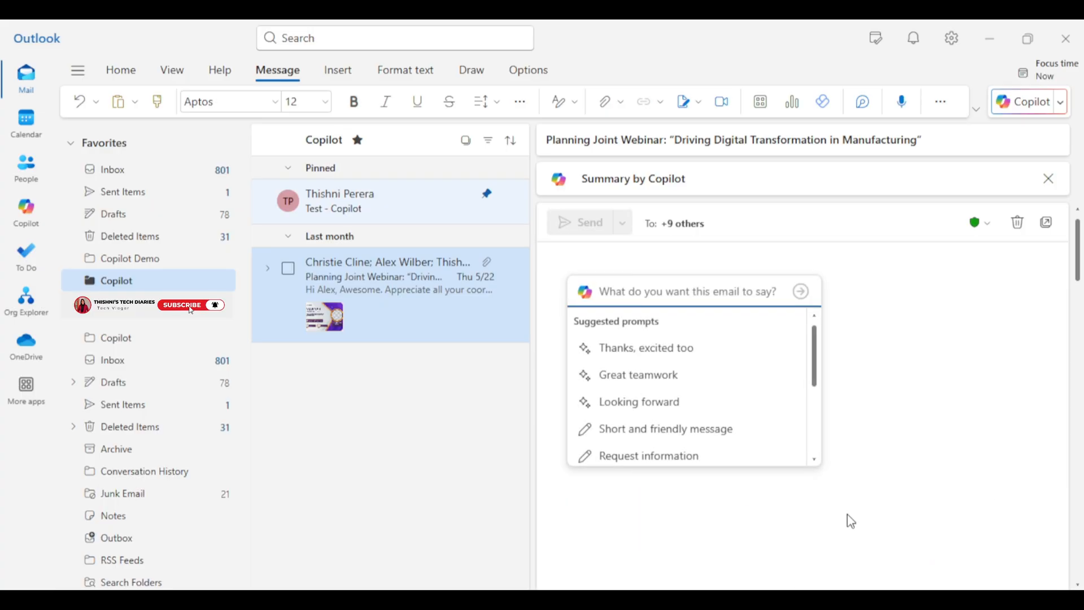
pyautogui.moveTo(768, 435)
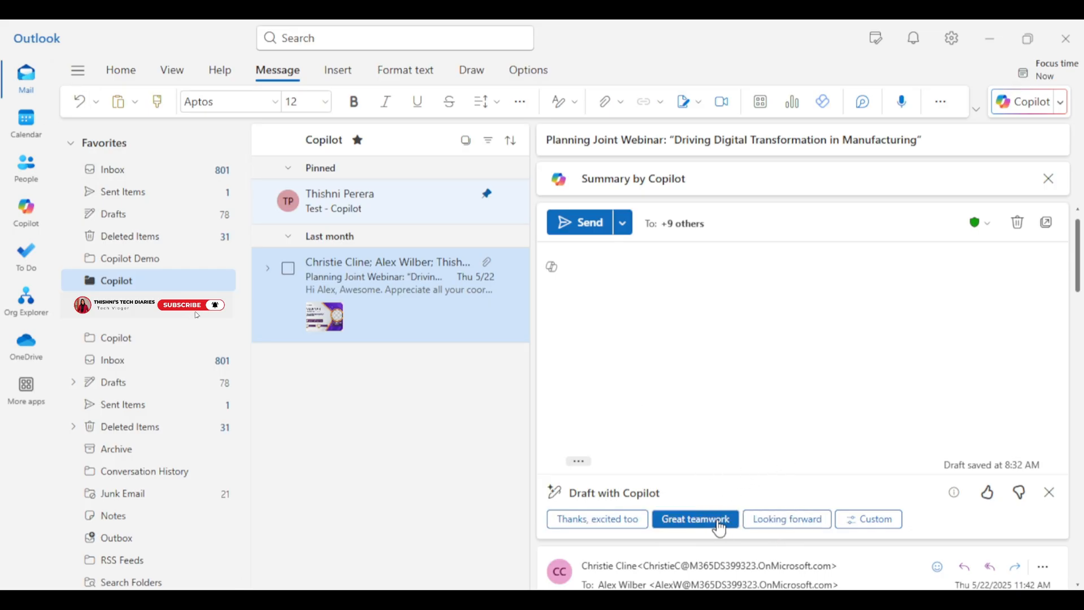
# Step: Have Copilot draft the 'Thanks, excited too' reply to Christie and Alex
pyautogui.click(597, 519)
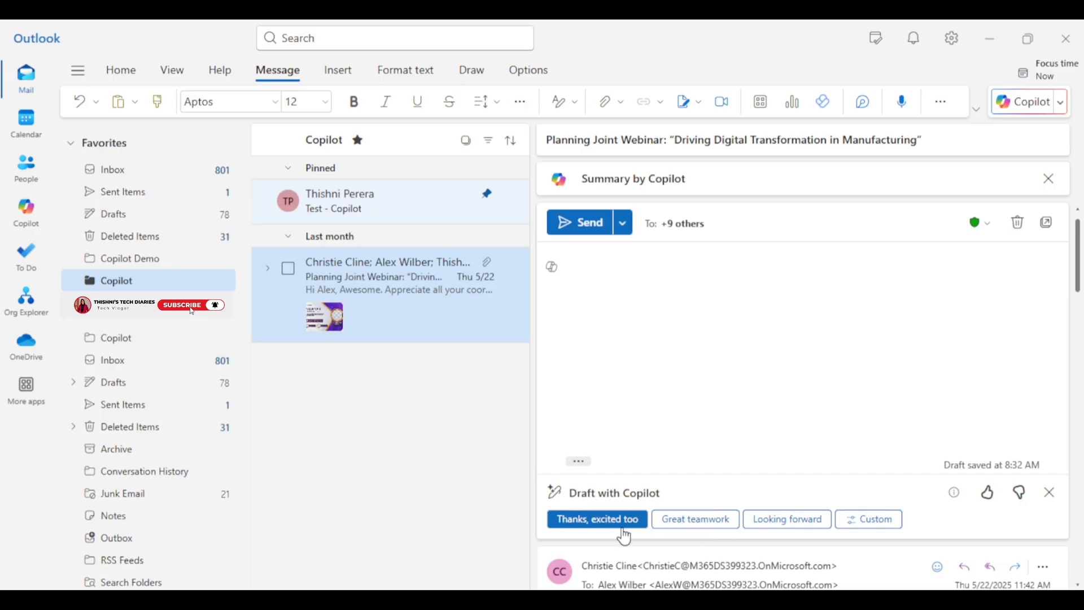
pyautogui.moveTo(632, 532)
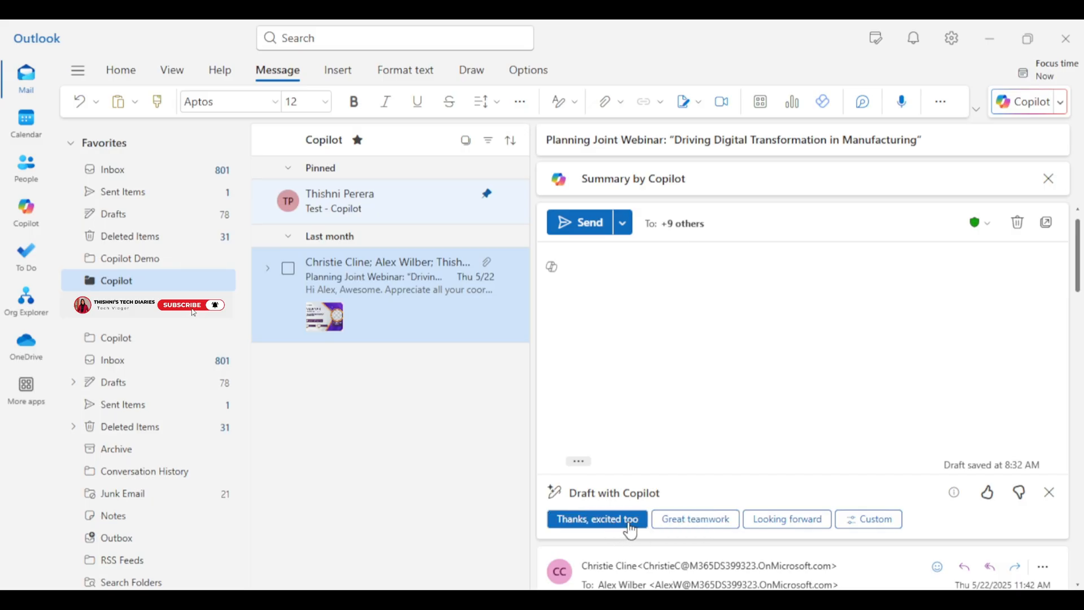
pyautogui.click(598, 518)
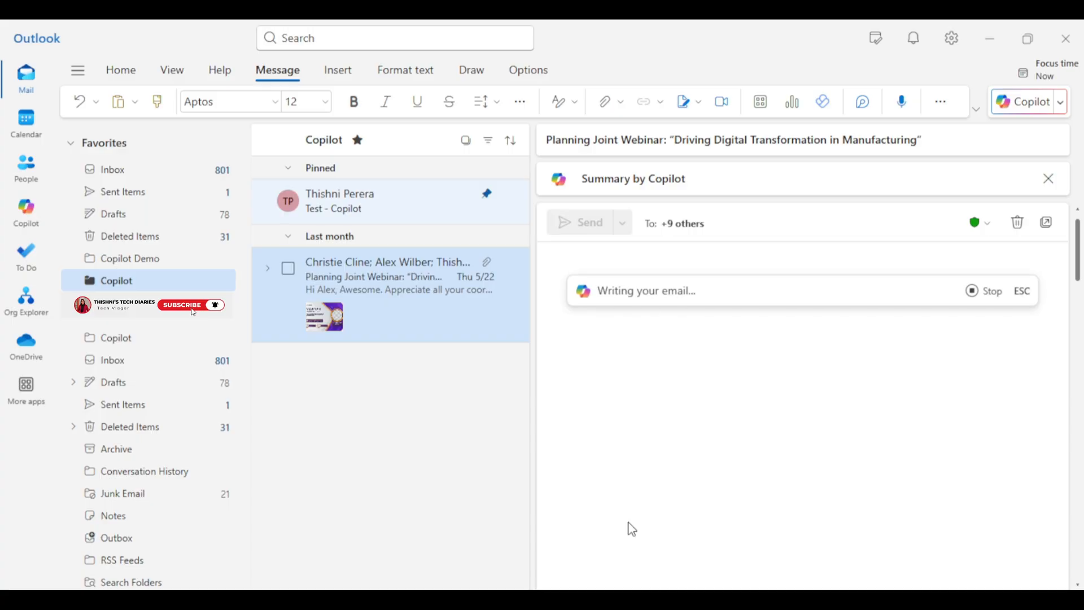
pyautogui.moveTo(800, 455)
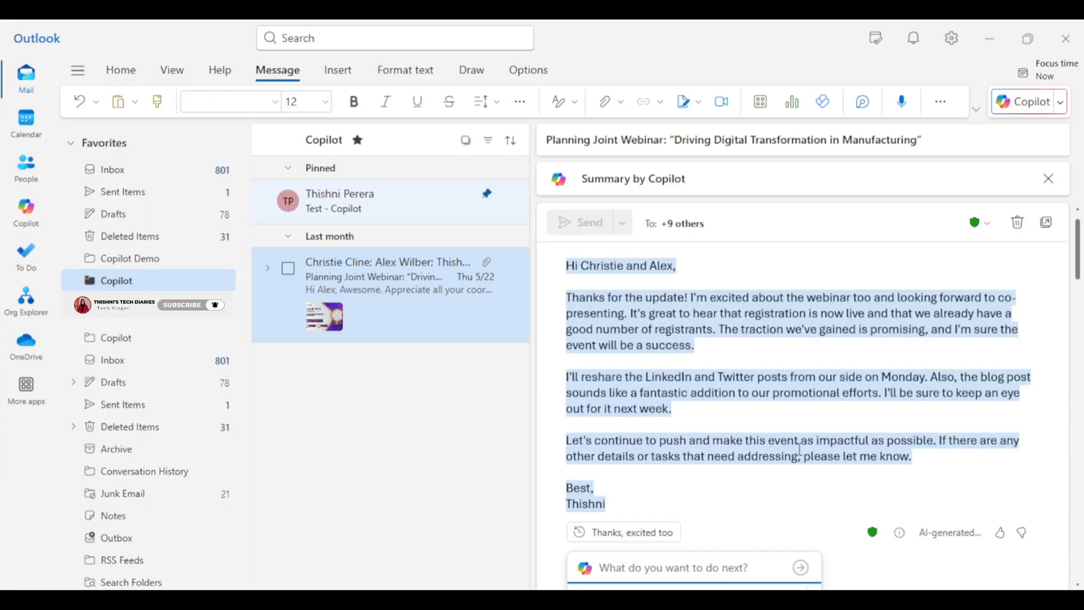
pyautogui.moveTo(768, 407)
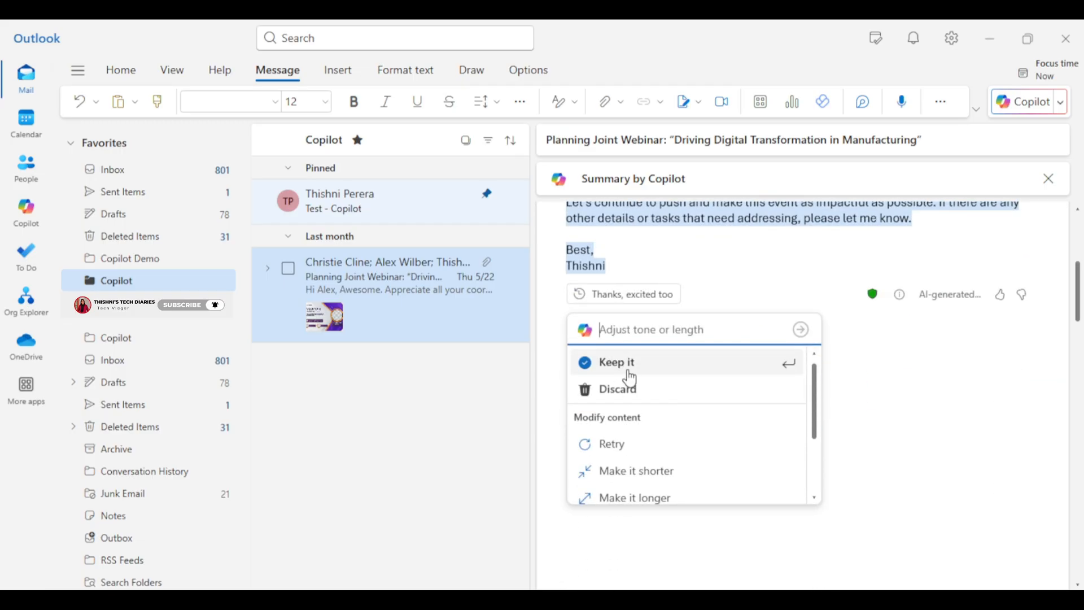
pyautogui.scroll(-3)
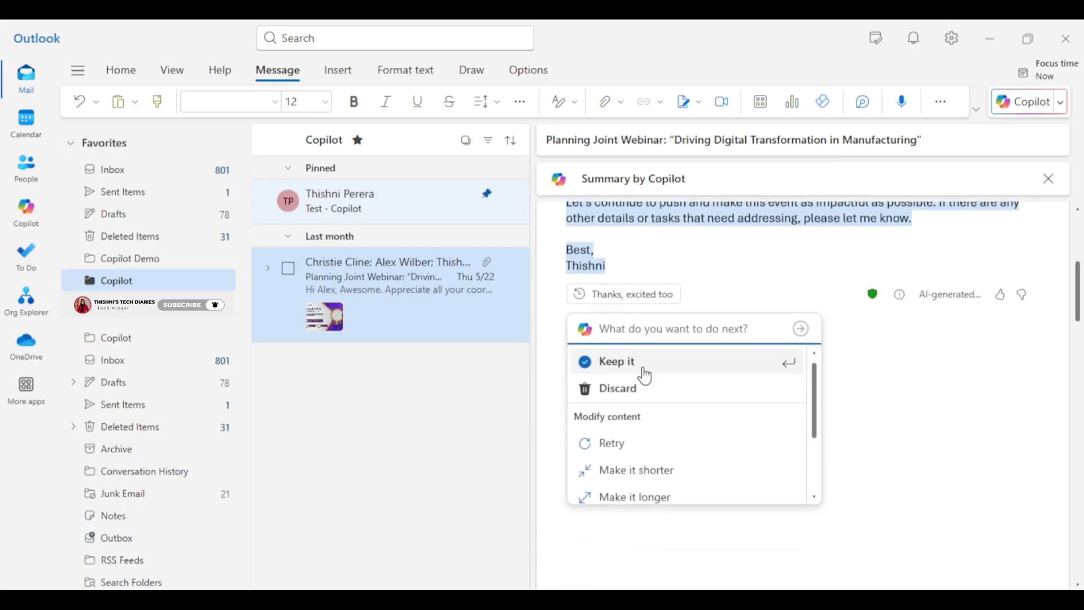
# Step: Keep the Copilot reply, then discard the draft to return to the webinar thread
pyautogui.click(617, 361)
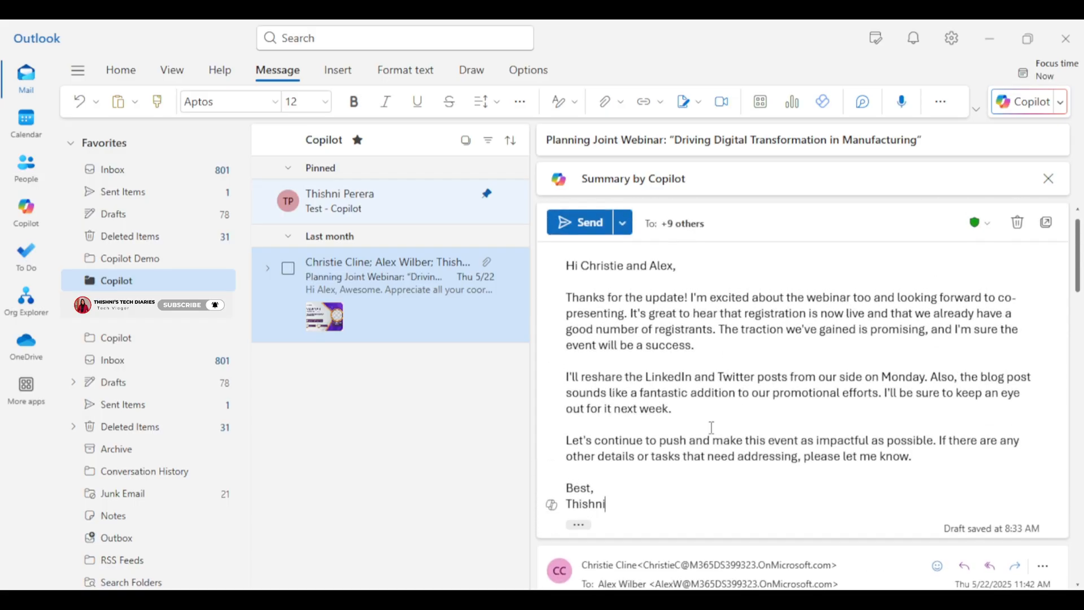
pyautogui.moveTo(901, 330)
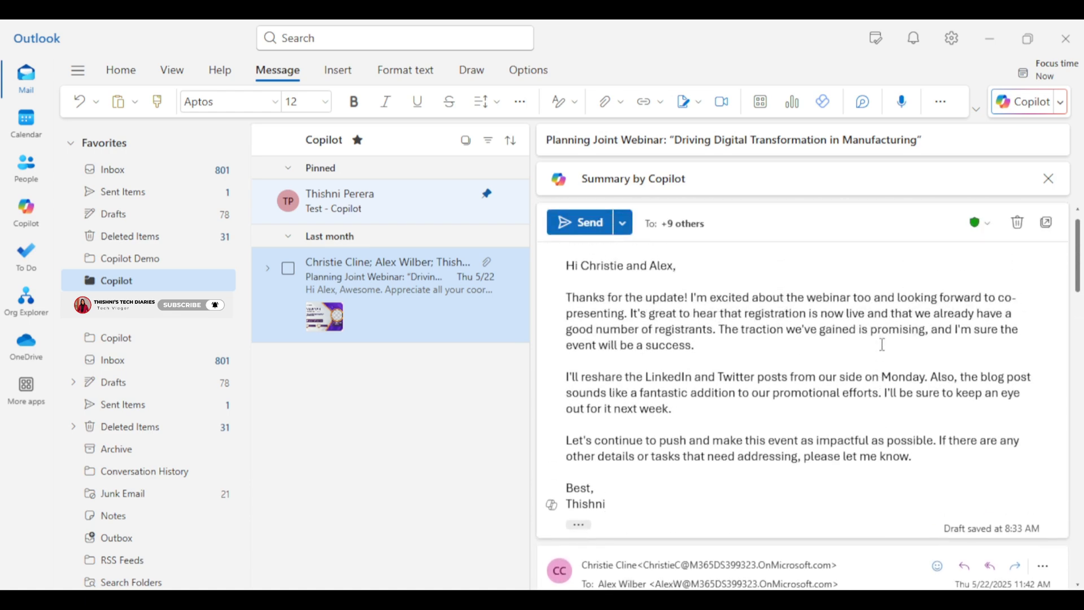
pyautogui.moveTo(845, 343)
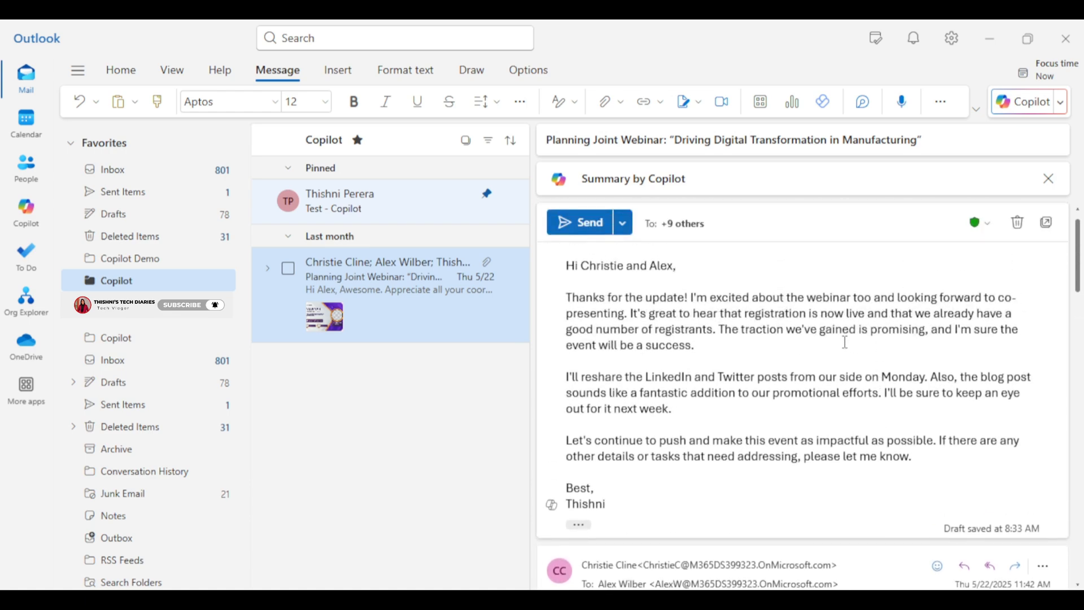
pyautogui.moveTo(820, 361)
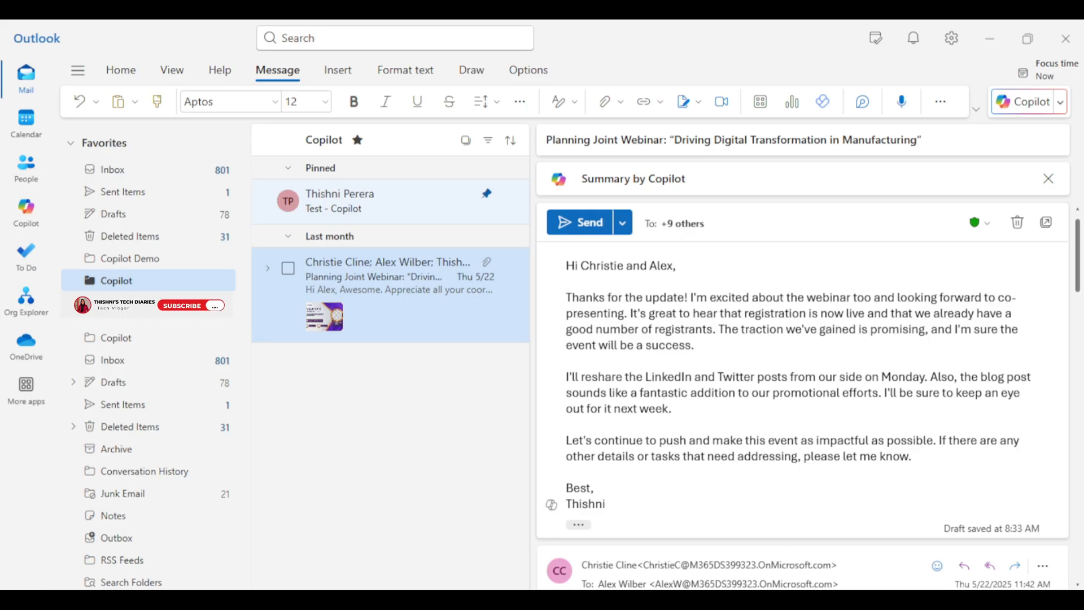
pyautogui.click(580, 221)
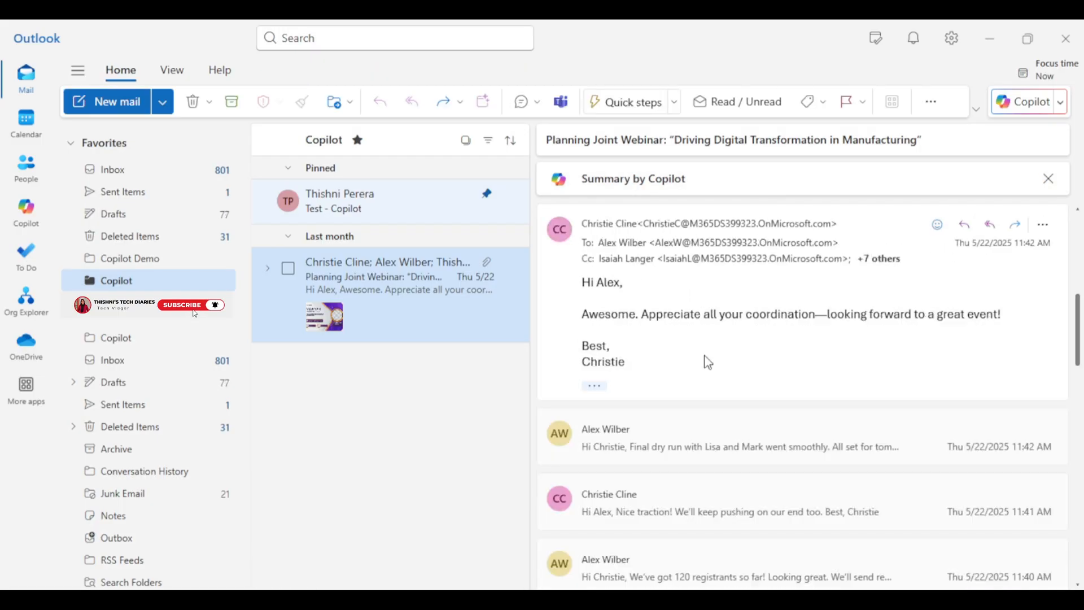
pyautogui.scroll(-3)
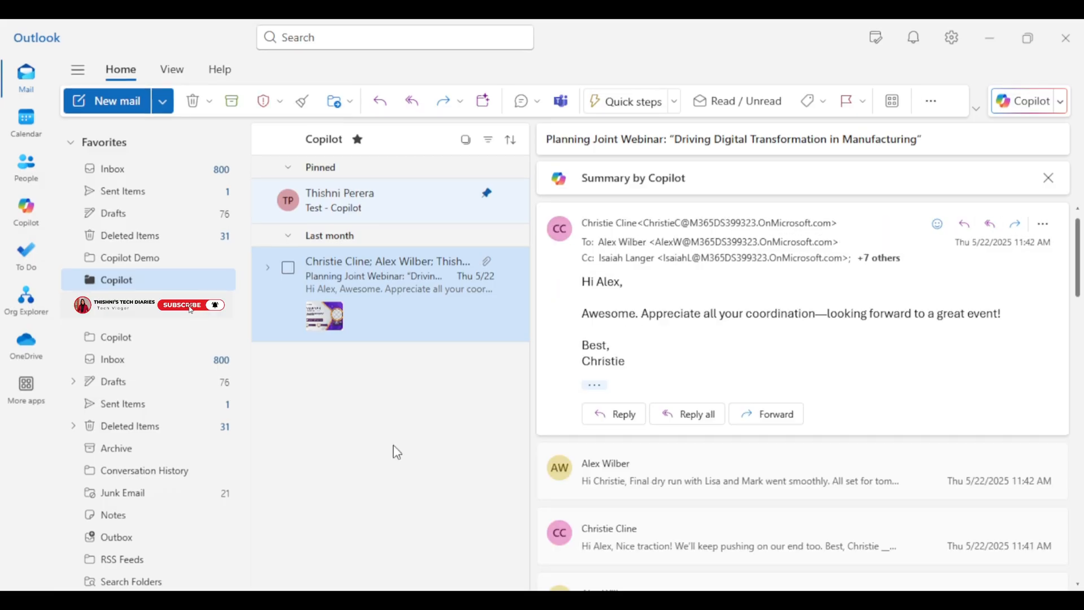
pyautogui.moveTo(198, 316)
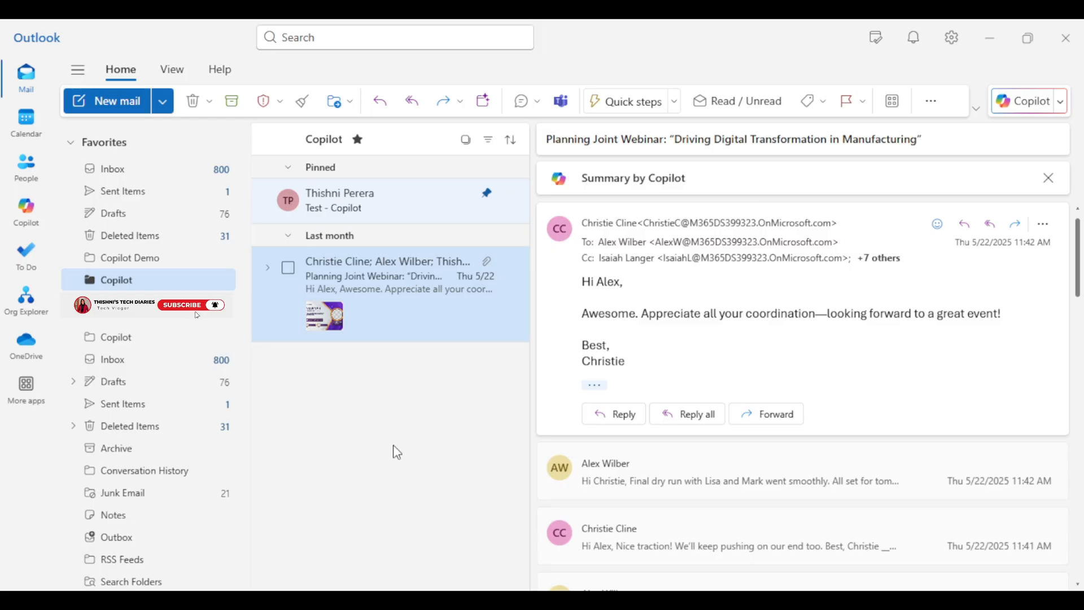
pyautogui.moveTo(190, 310)
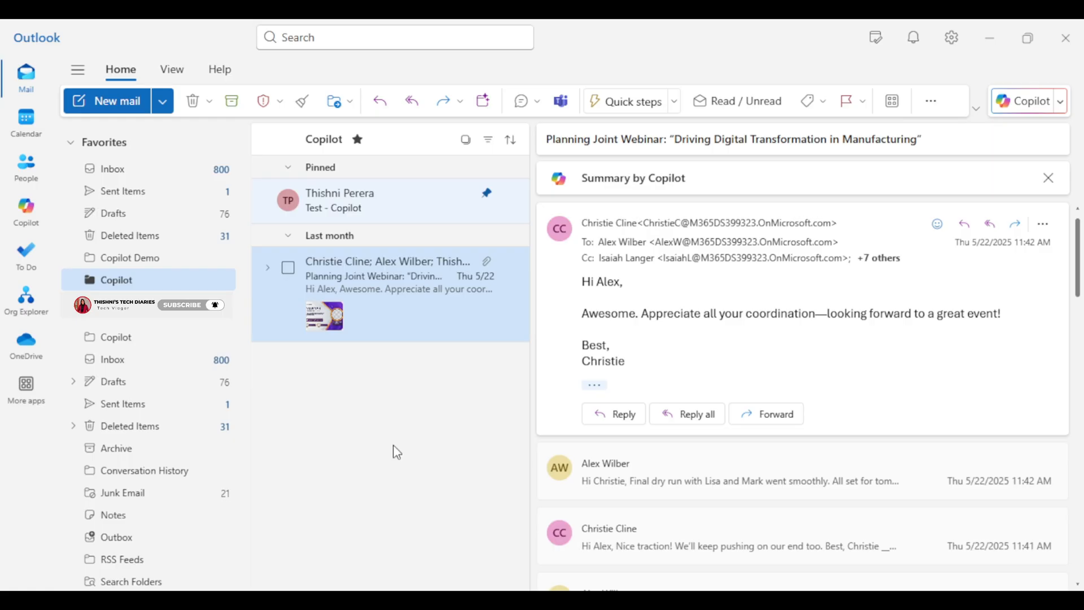
pyautogui.moveTo(404, 303)
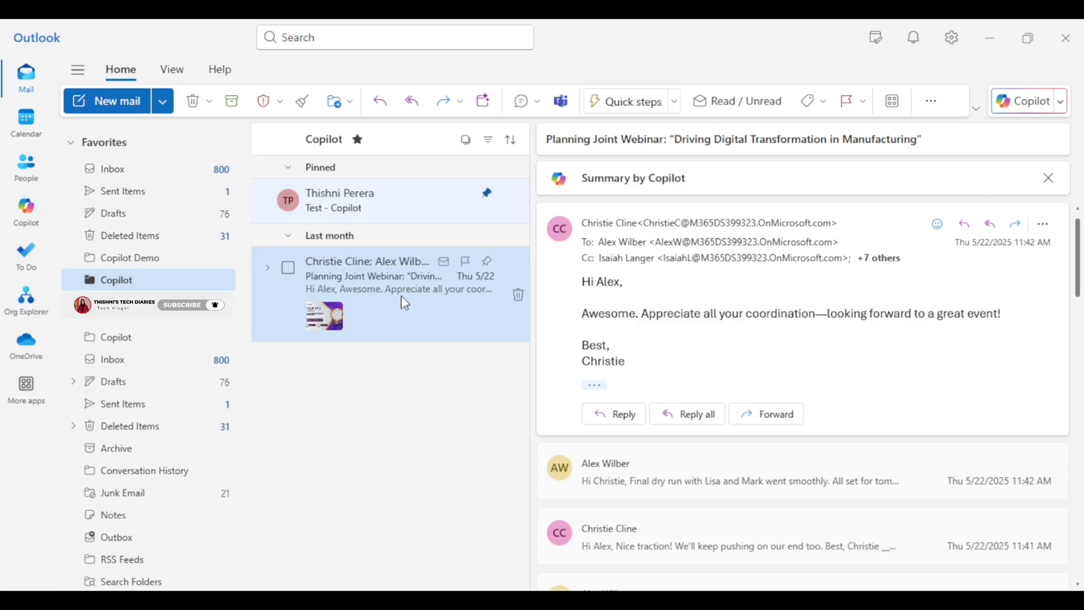
pyautogui.moveTo(416, 305)
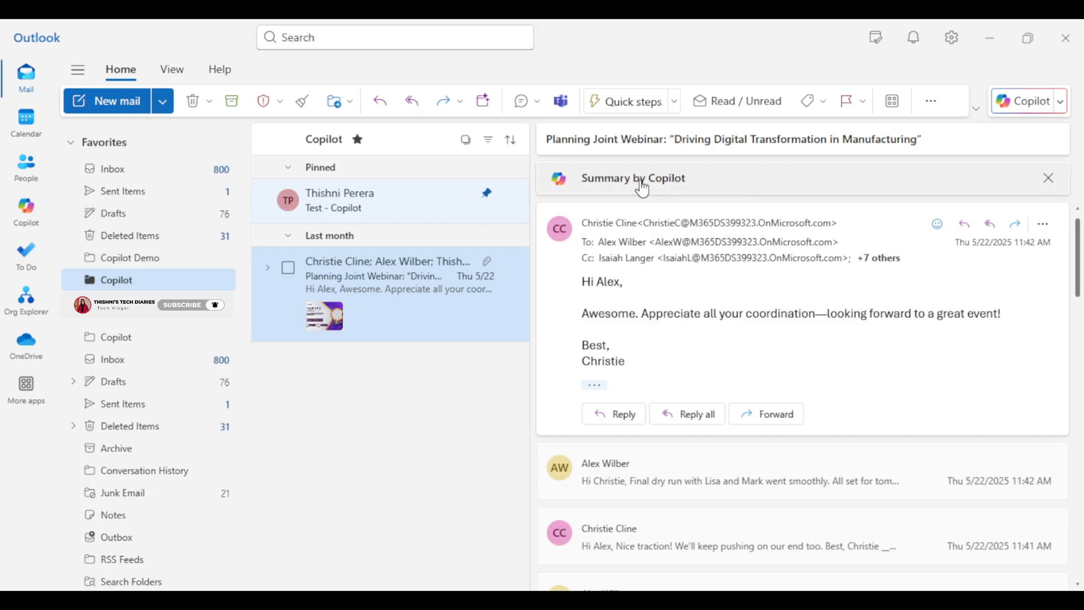
# Step: Expand the Summary by Copilot of the webinar conversation to read its key points
pyautogui.click(633, 178)
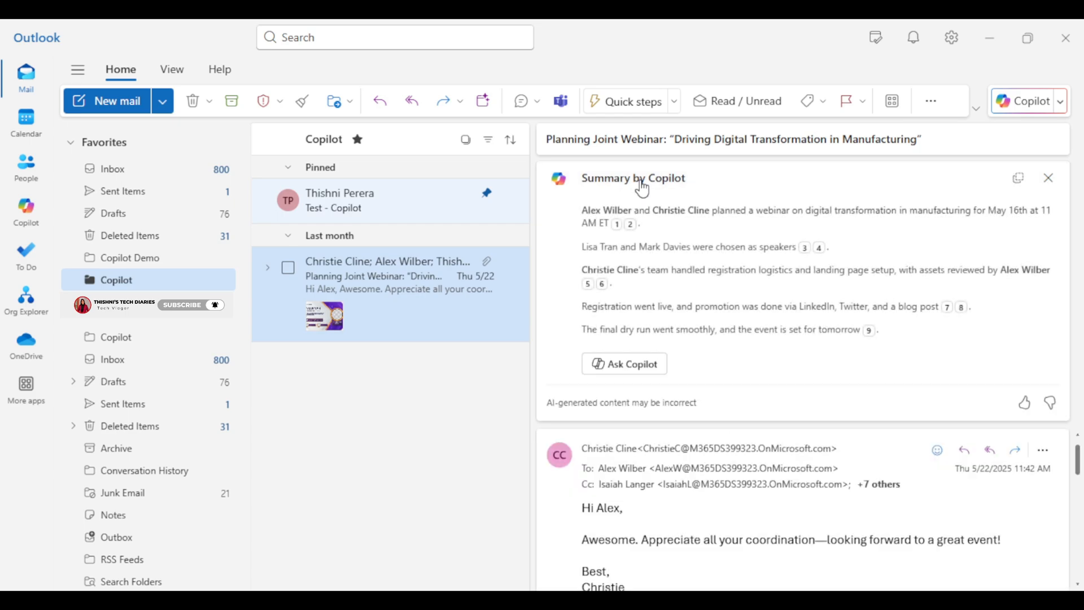
pyautogui.moveTo(641, 280)
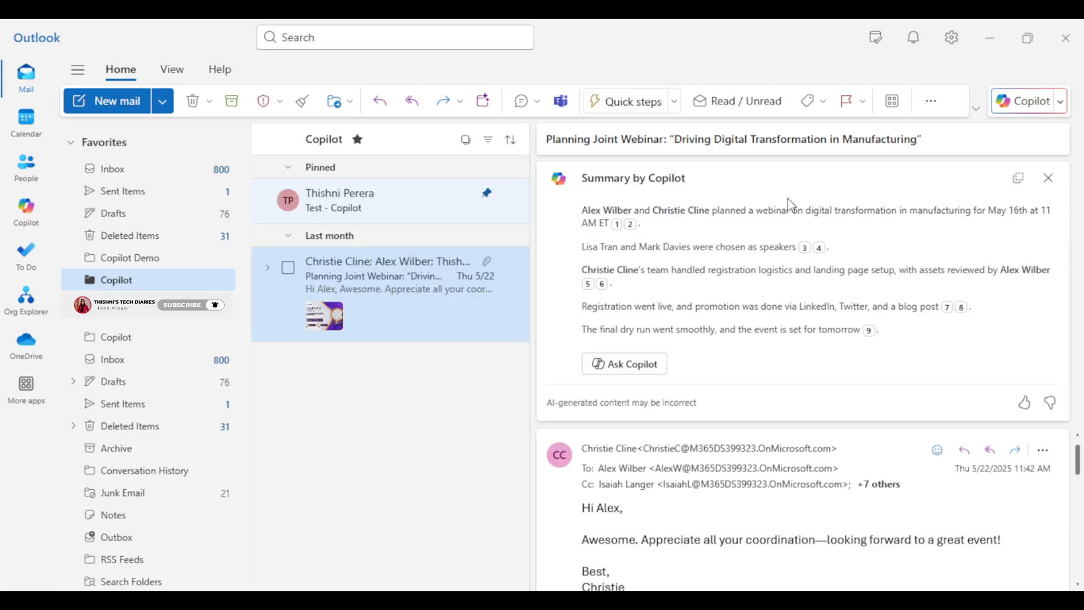
pyautogui.moveTo(749, 174)
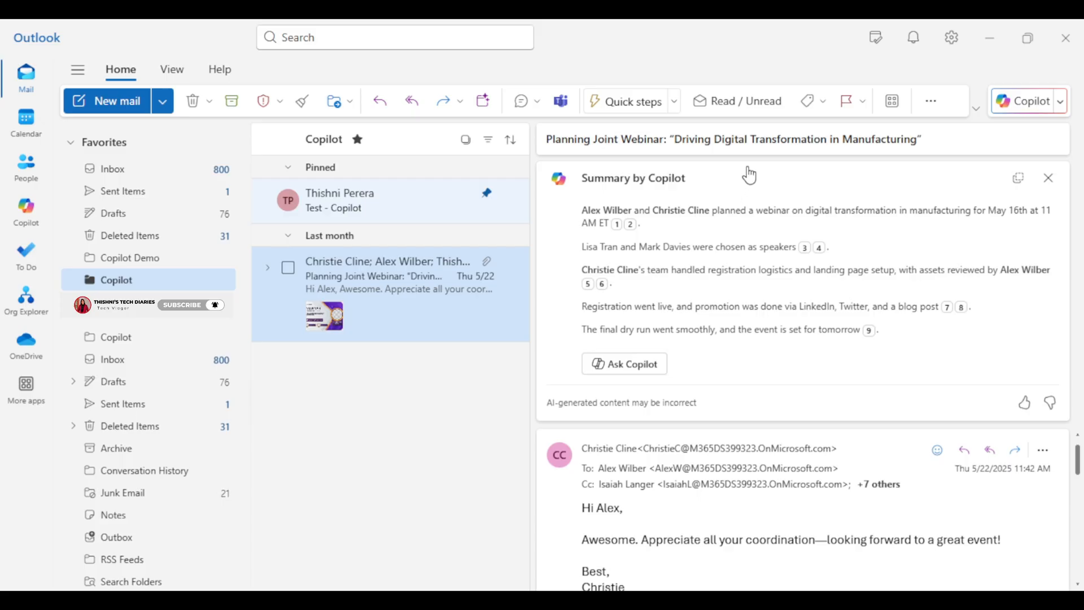
pyautogui.moveTo(739, 156)
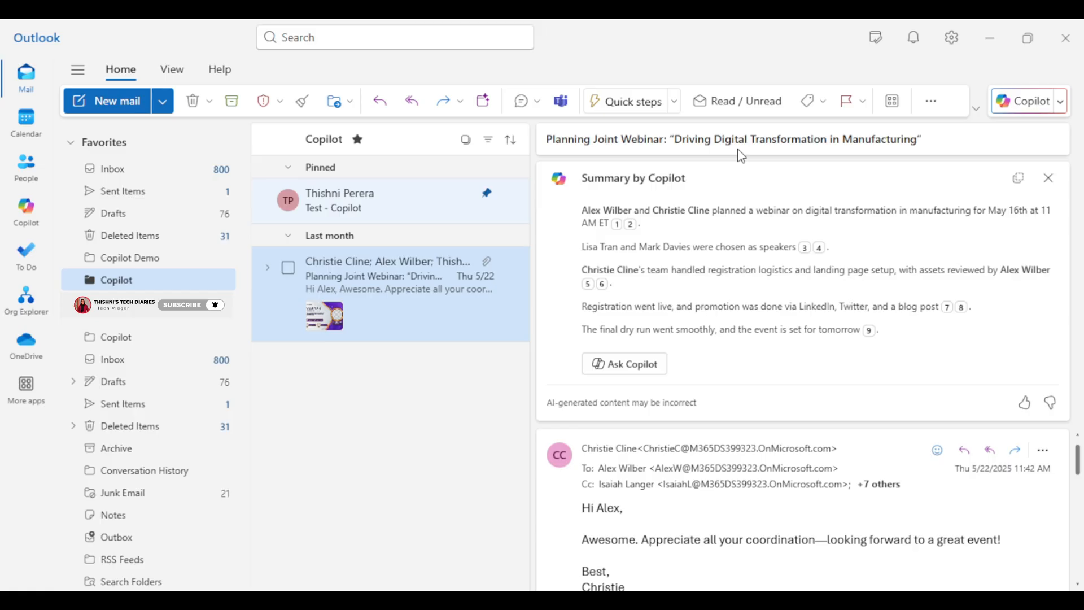
pyautogui.moveTo(759, 182)
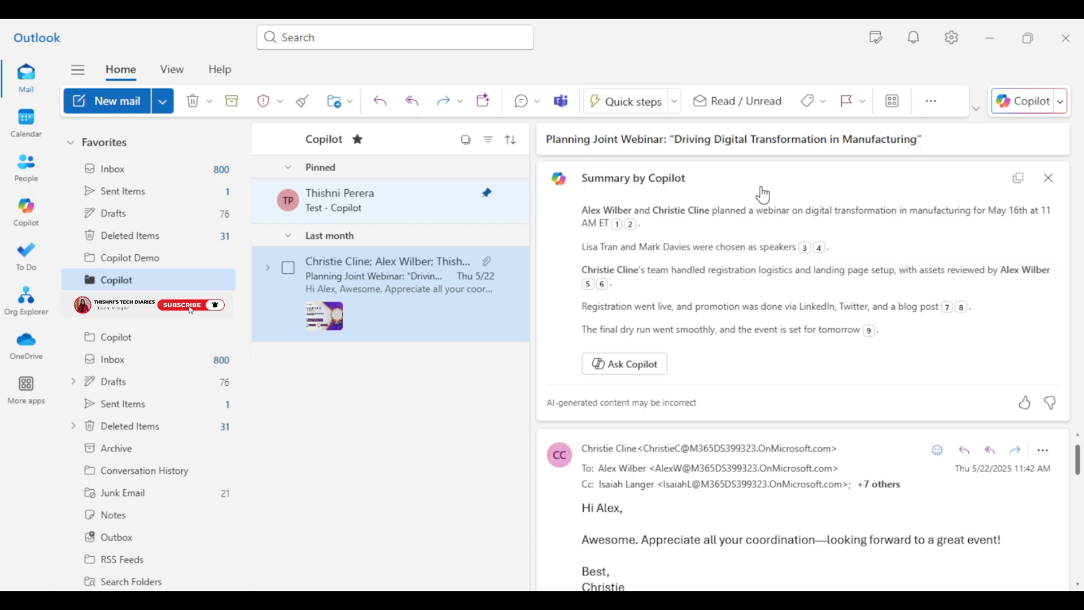
pyautogui.moveTo(196, 315)
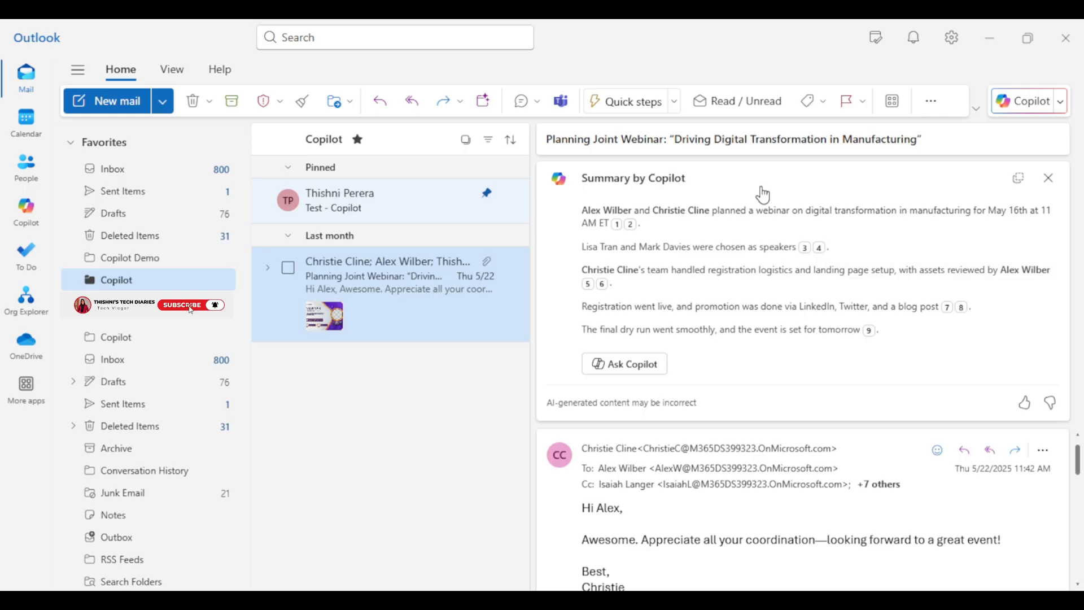
pyautogui.moveTo(197, 315)
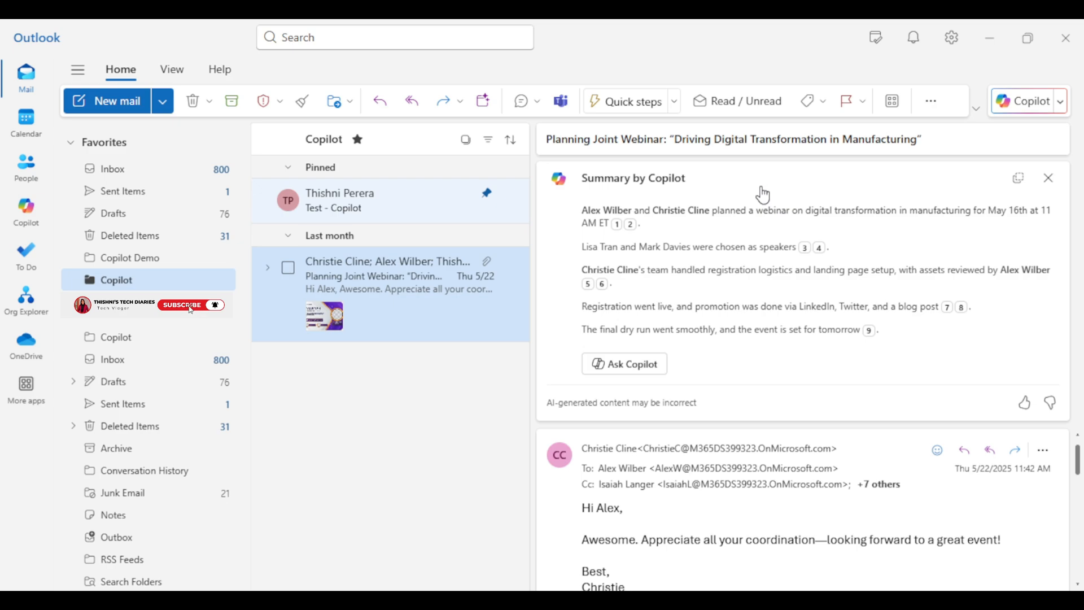
pyautogui.moveTo(197, 314)
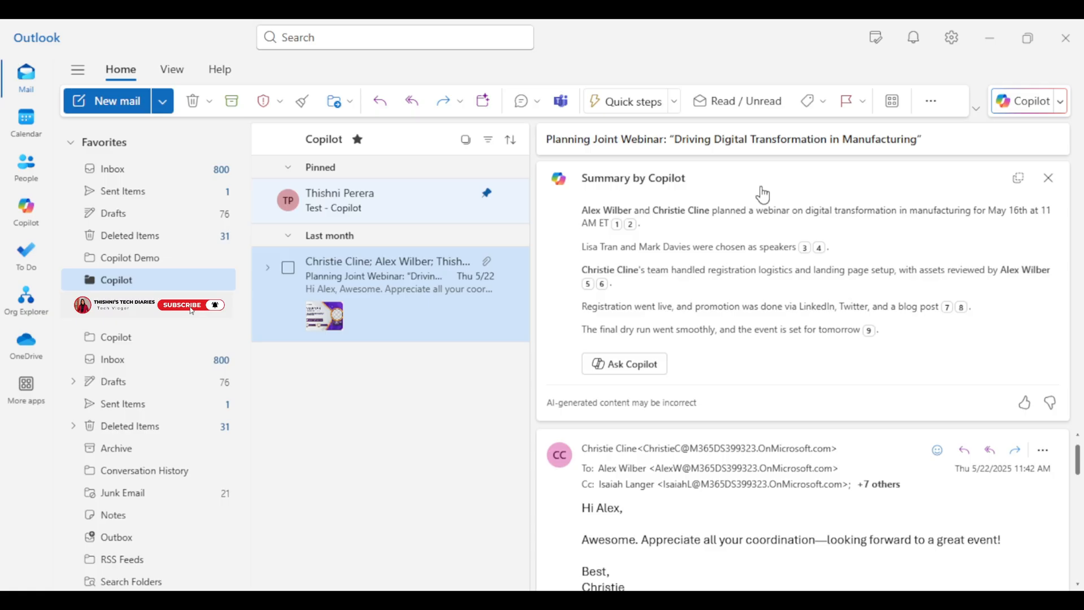
pyautogui.moveTo(754, 254)
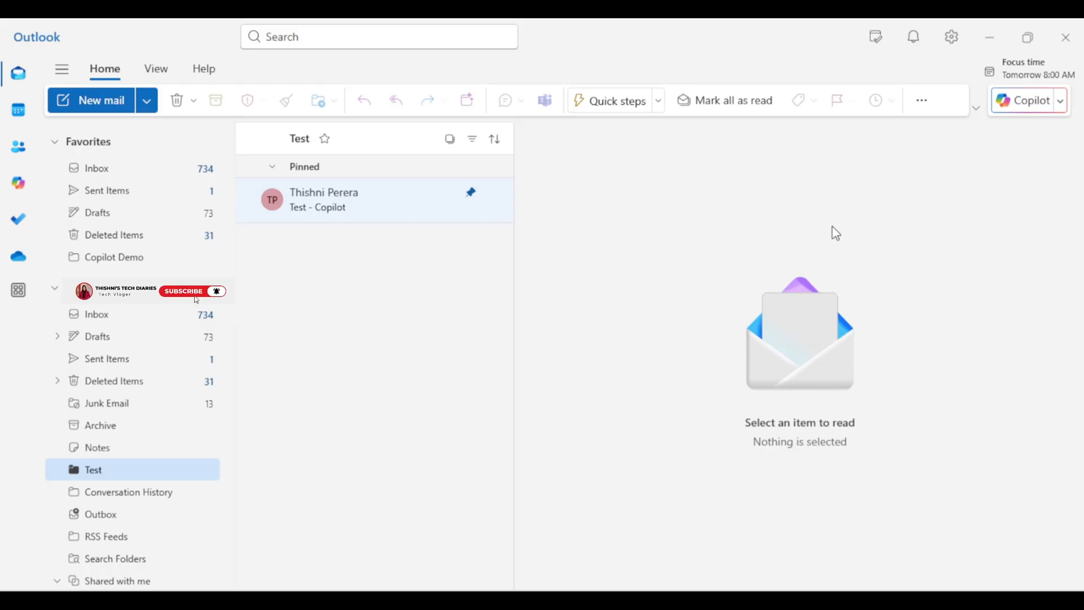
pyautogui.moveTo(192, 294)
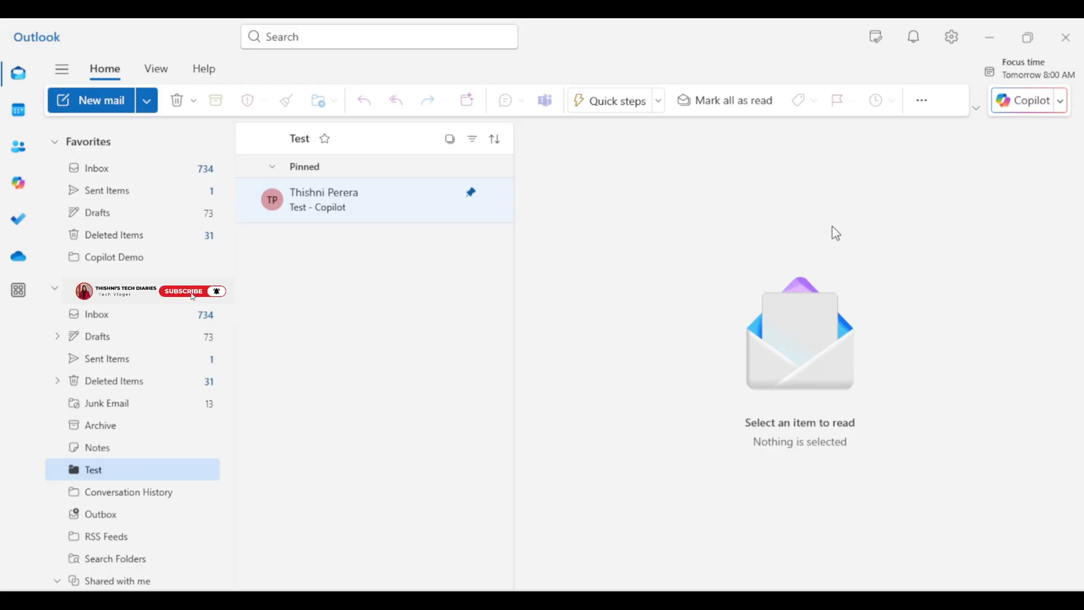
pyautogui.moveTo(196, 300)
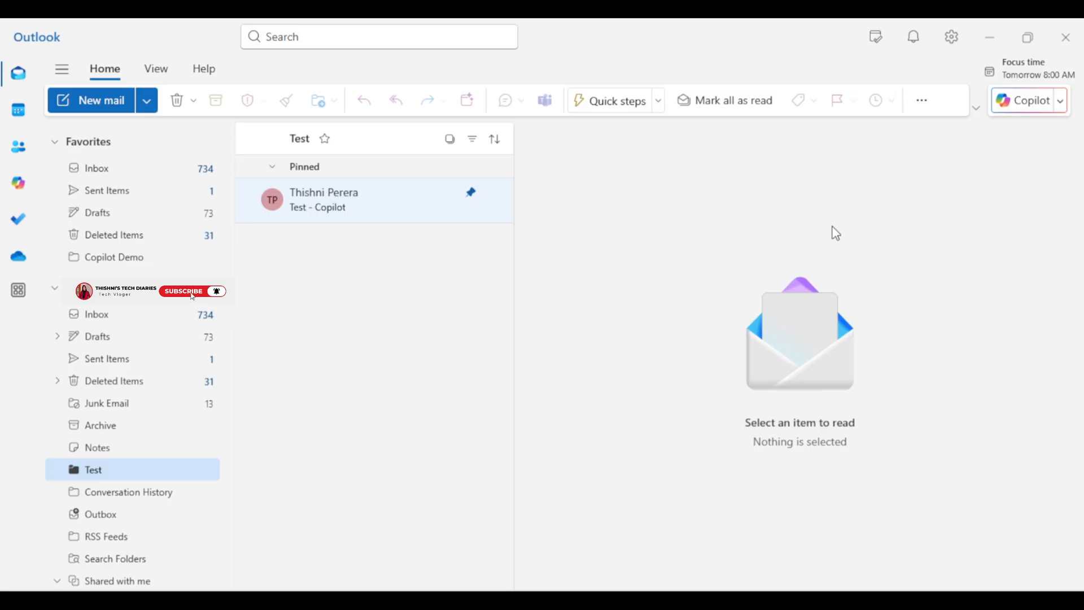
pyautogui.moveTo(198, 302)
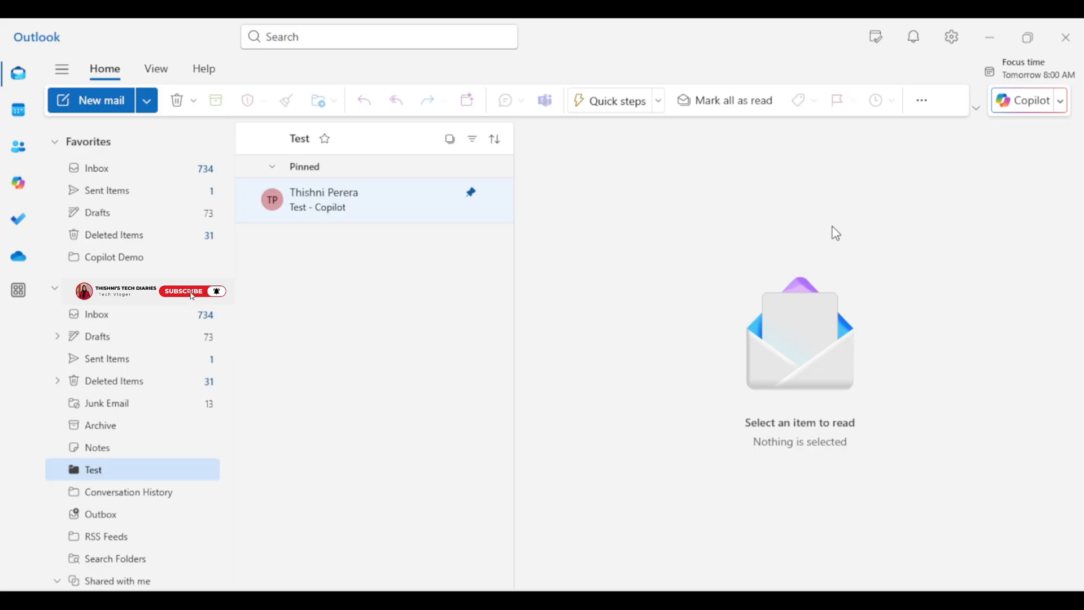
pyautogui.moveTo(199, 301)
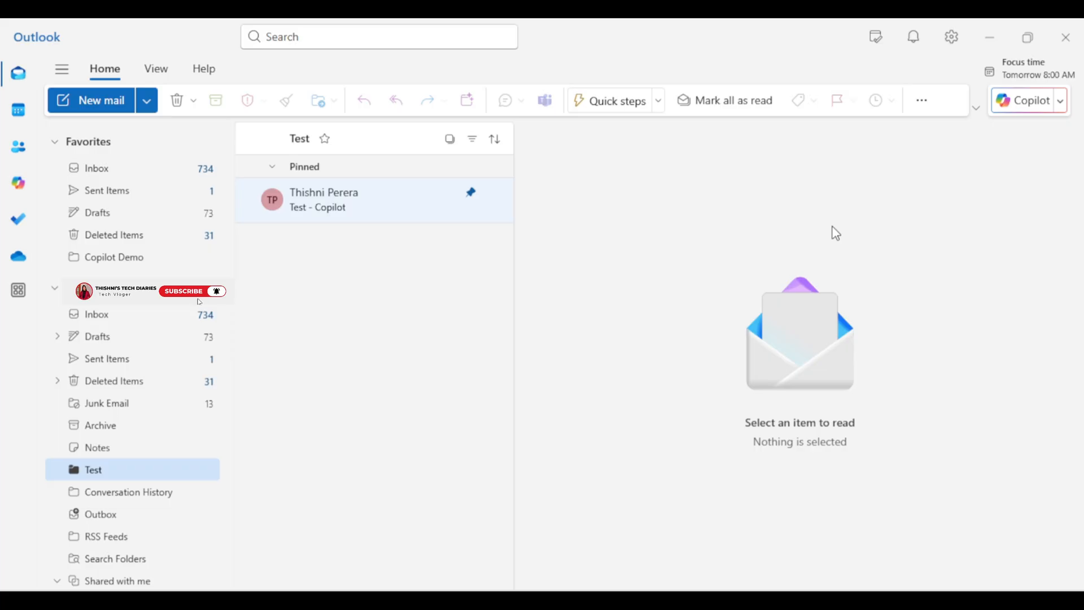
pyautogui.moveTo(951, 37)
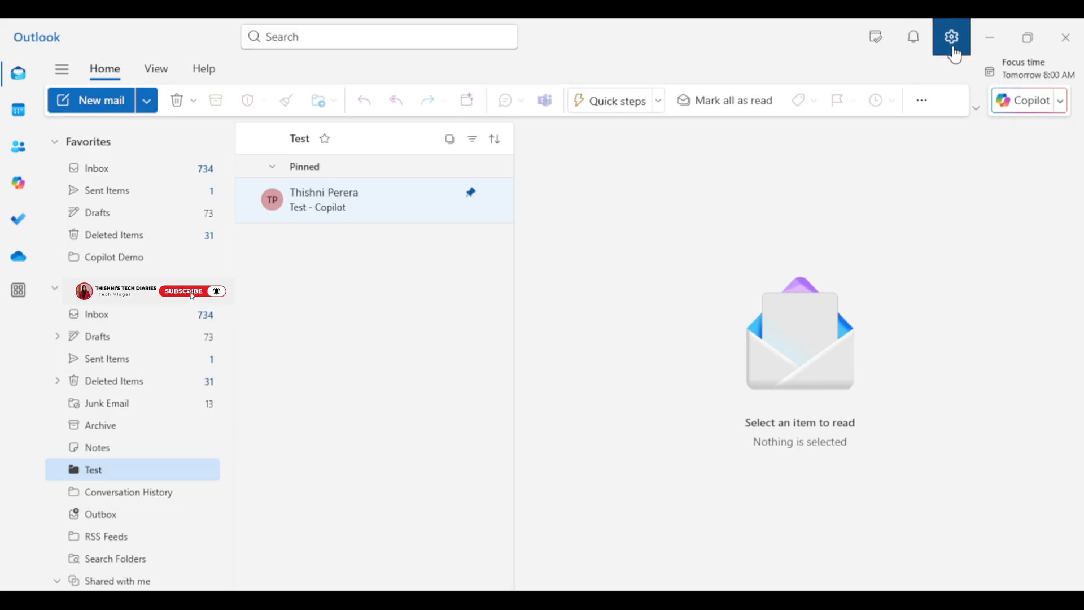
# Step: Show Outlook's General Appearance settings page with dark mode and theme choices
pyautogui.click(951, 38)
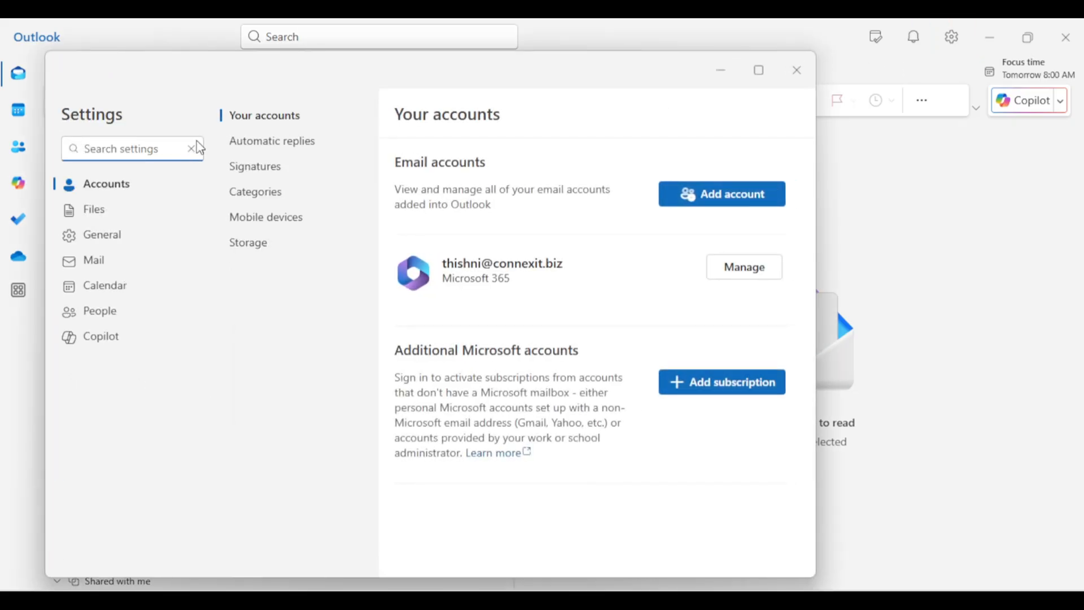
pyautogui.moveTo(83, 242)
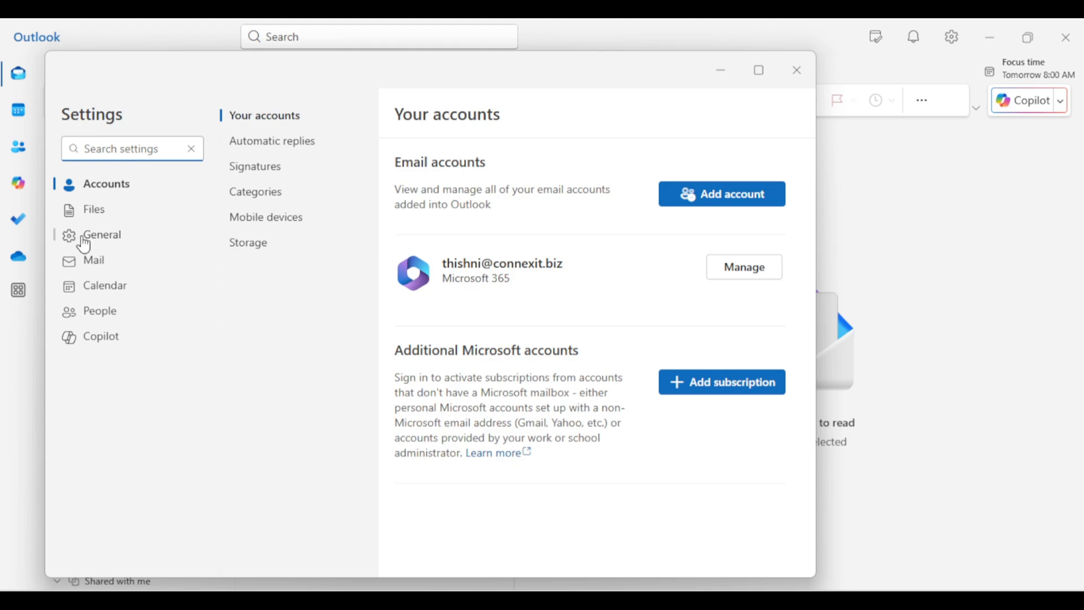
pyautogui.click(102, 235)
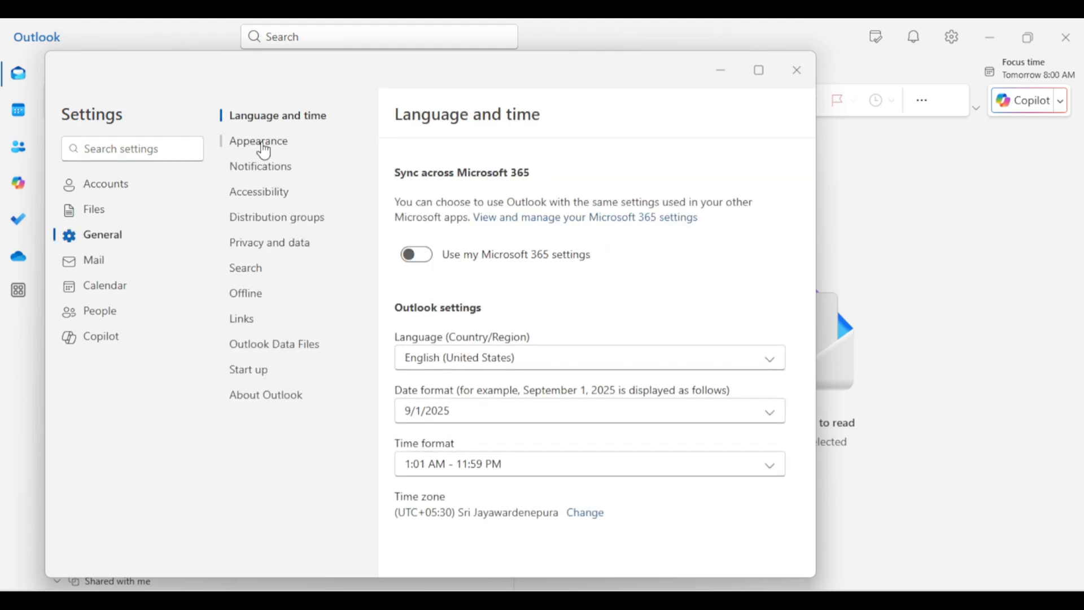
pyautogui.click(259, 140)
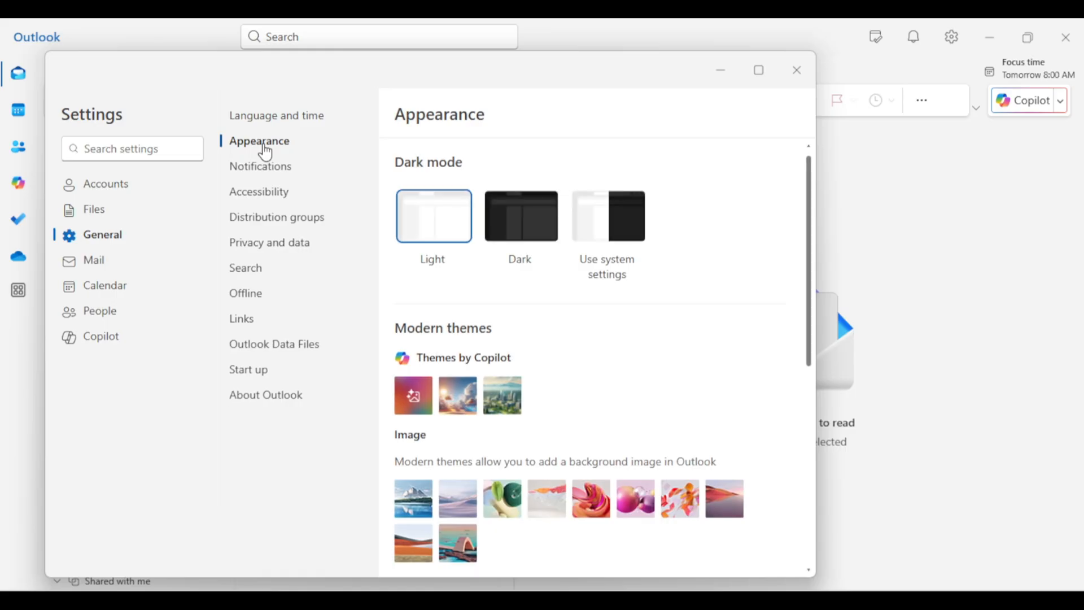
pyautogui.moveTo(486, 346)
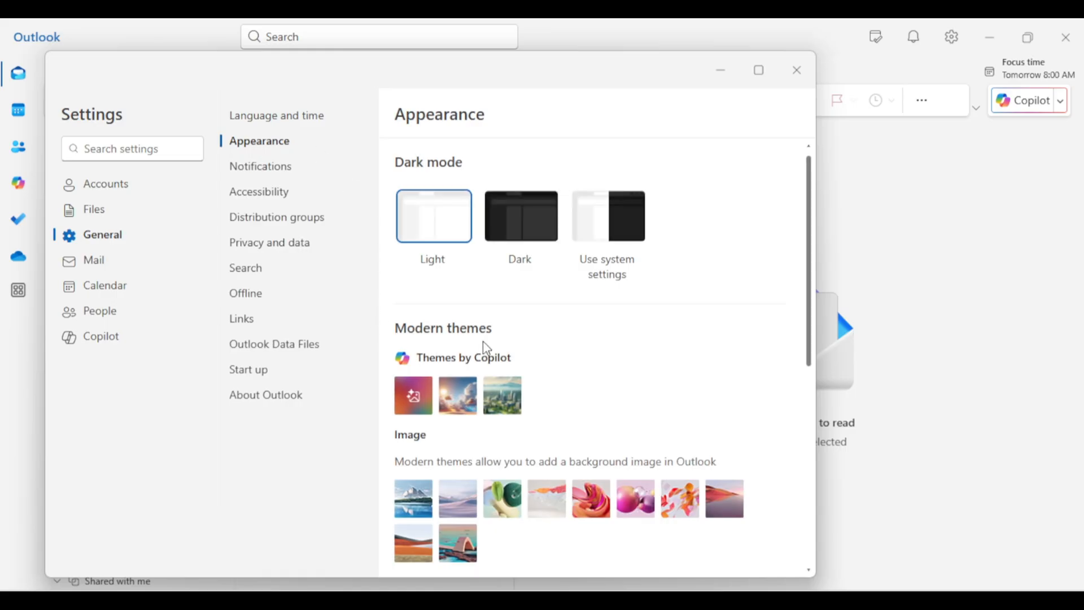
pyautogui.moveTo(488, 374)
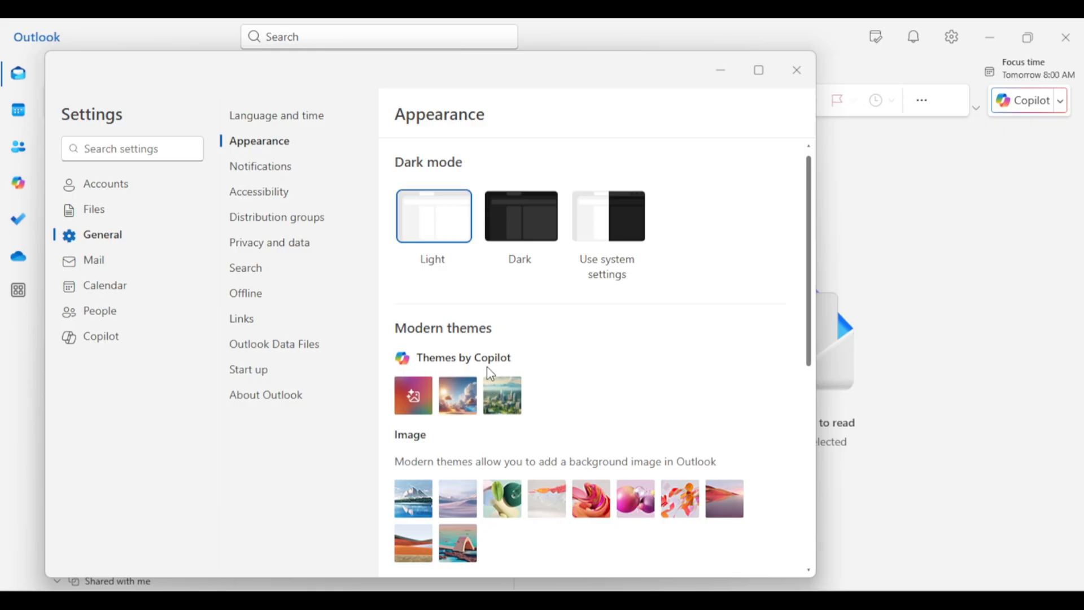
pyautogui.moveTo(413, 396)
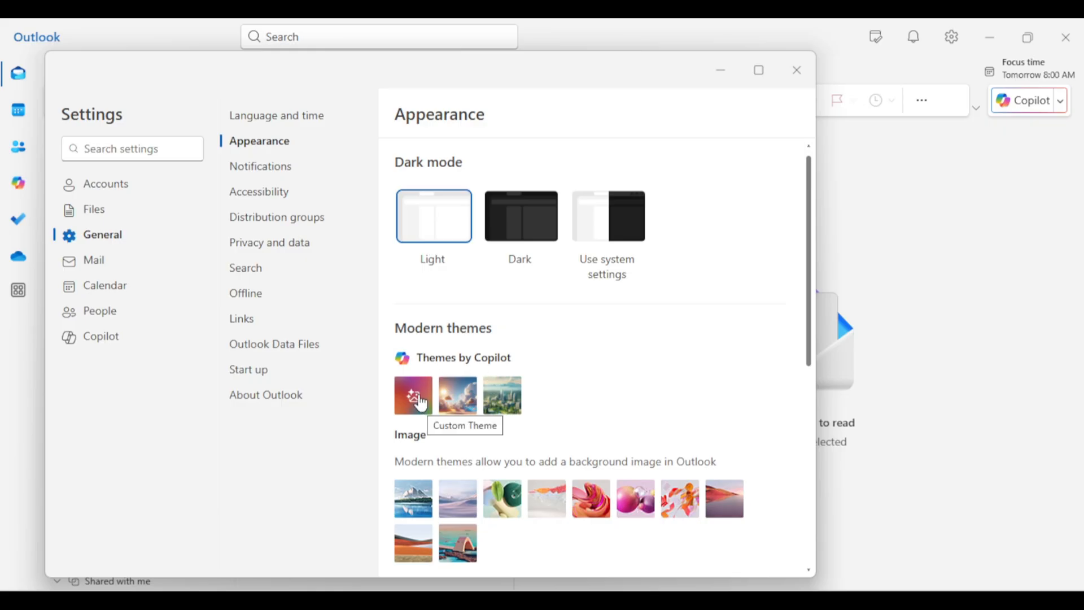
# Step: Start a custom Copilot theme with Weather subject, Realistic style and daily refresh
pyautogui.click(414, 395)
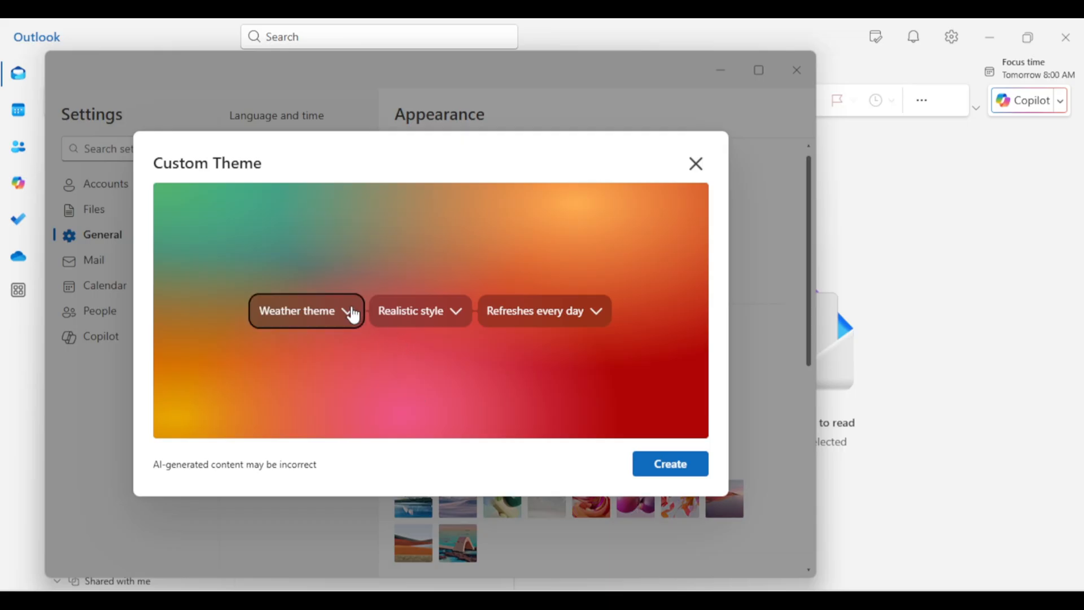
pyautogui.click(305, 312)
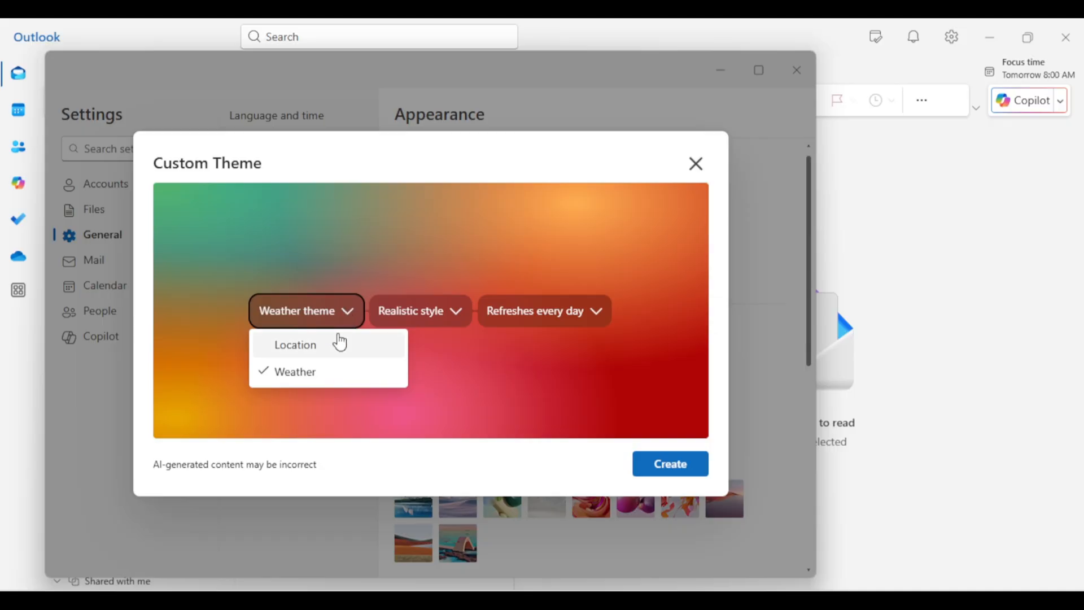
pyautogui.moveTo(316, 323)
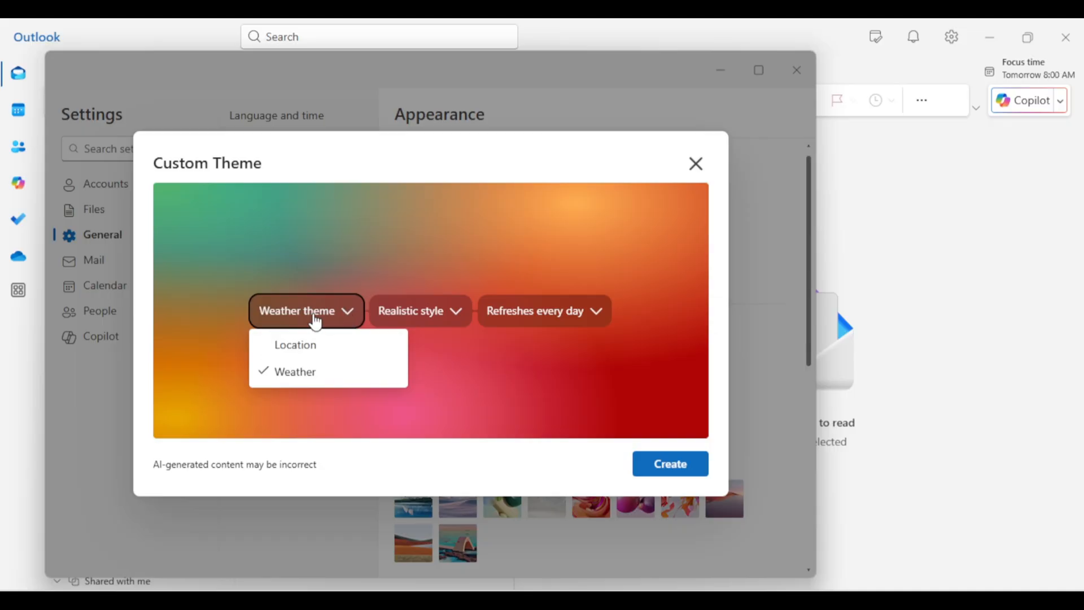
pyautogui.click(305, 376)
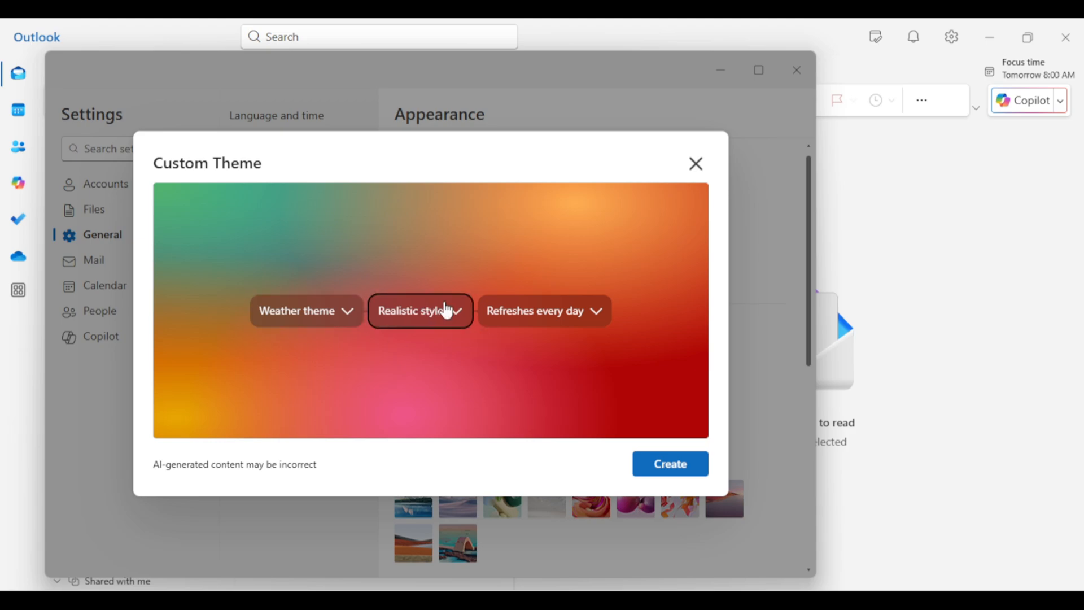
pyautogui.click(420, 311)
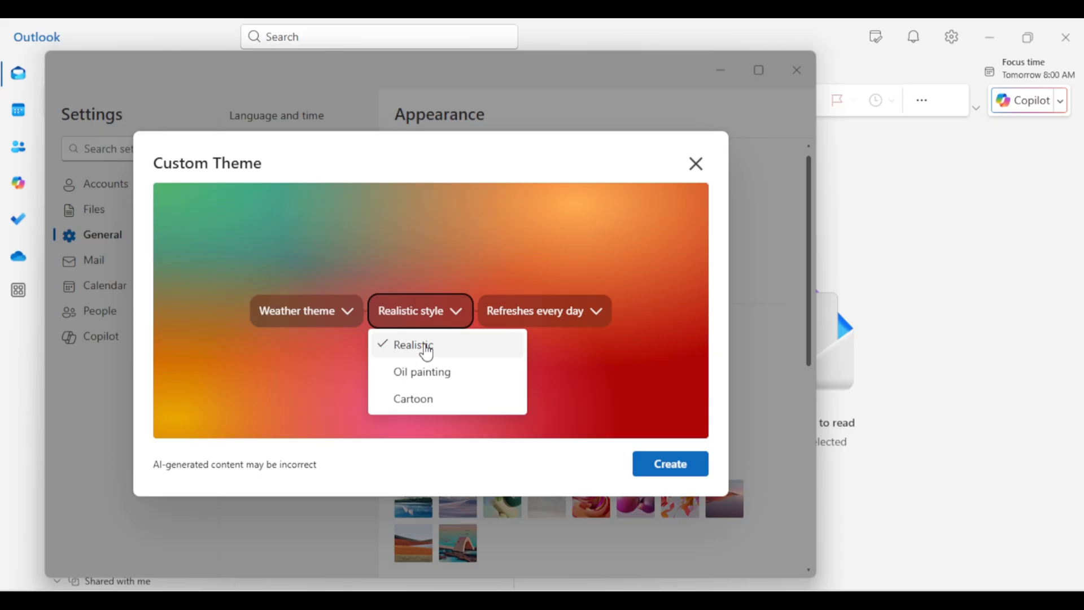
pyautogui.click(411, 346)
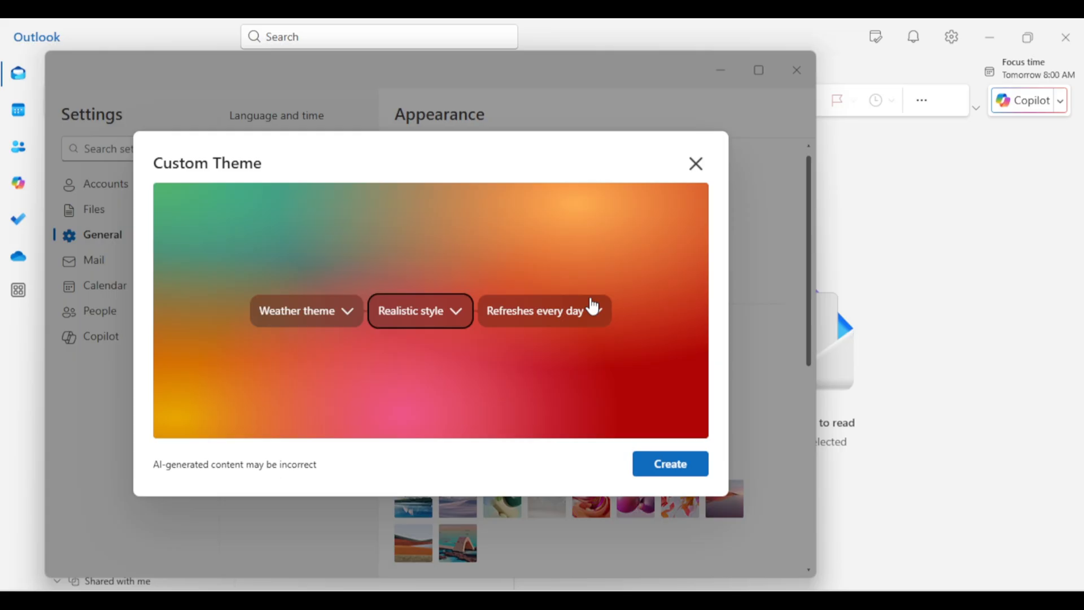
pyautogui.click(544, 311)
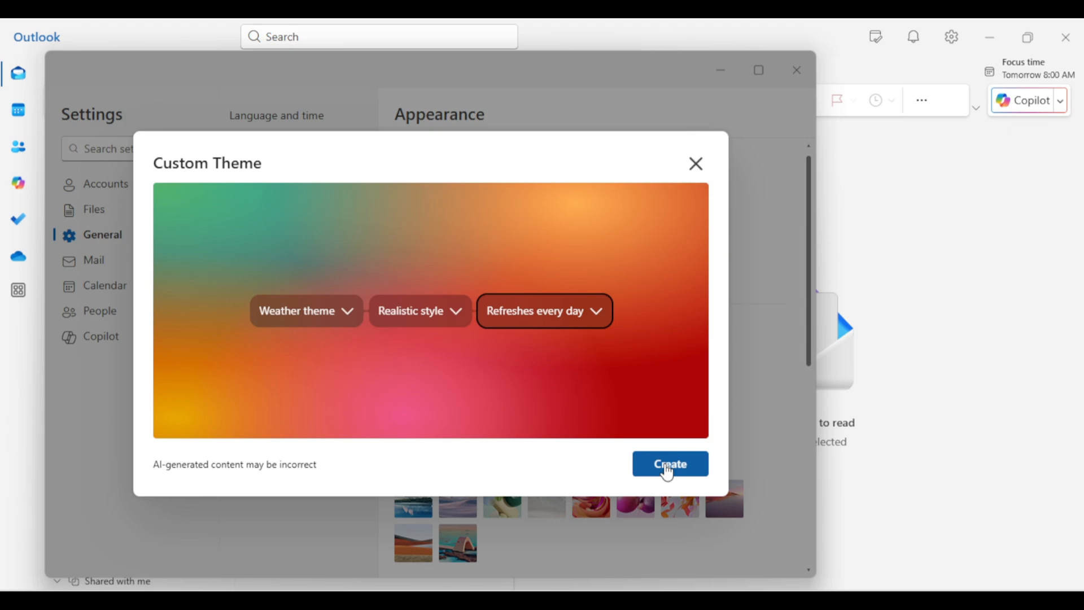
# Step: Generate the realistic weather image and apply its cloudy sunset as the mailbox background
pyautogui.click(671, 463)
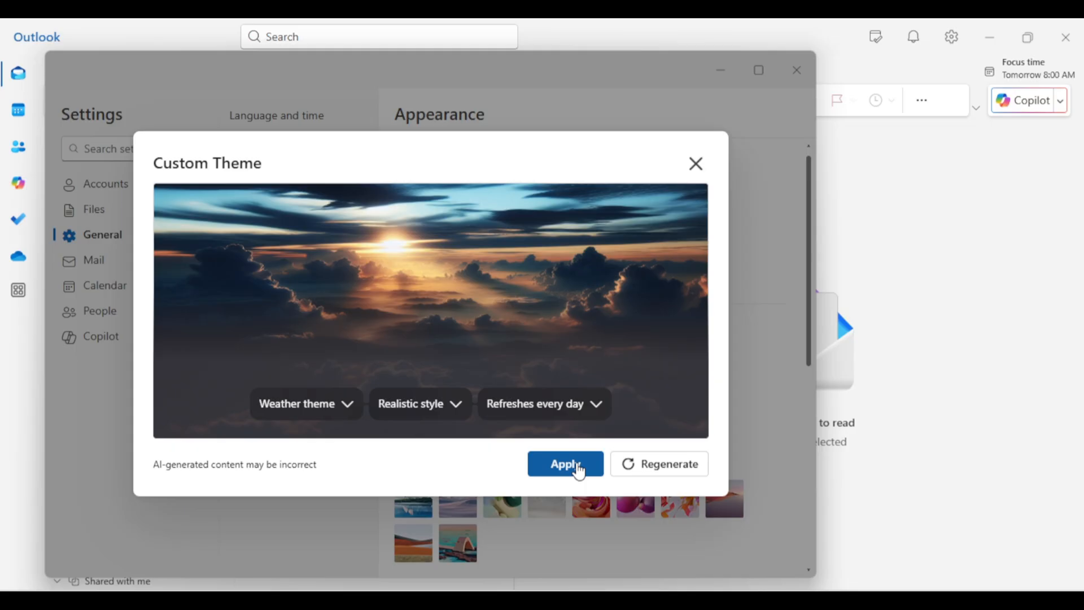
pyautogui.click(565, 464)
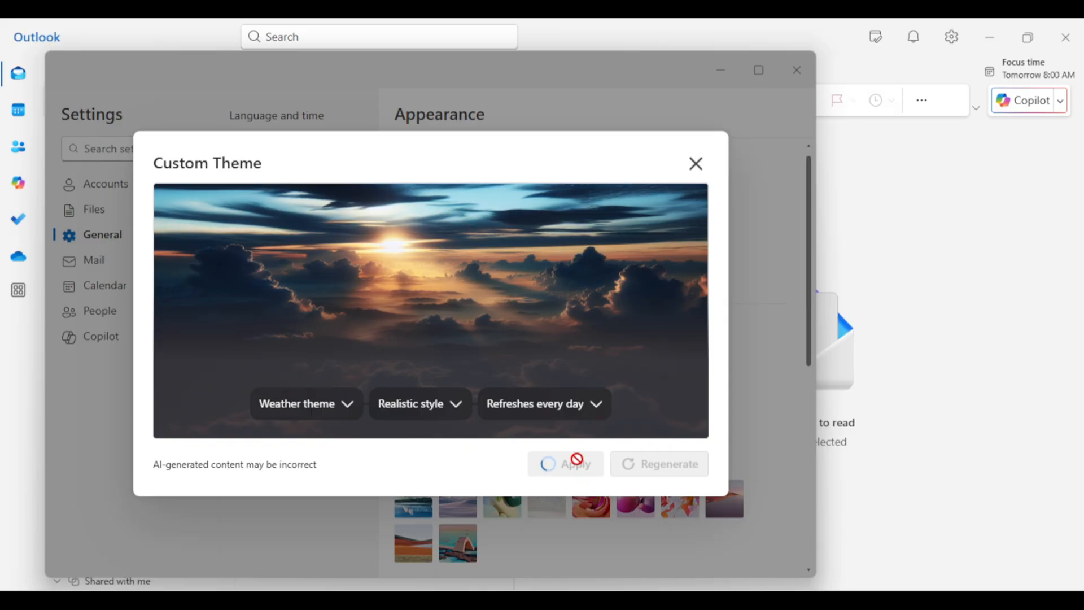
pyautogui.click(696, 164)
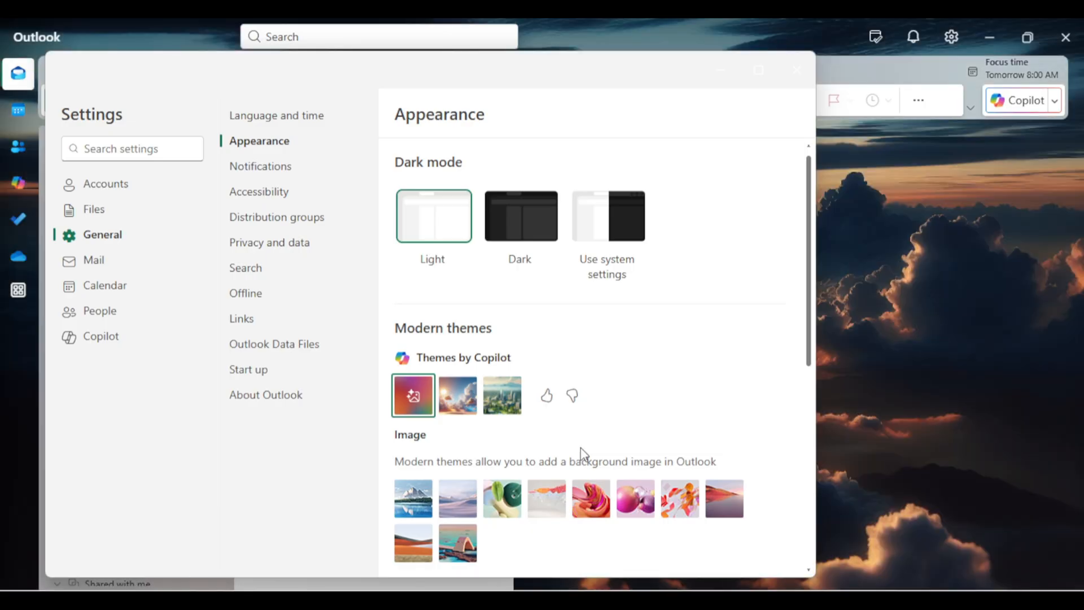
pyautogui.moveTo(759, 70)
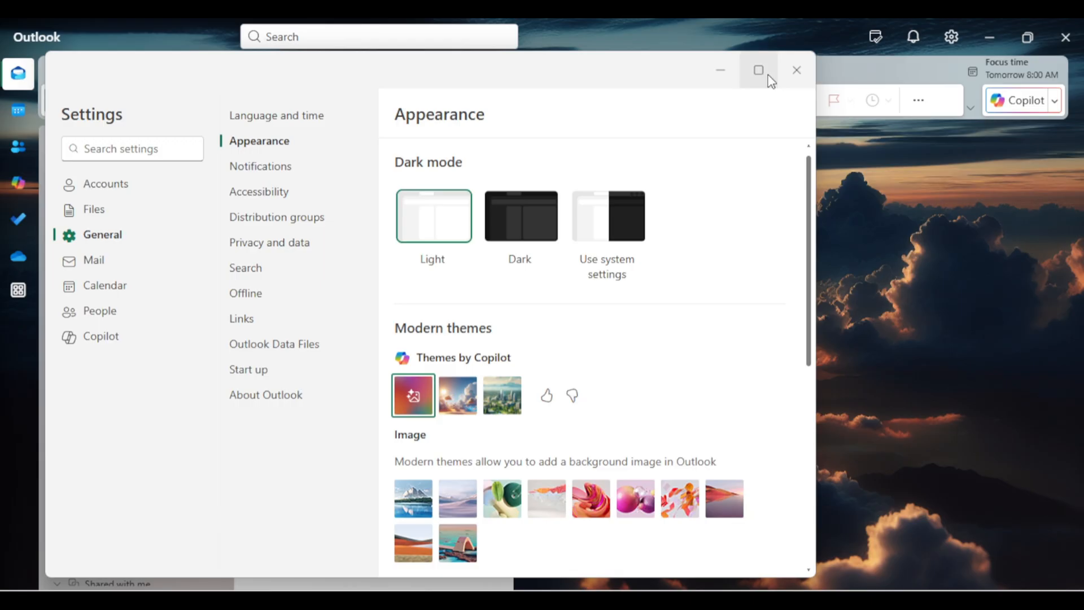
# Step: Close Settings so the Test folder shows over the new cloudy-sunset background
pyautogui.click(797, 70)
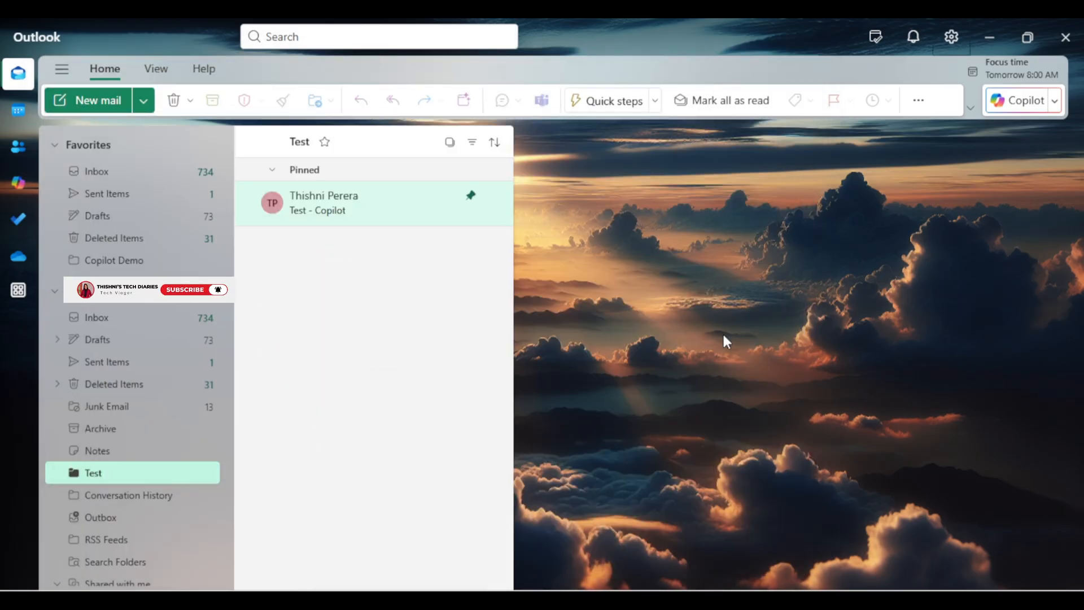
pyautogui.moveTo(192, 294)
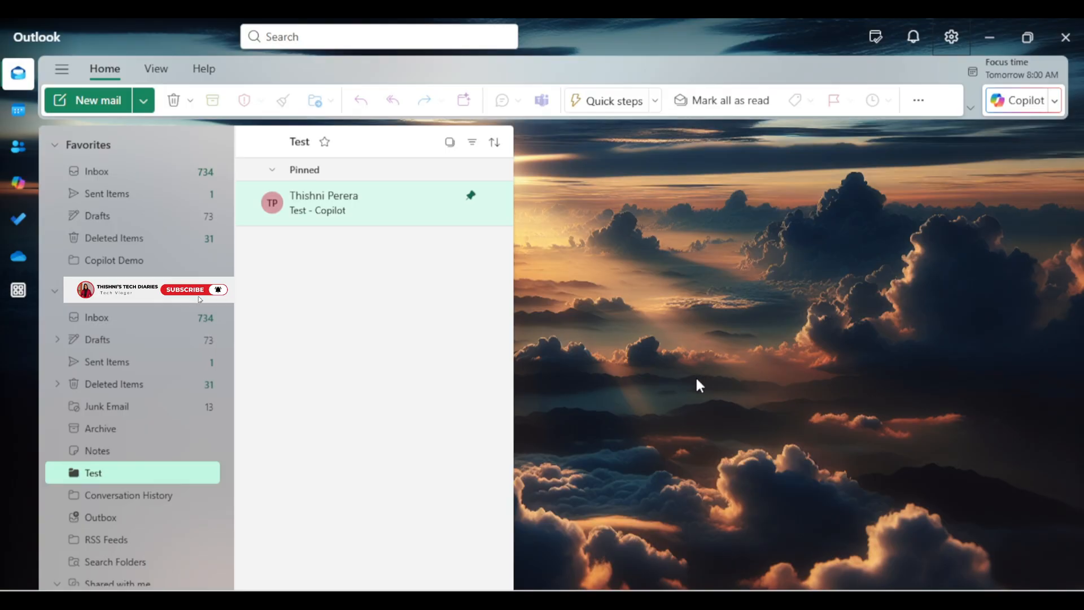
pyautogui.moveTo(696, 379)
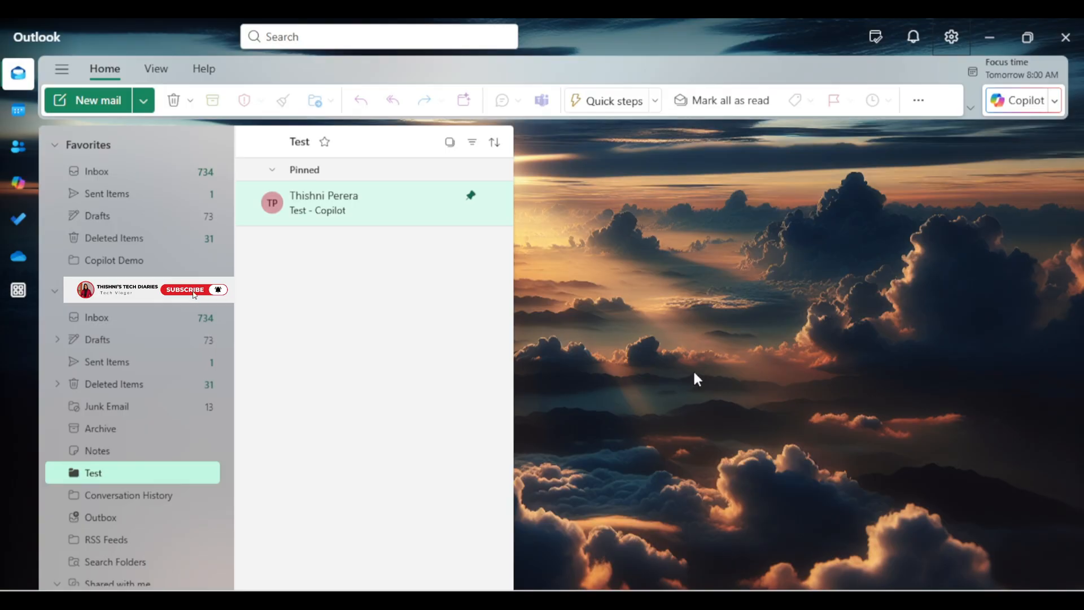
pyautogui.moveTo(693, 382)
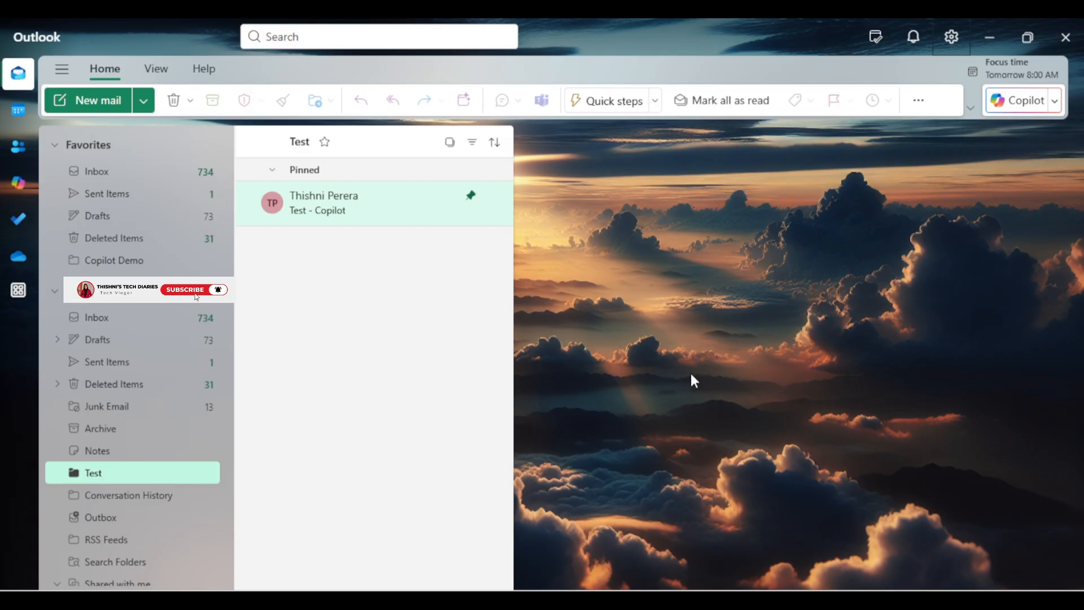
pyautogui.moveTo(712, 405)
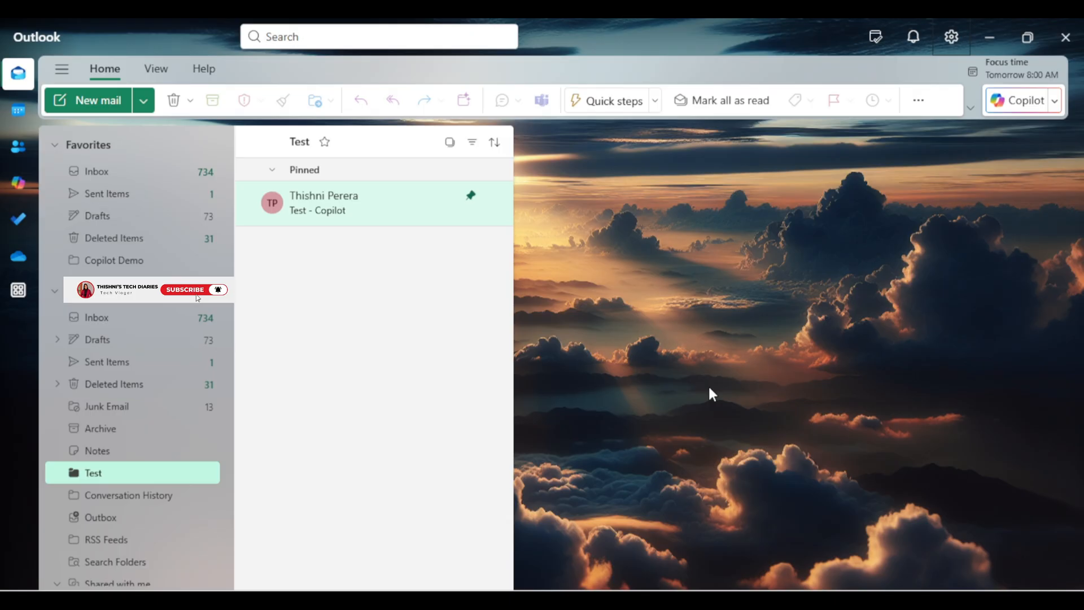
pyautogui.moveTo(193, 294)
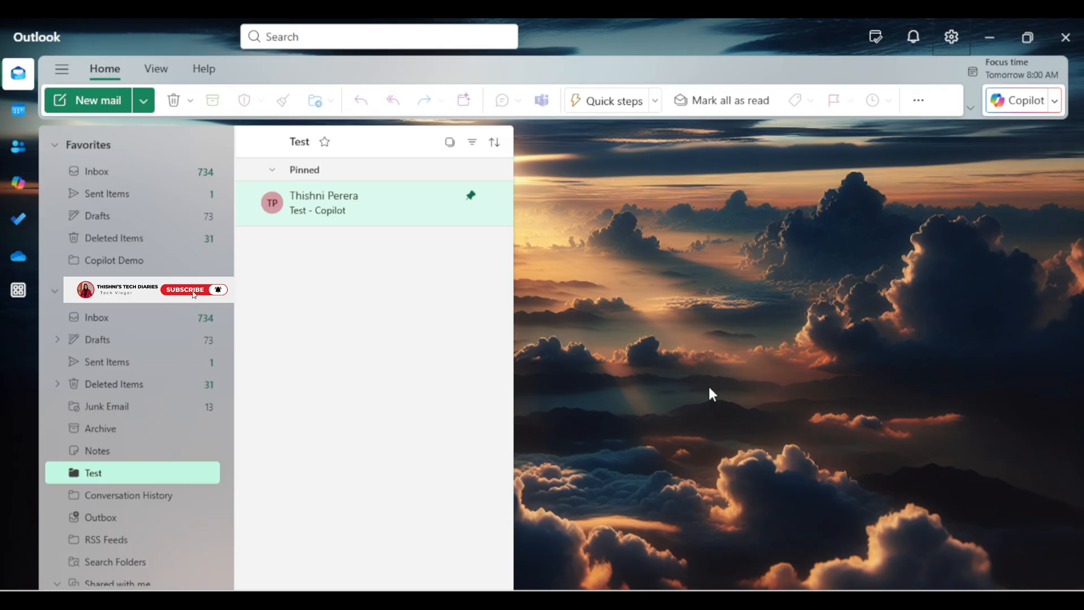
pyautogui.moveTo(199, 298)
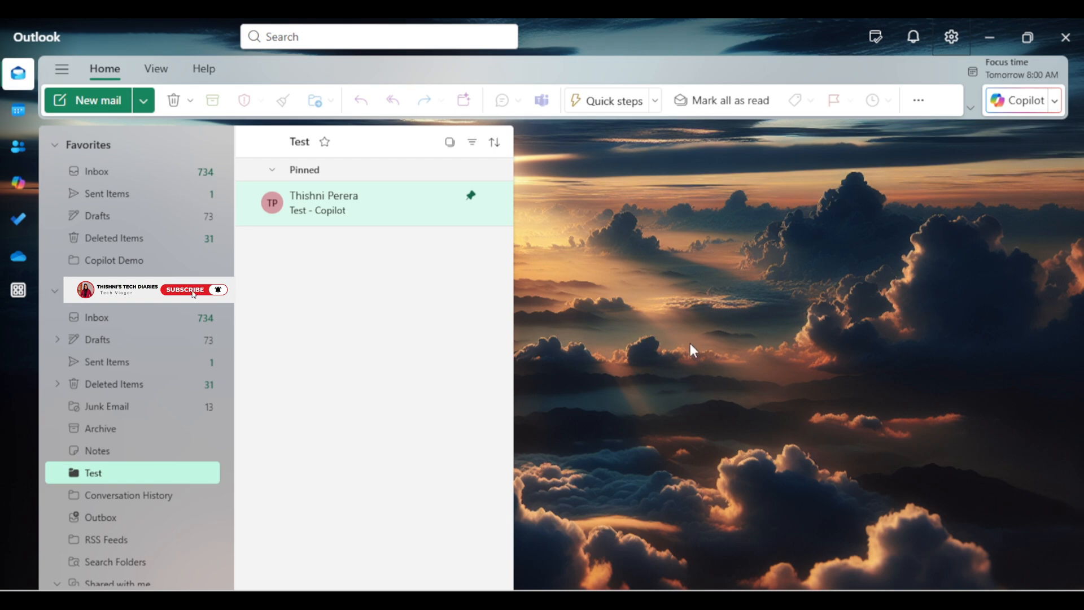
pyautogui.moveTo(739, 367)
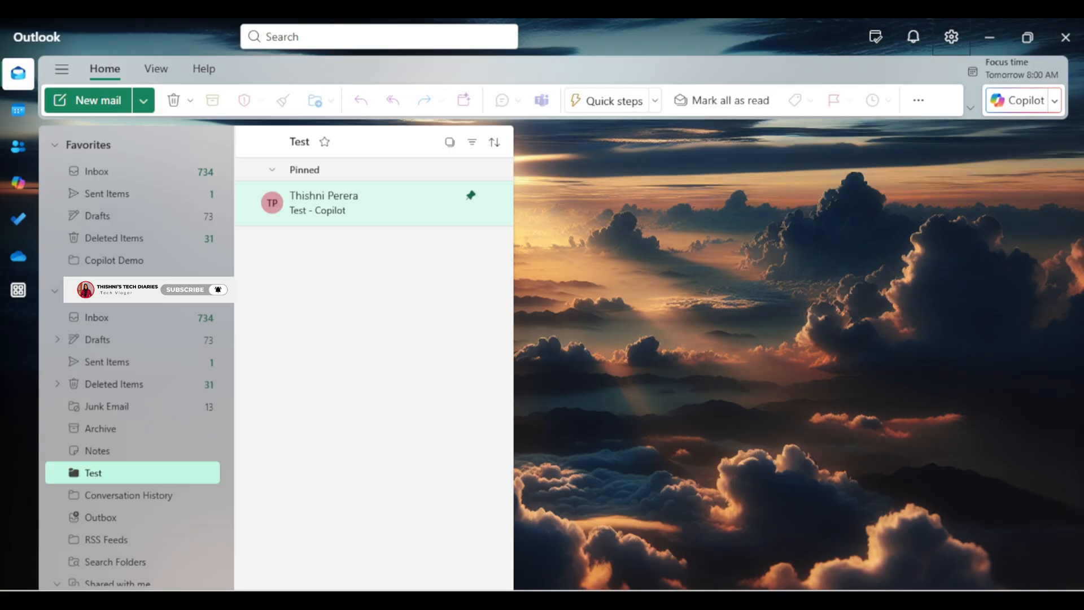
# Step: Start a Location-based Copilot theme set to Chicago in Realistic style, reviewing refresh choices
pyautogui.click(950, 36)
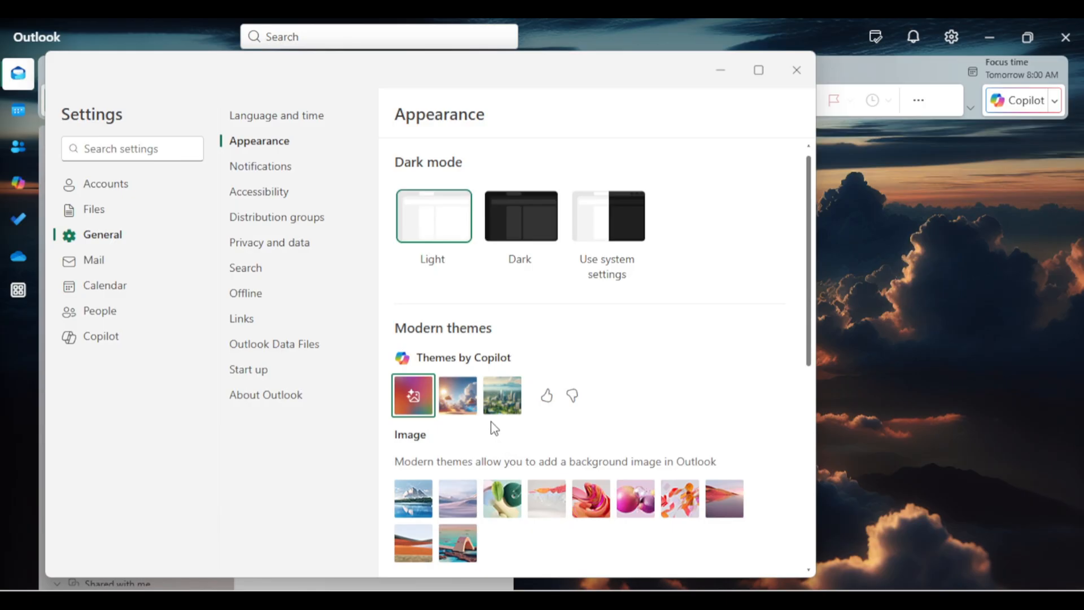
pyautogui.click(413, 396)
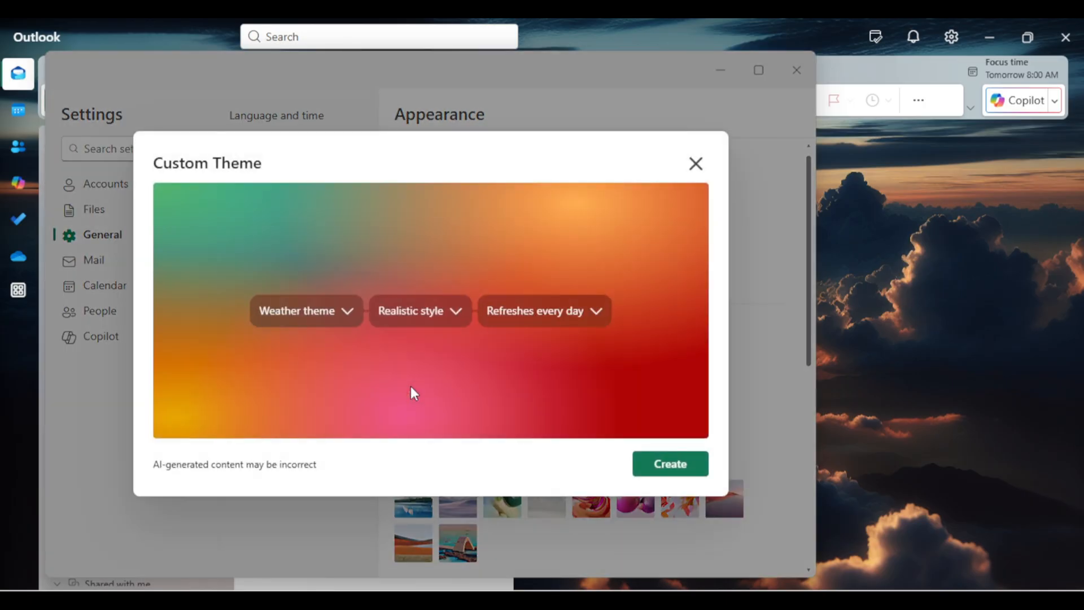
pyautogui.moveTo(317, 288)
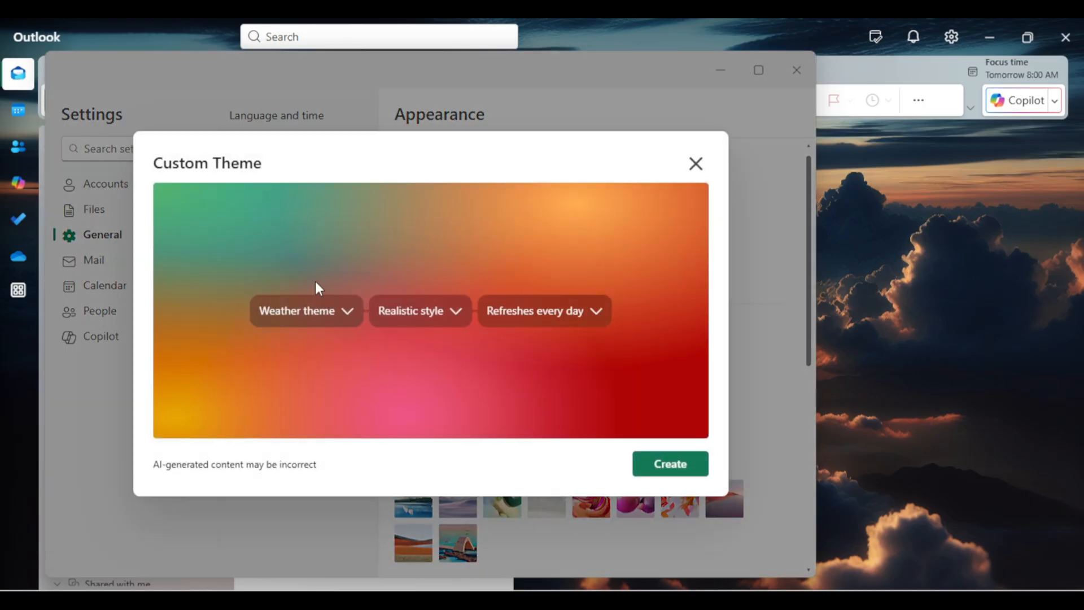
pyautogui.click(305, 310)
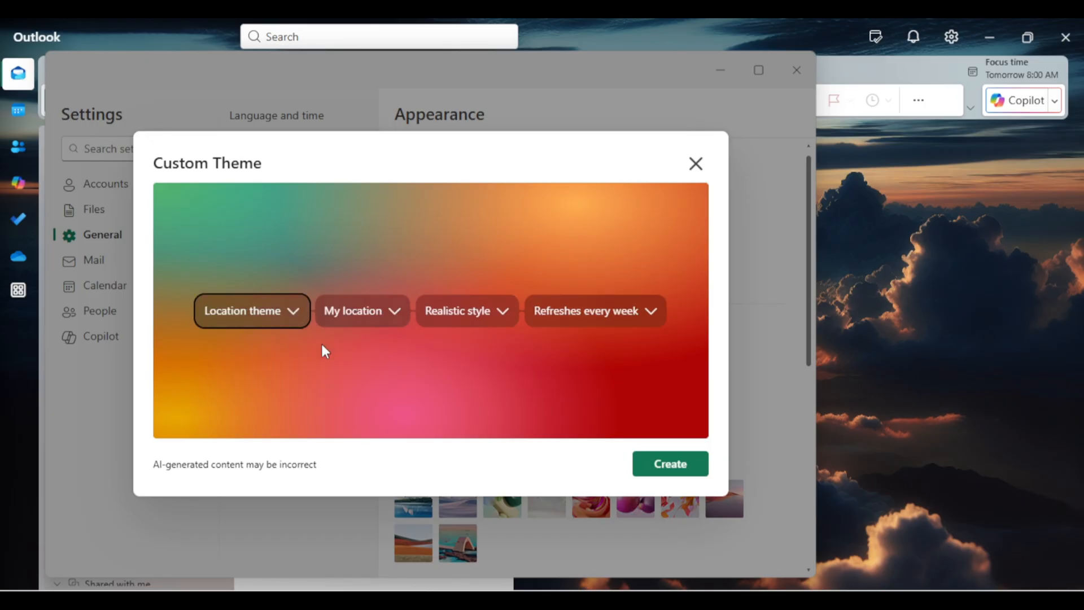
pyautogui.moveTo(379, 314)
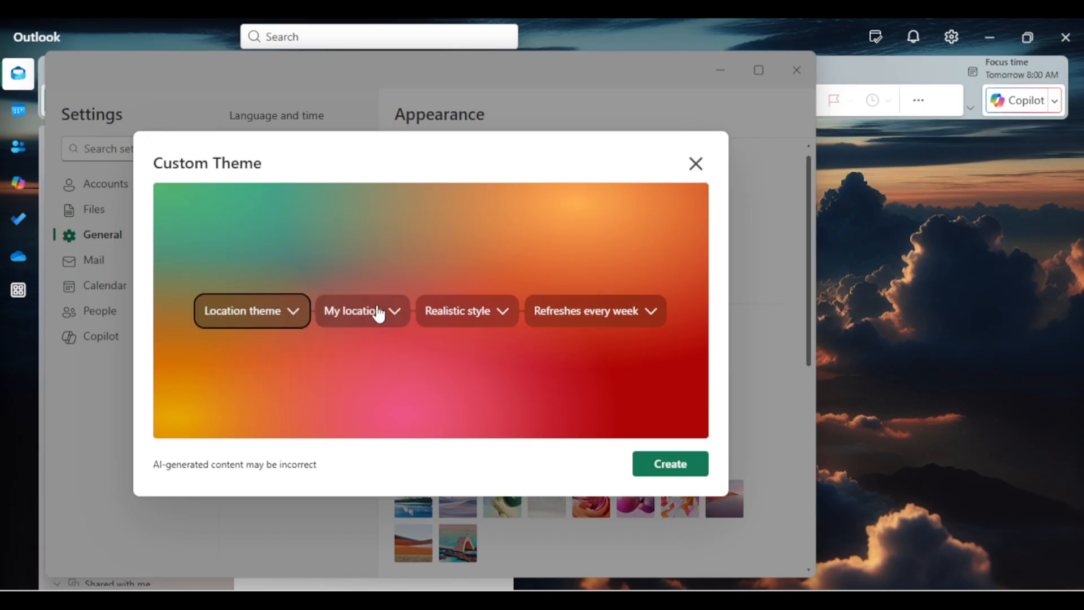
pyautogui.click(362, 311)
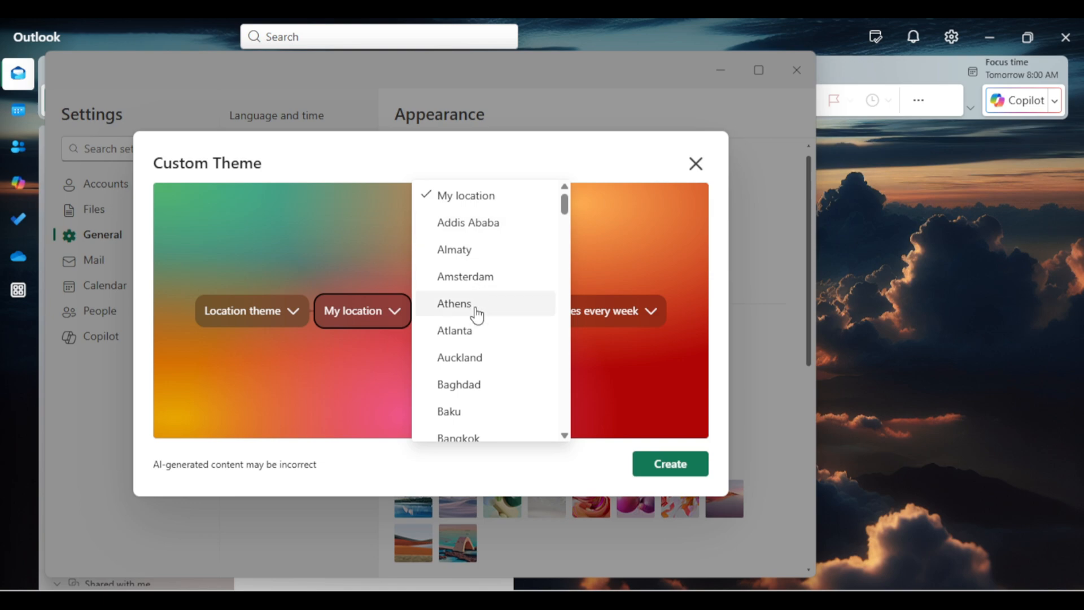
pyautogui.scroll(-3)
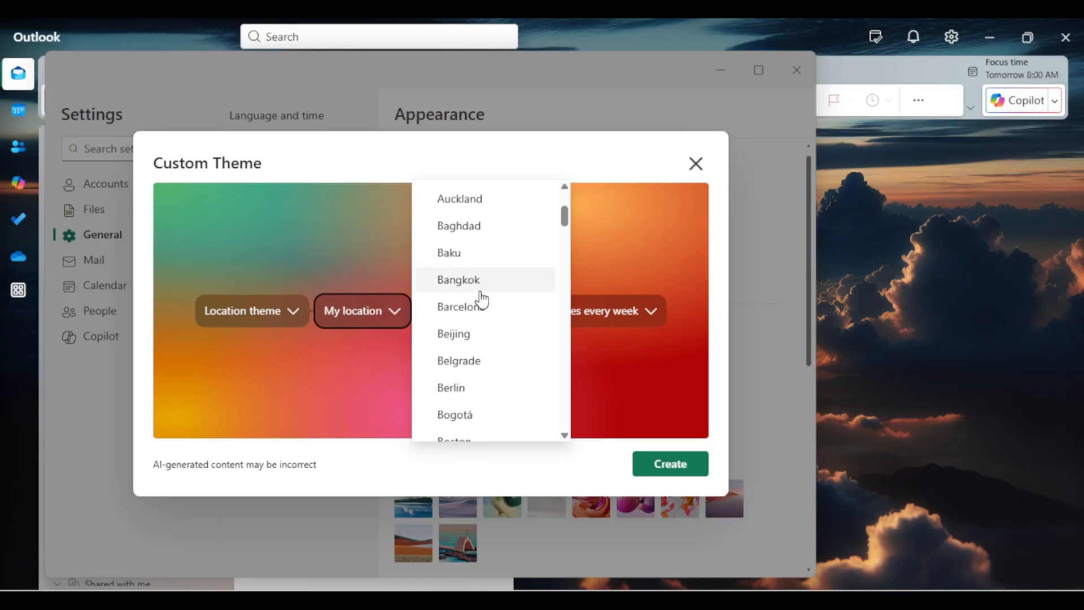
pyautogui.scroll(-3)
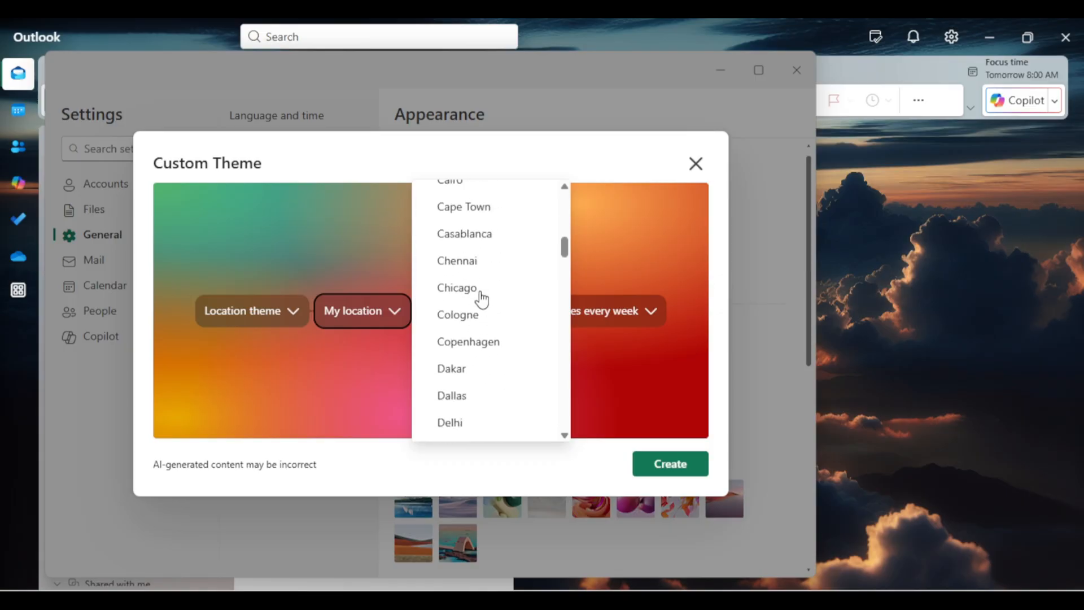
pyautogui.scroll(-3)
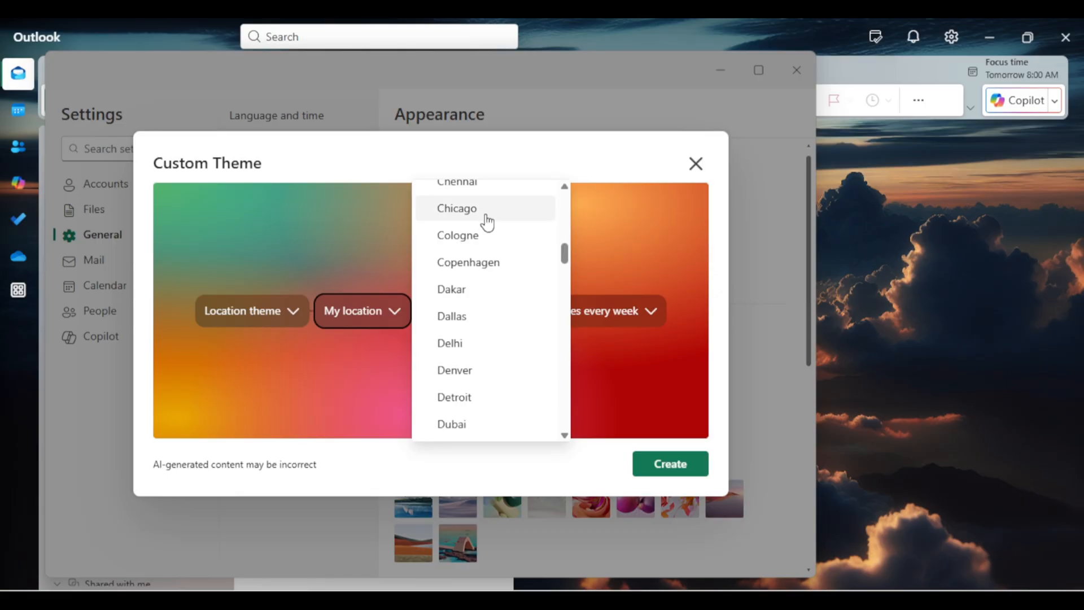
pyautogui.click(456, 208)
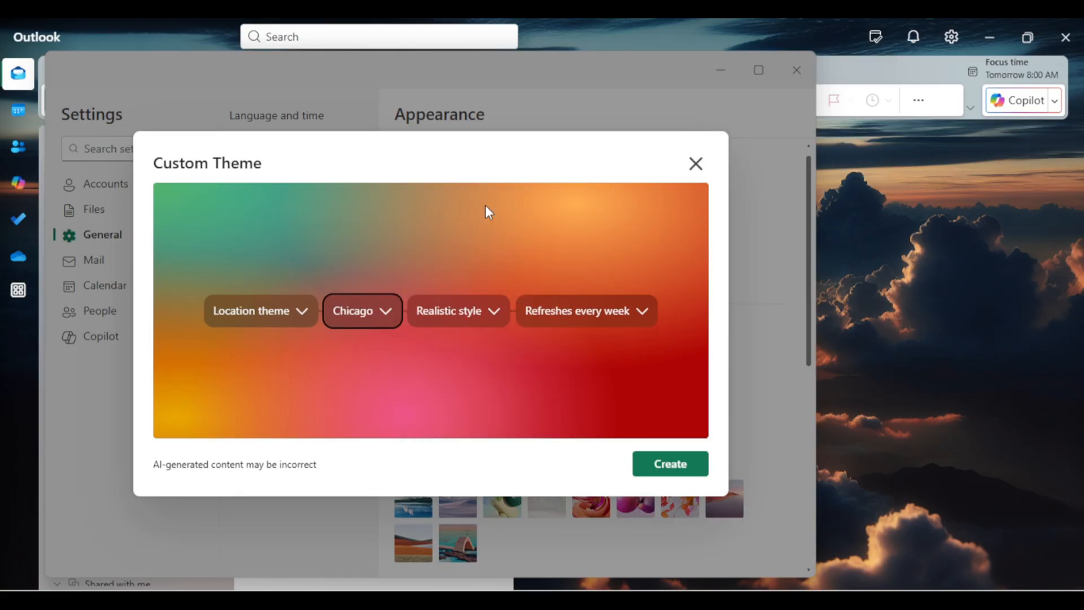
pyautogui.click(459, 311)
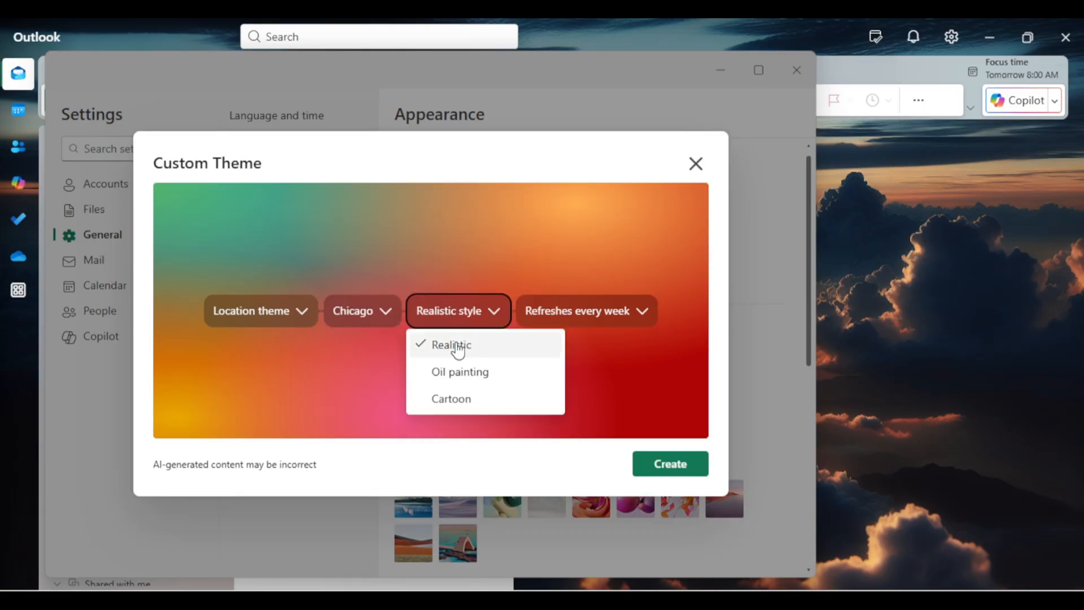
pyautogui.click(587, 310)
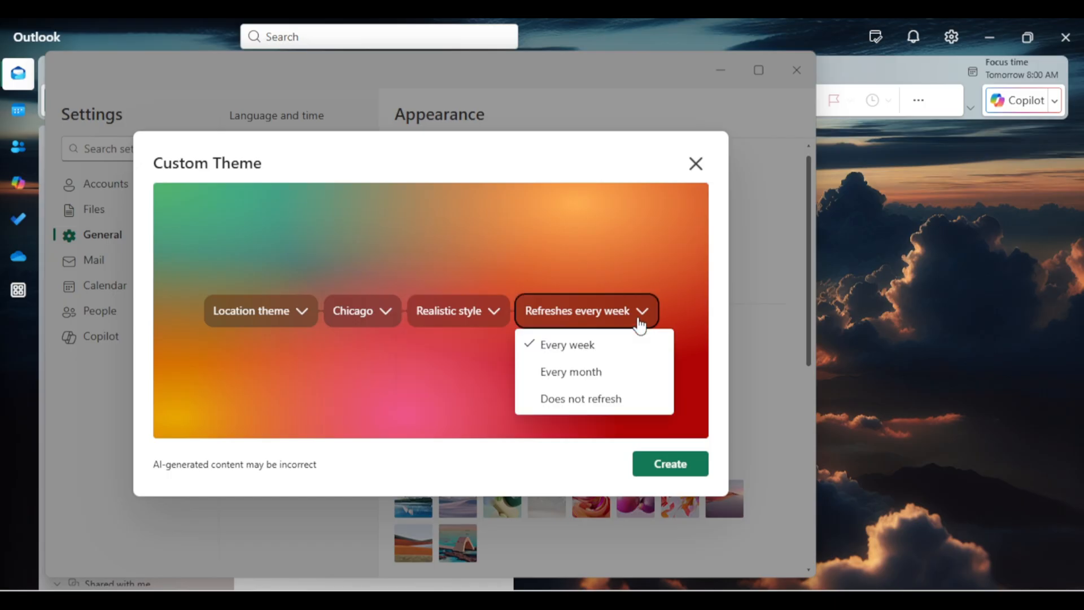
pyautogui.moveTo(597, 357)
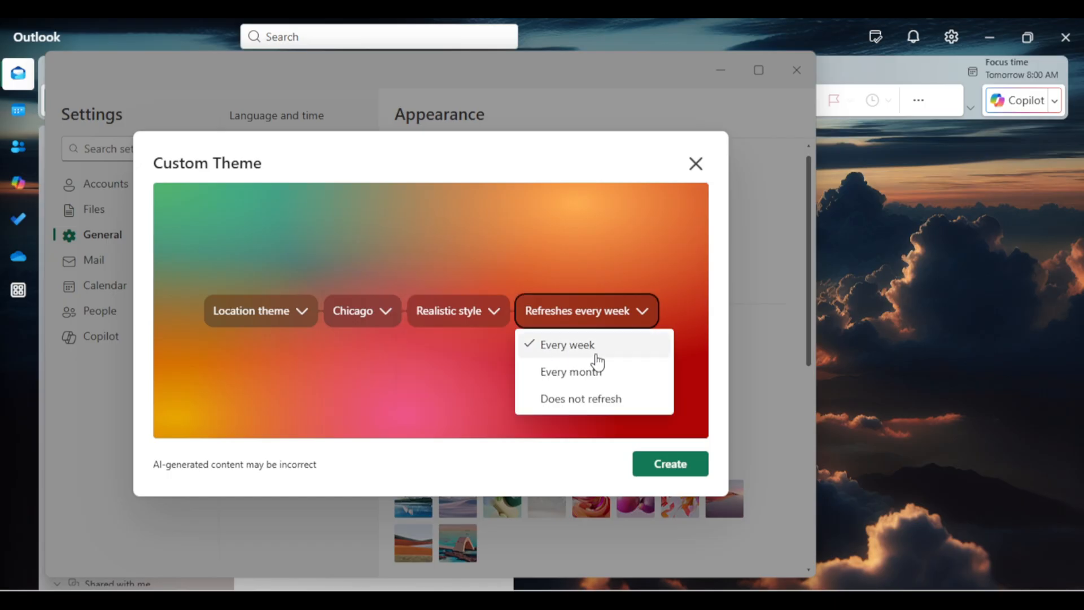
# Step: Generate the weekly Chicago riverfront image, apply it as the background and return to the mailbox
pyautogui.click(671, 463)
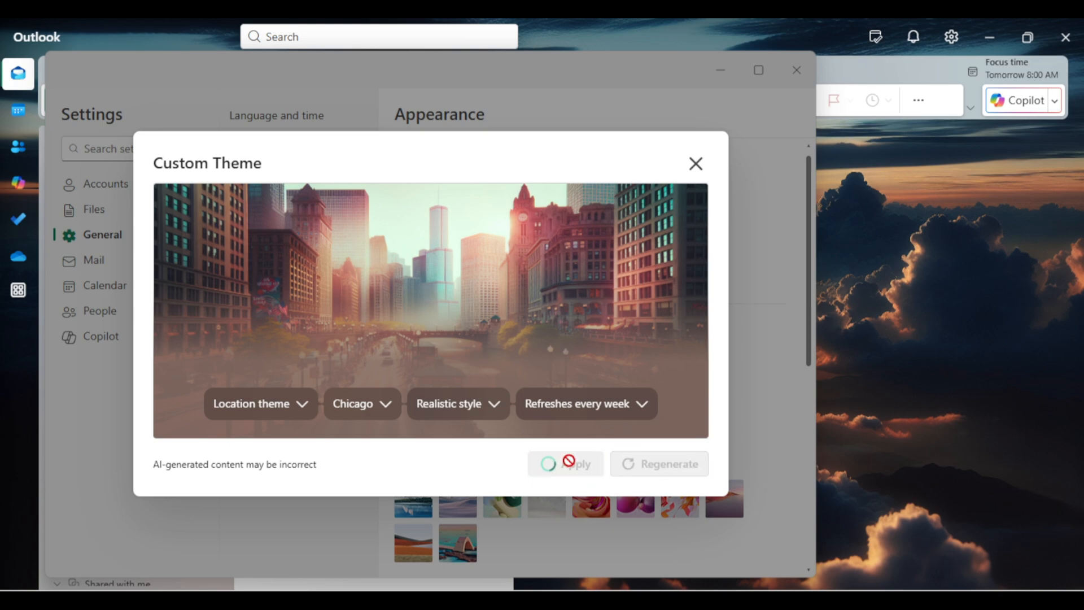
pyautogui.moveTo(635, 316)
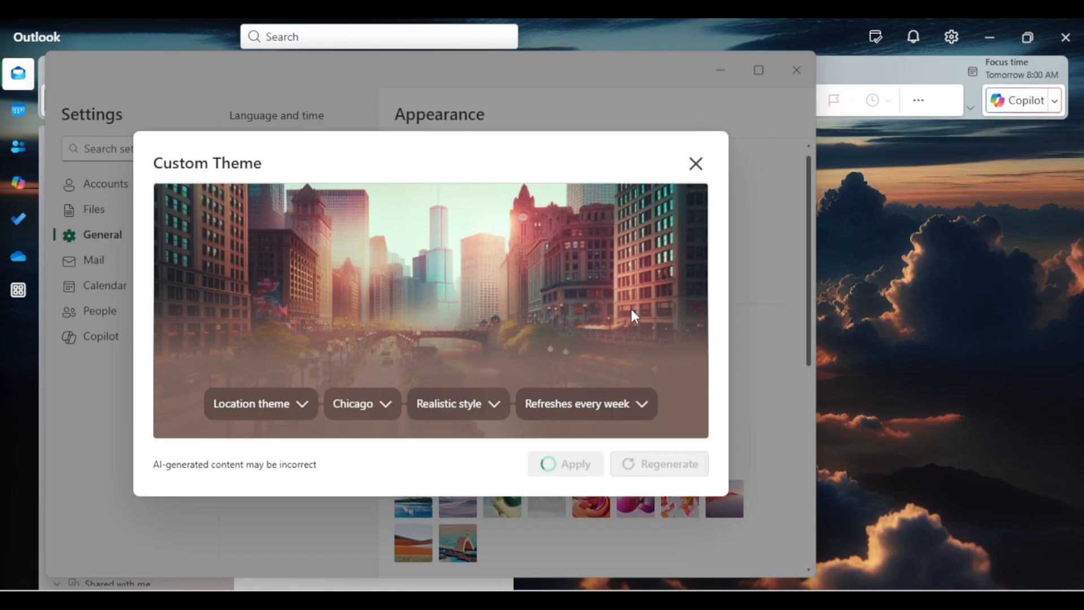
pyautogui.click(565, 463)
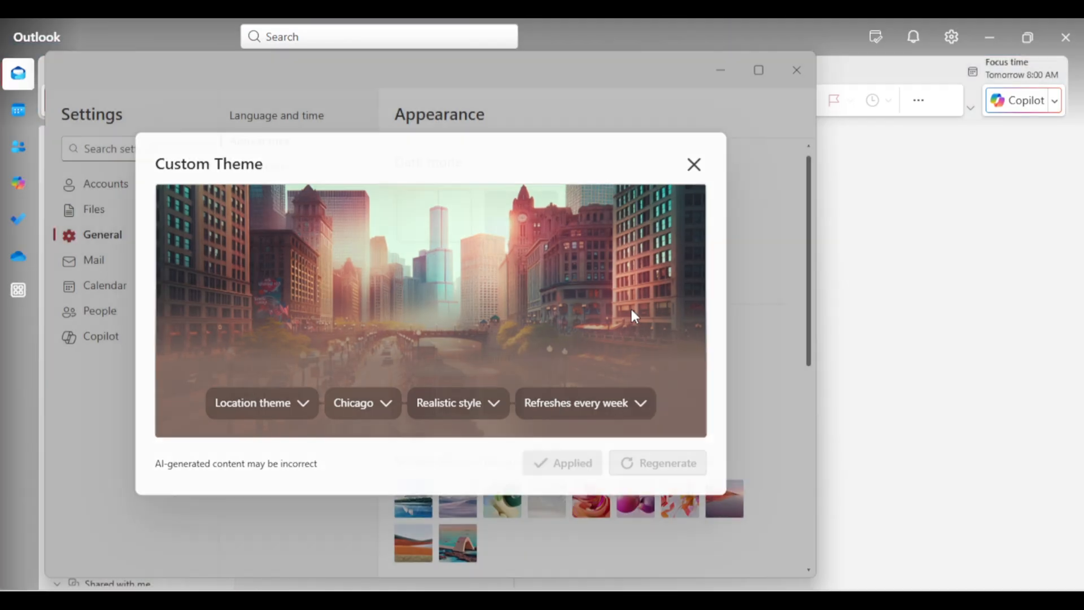
pyautogui.click(694, 164)
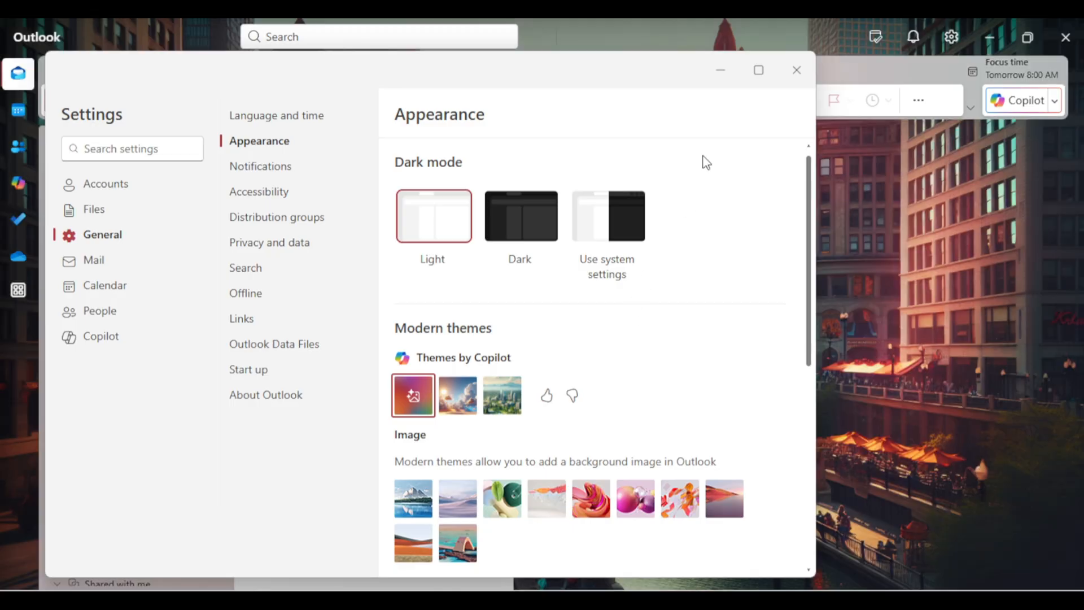
pyautogui.click(796, 70)
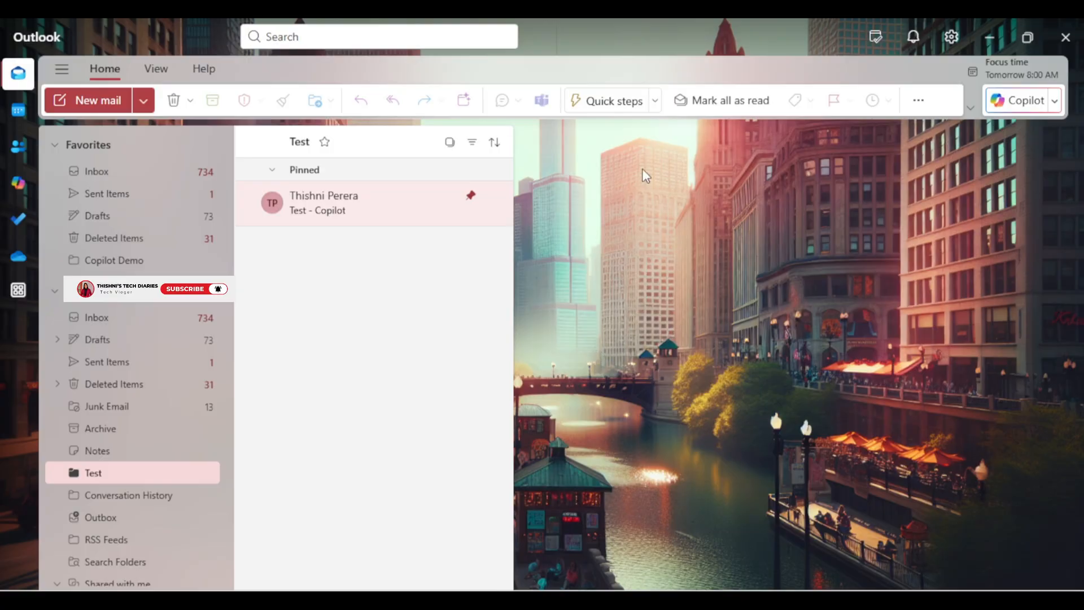